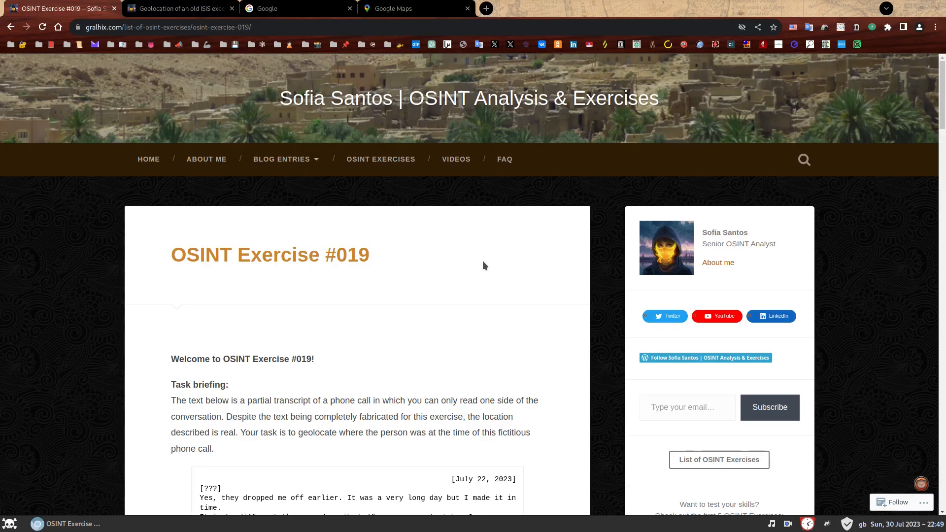
pyautogui.moveTo(373, 261)
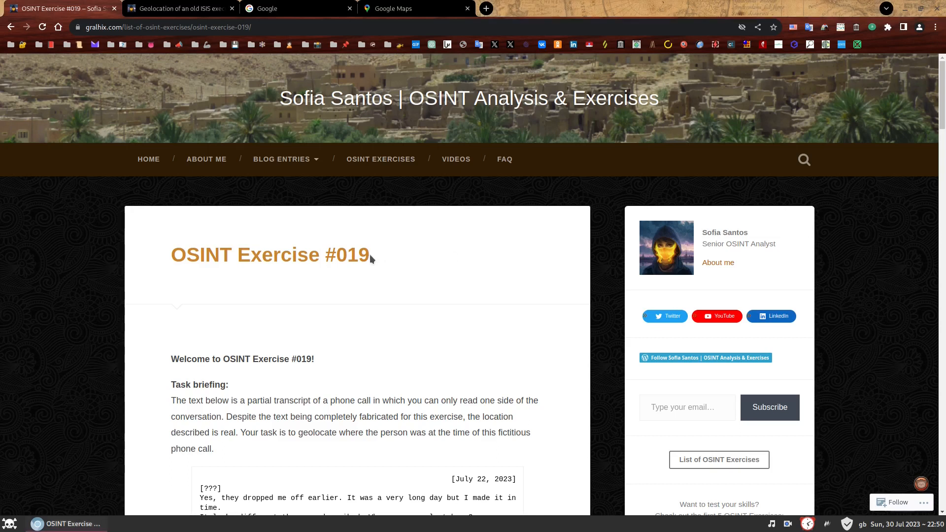
pyautogui.moveTo(429, 260)
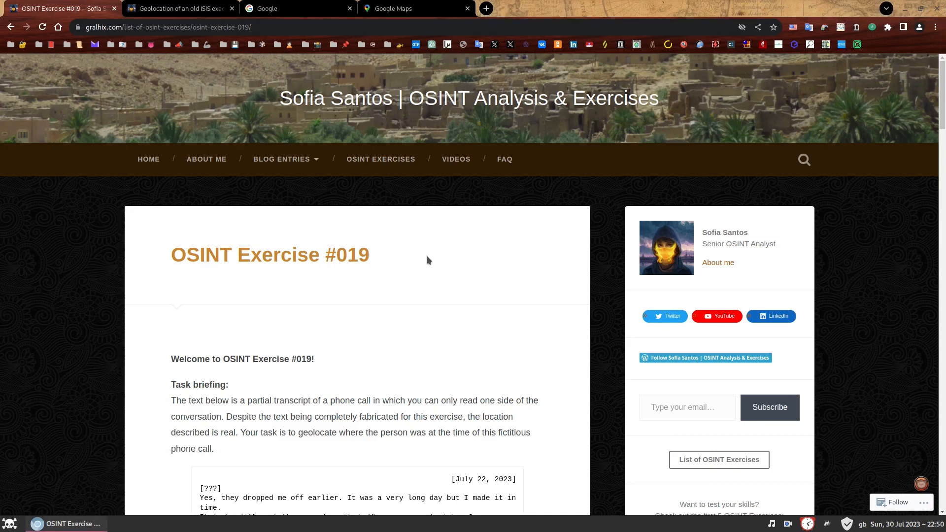
pyautogui.moveTo(380, 173)
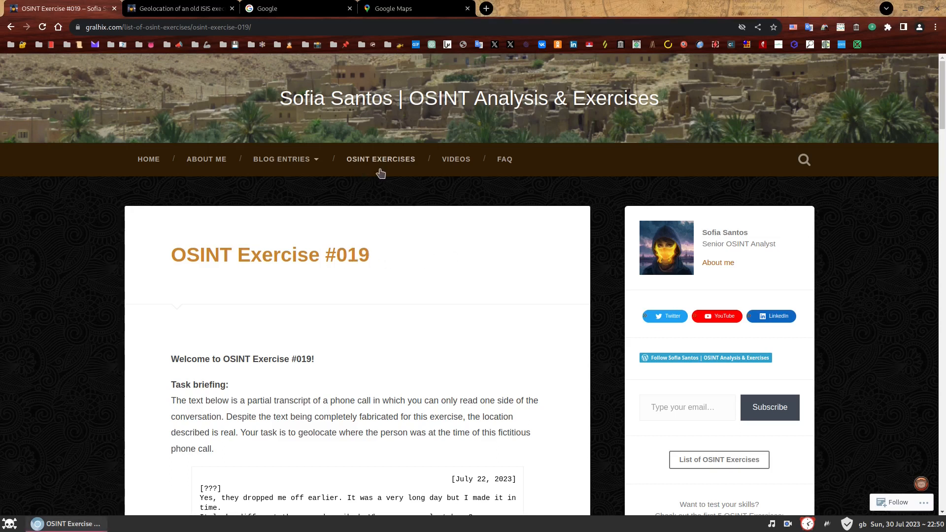
pyautogui.moveTo(375, 161)
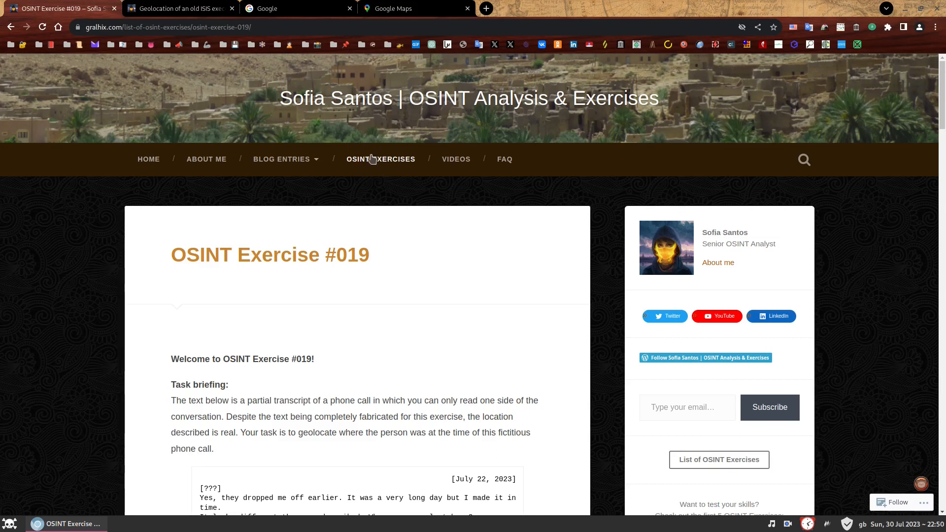
pyautogui.moveTo(426, 269)
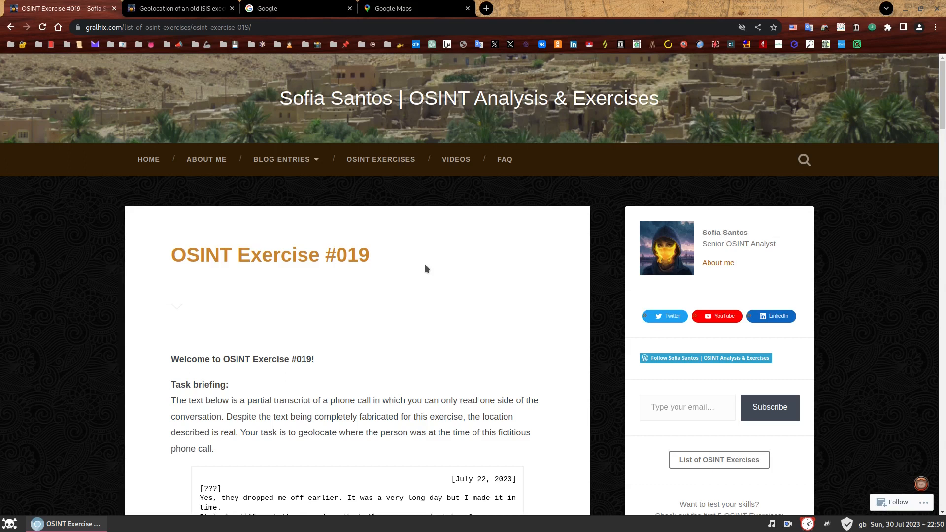
pyautogui.moveTo(428, 261)
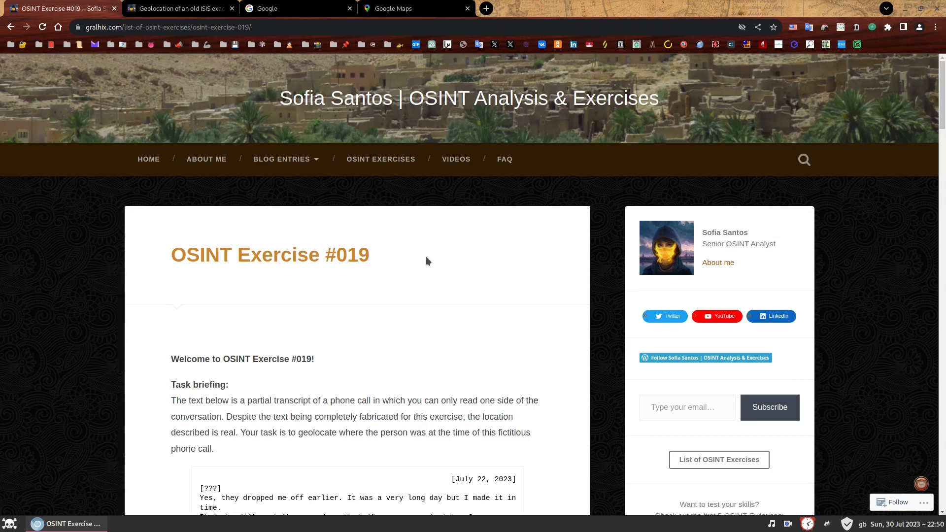
pyautogui.moveTo(433, 254)
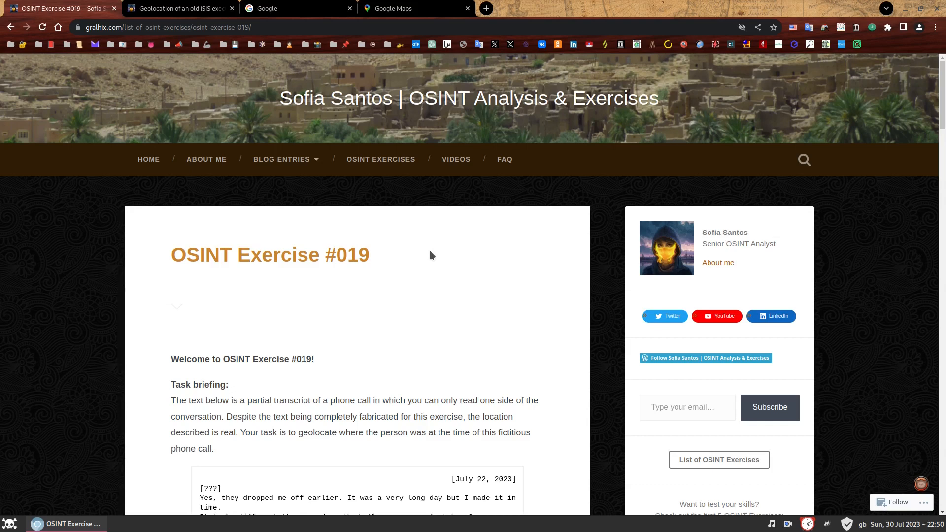
pyautogui.moveTo(197, 349)
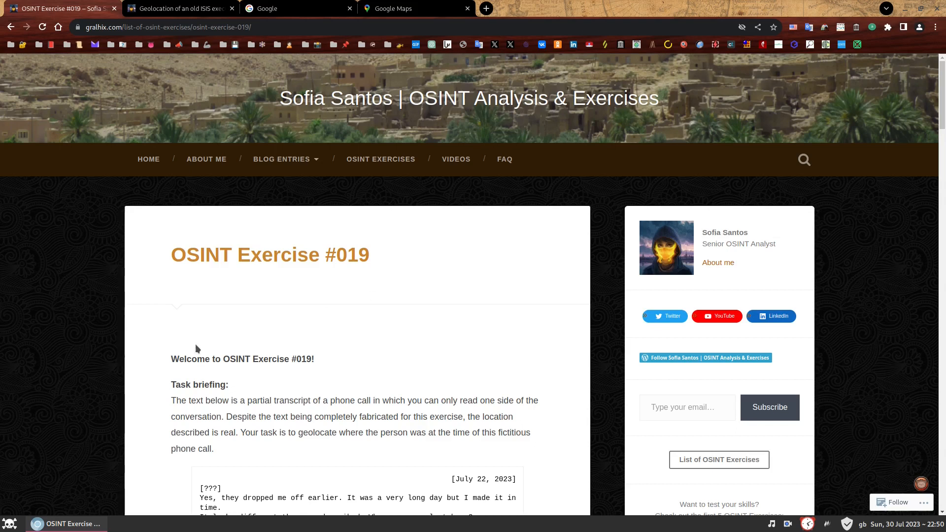
# Step: Scroll the OSINT Exercise #019 page until the whole transcript and difficulty levels are readable
pyautogui.scroll(-3)
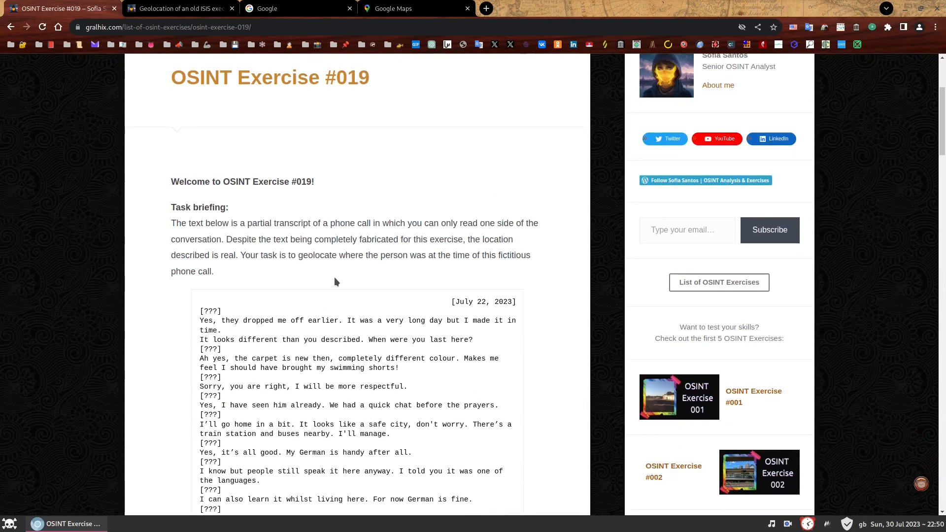
pyautogui.moveTo(341, 274)
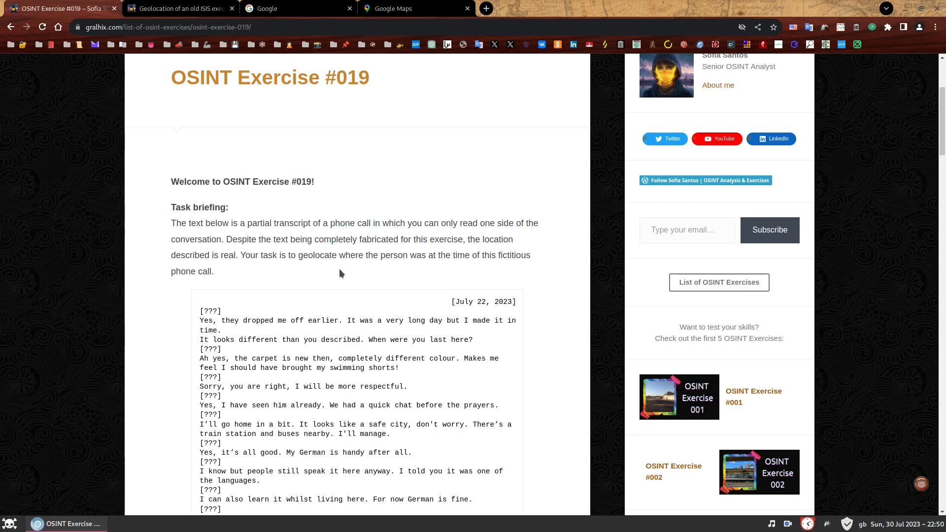
pyautogui.moveTo(430, 360)
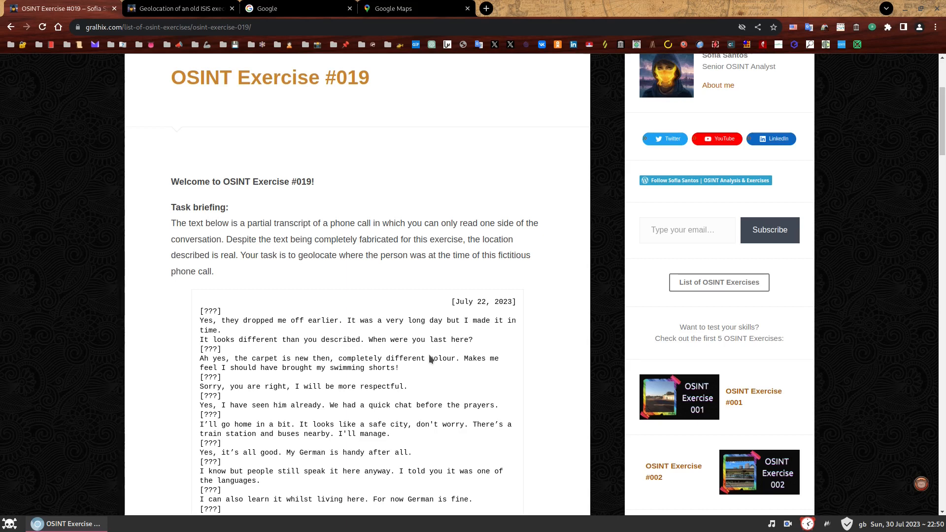
pyautogui.scroll(-3)
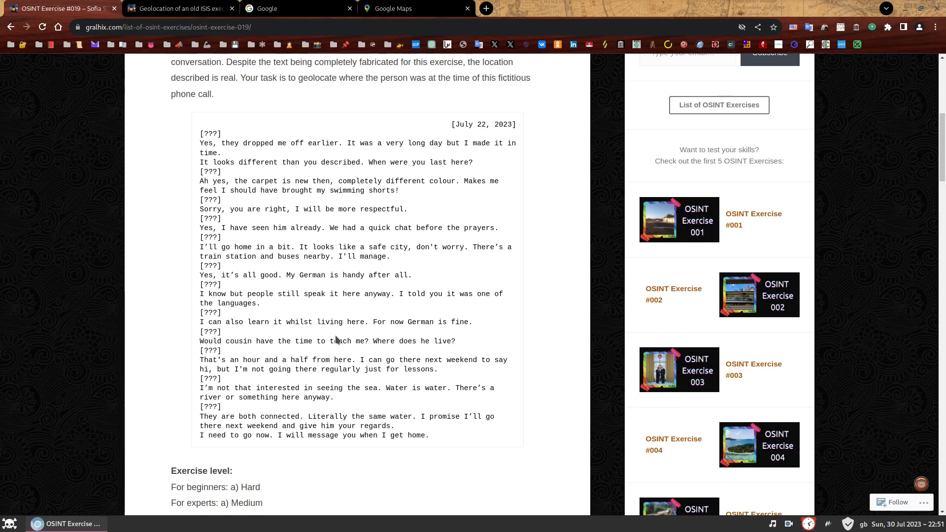
pyautogui.moveTo(213, 278)
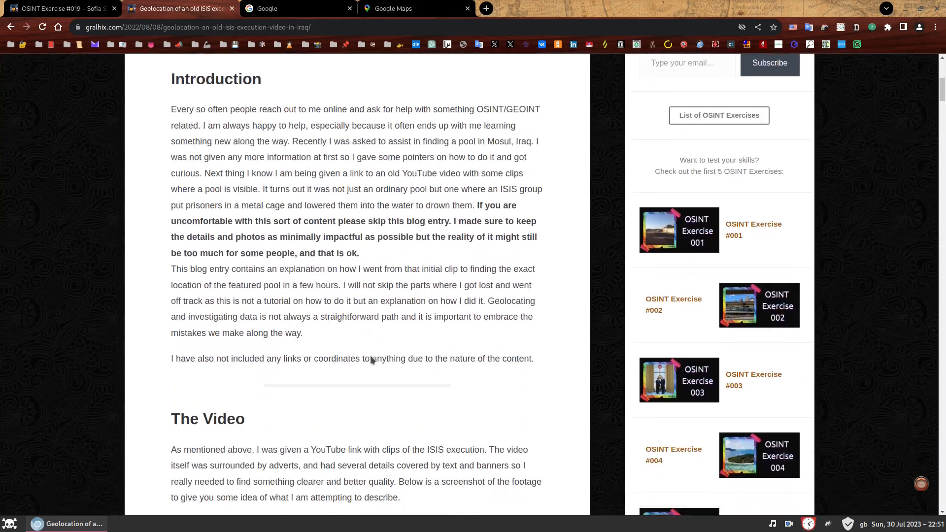
# Step: Scroll the ISIS execution video blog post down to the six censored pool screenshots
pyautogui.scroll(-3)
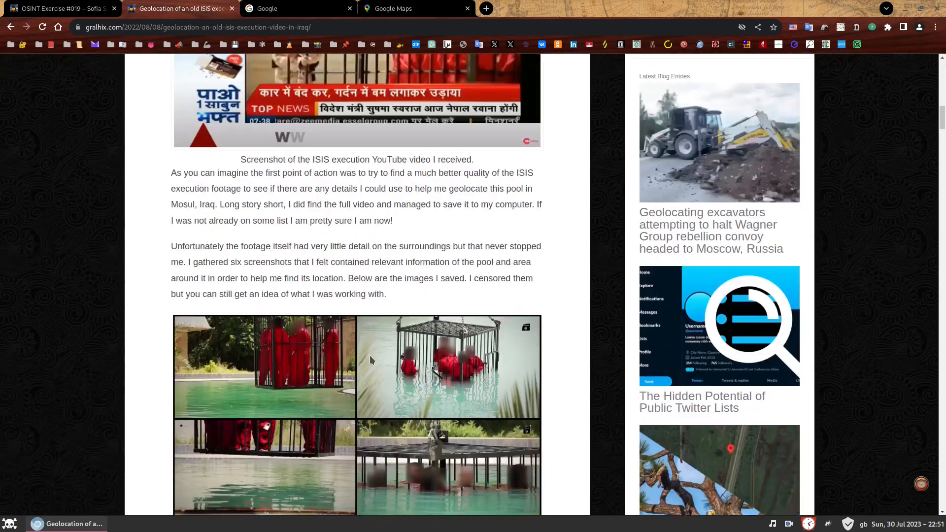
pyautogui.scroll(-3)
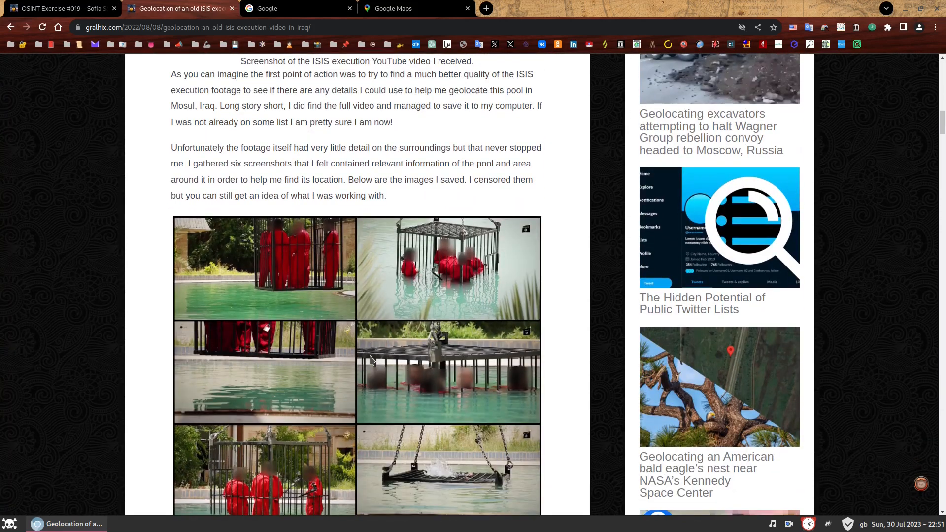
pyautogui.scroll(-3)
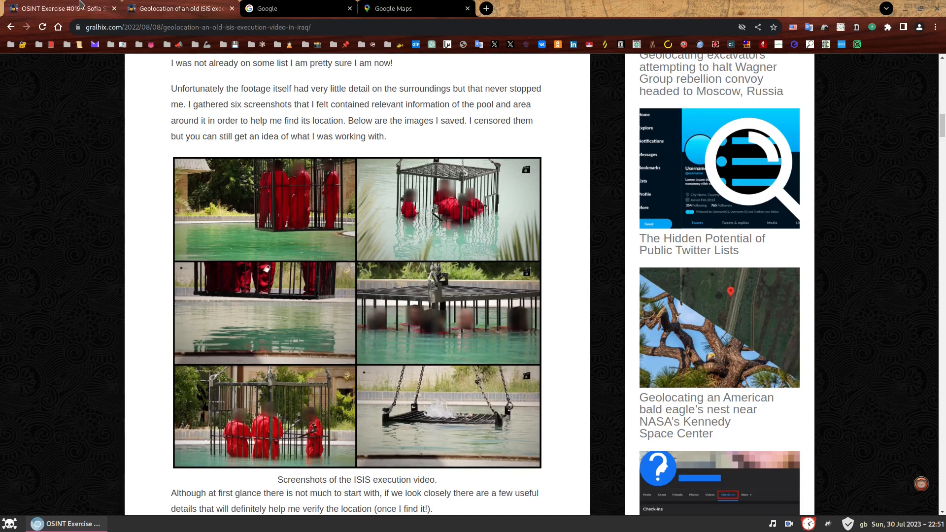
pyautogui.click(59, 8)
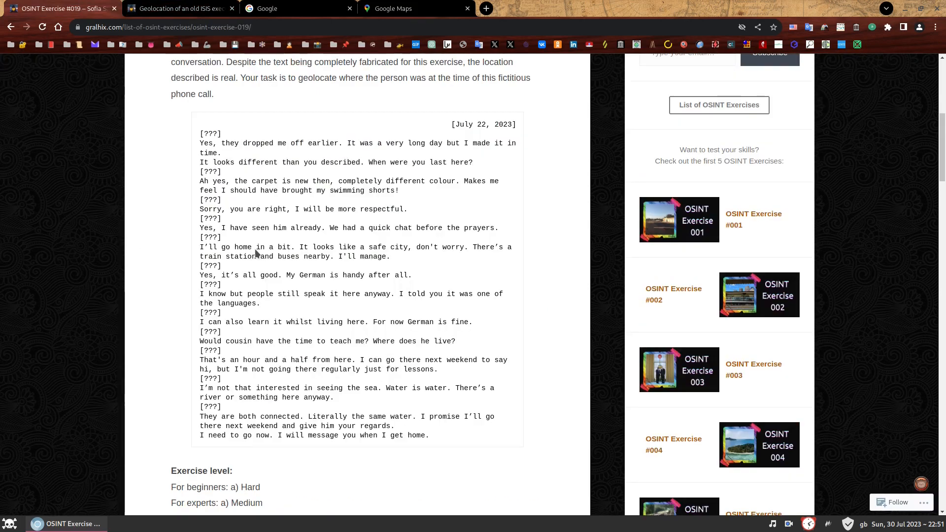
pyautogui.moveTo(251, 178)
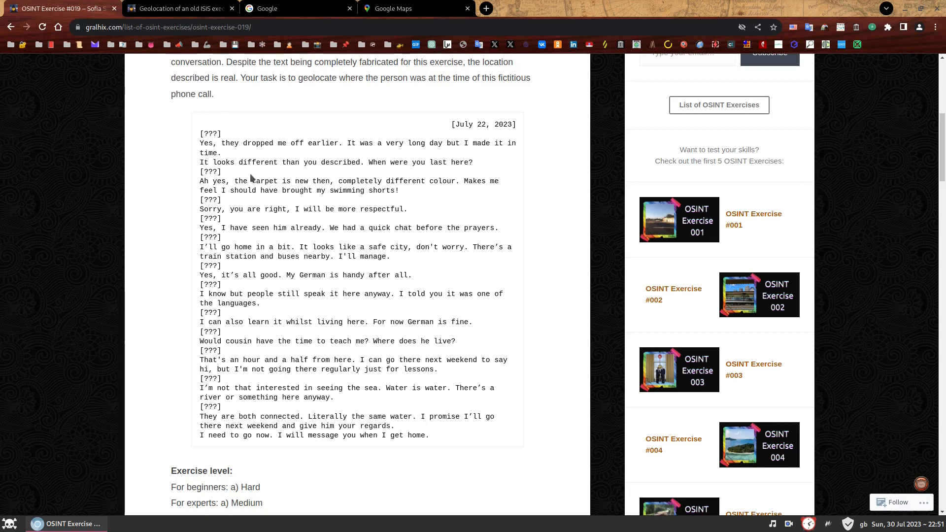
pyautogui.moveTo(298, 289)
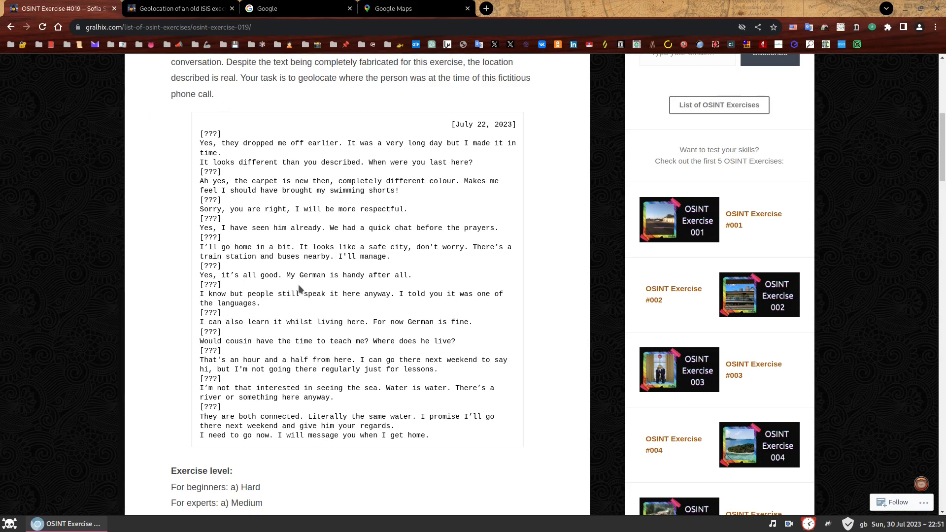
pyautogui.moveTo(341, 258)
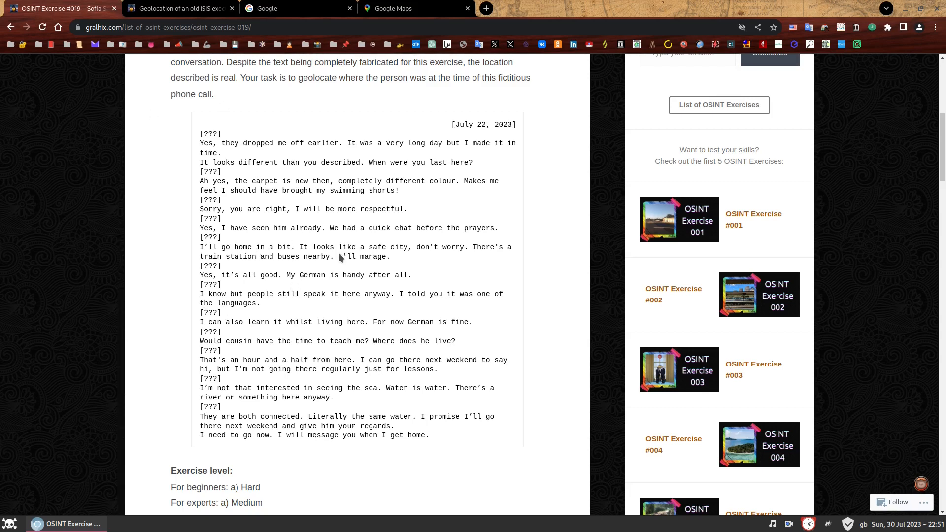
pyautogui.moveTo(359, 333)
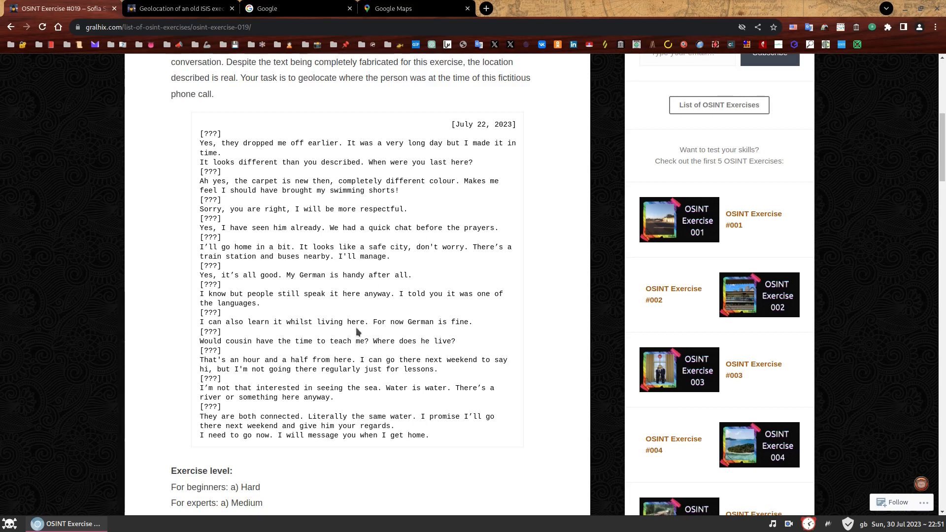
pyautogui.moveTo(353, 270)
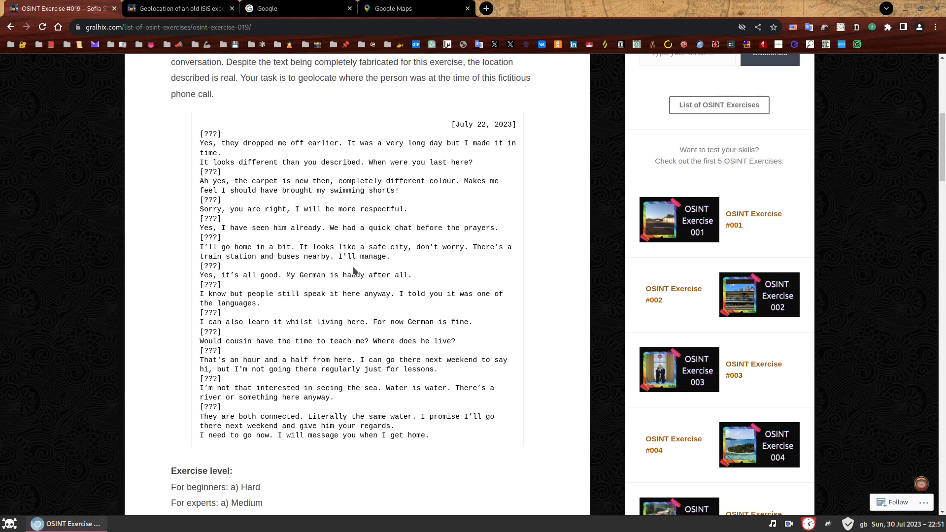
pyautogui.moveTo(406, 277)
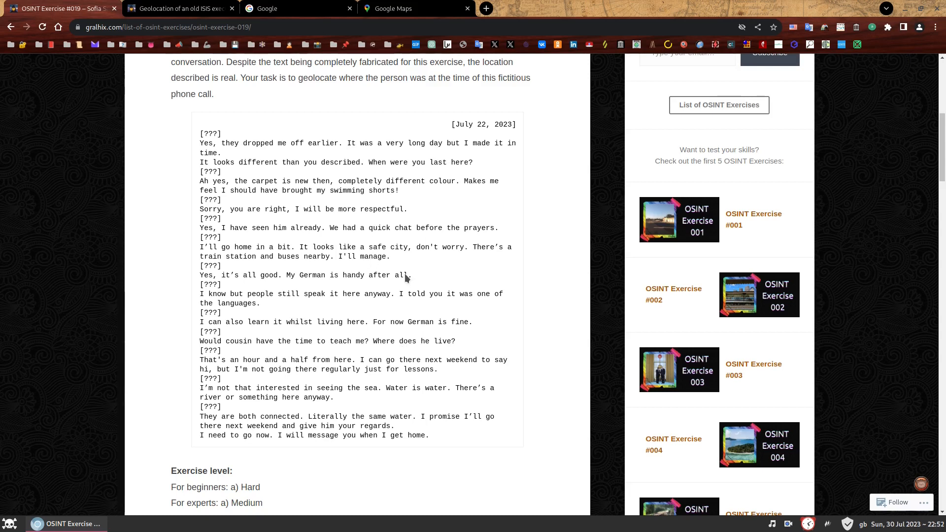
pyautogui.moveTo(376, 390)
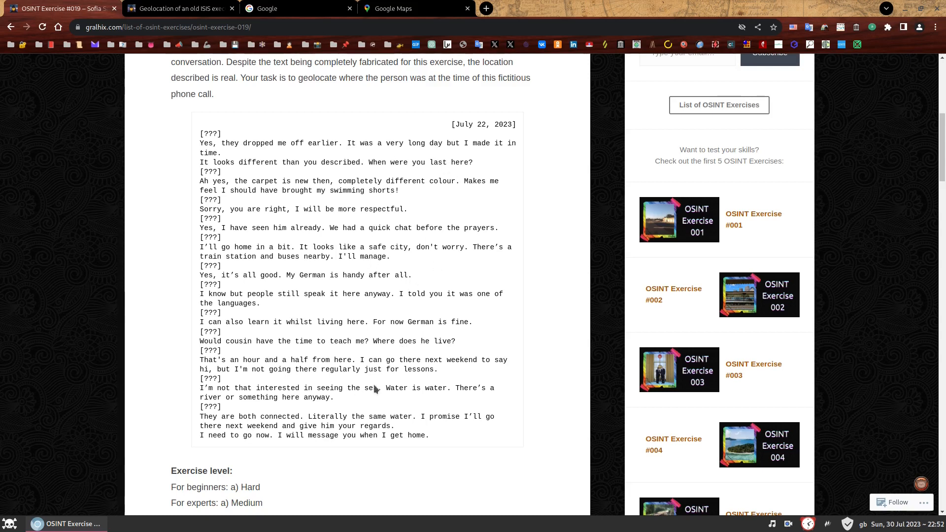
pyautogui.moveTo(477, 297)
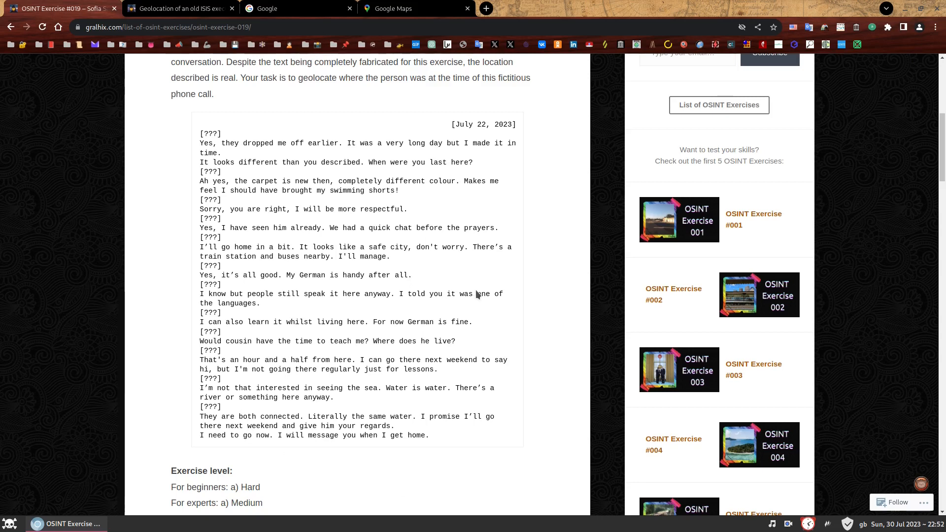
pyautogui.moveTo(495, 299)
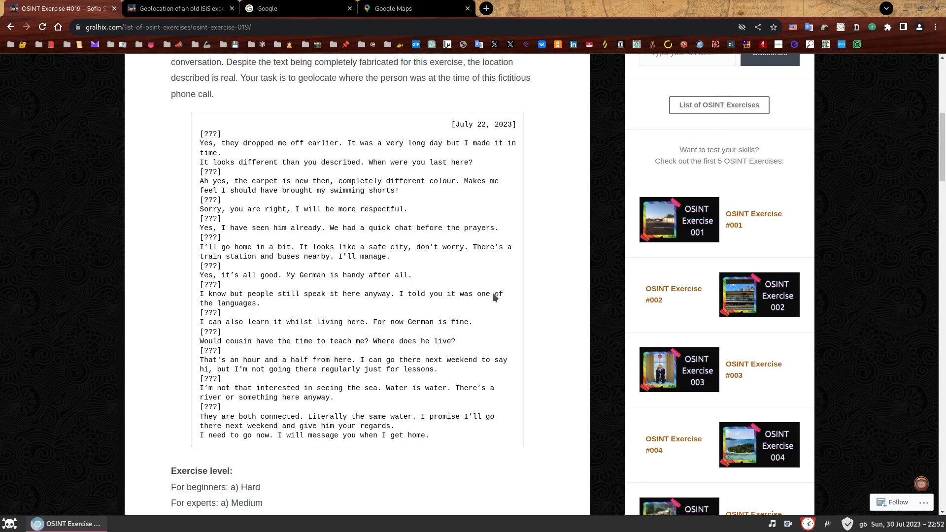
pyautogui.moveTo(524, 284)
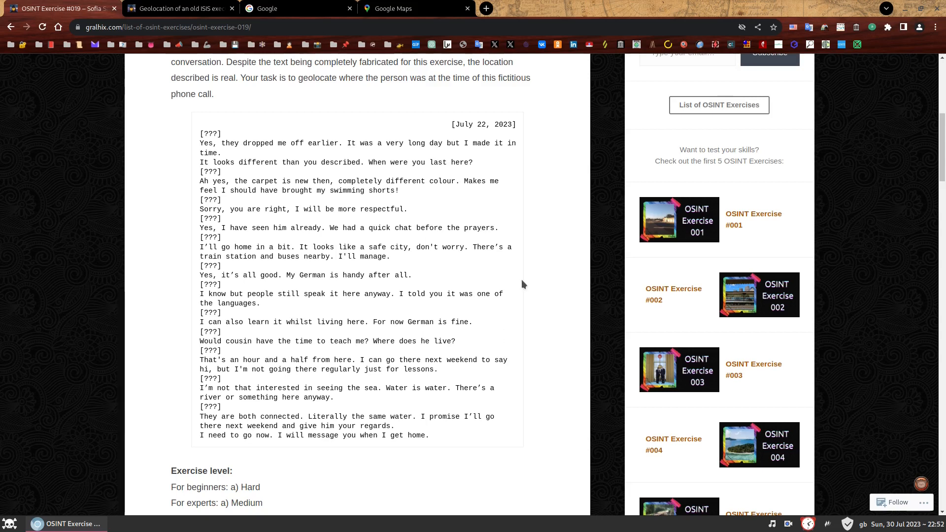
pyautogui.moveTo(518, 299)
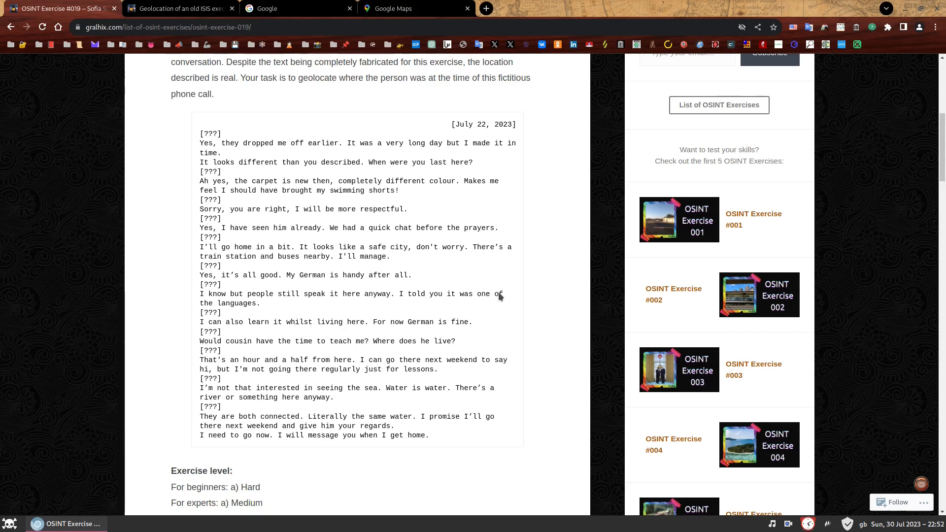
pyautogui.moveTo(456, 325)
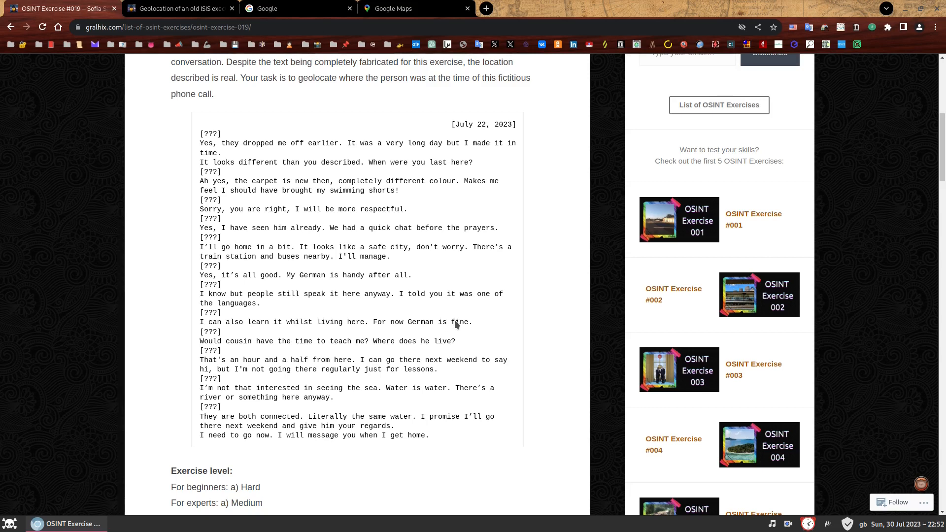
pyautogui.moveTo(420, 232)
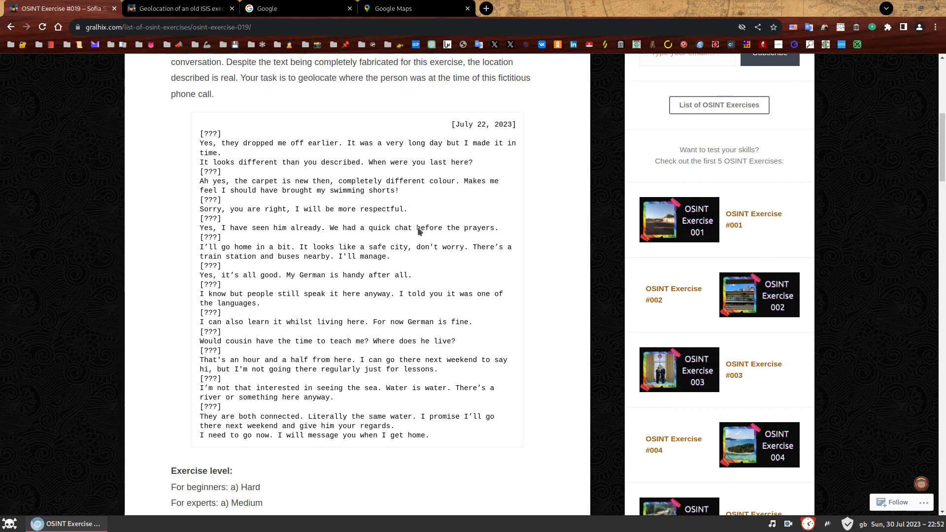
pyautogui.moveTo(392, 313)
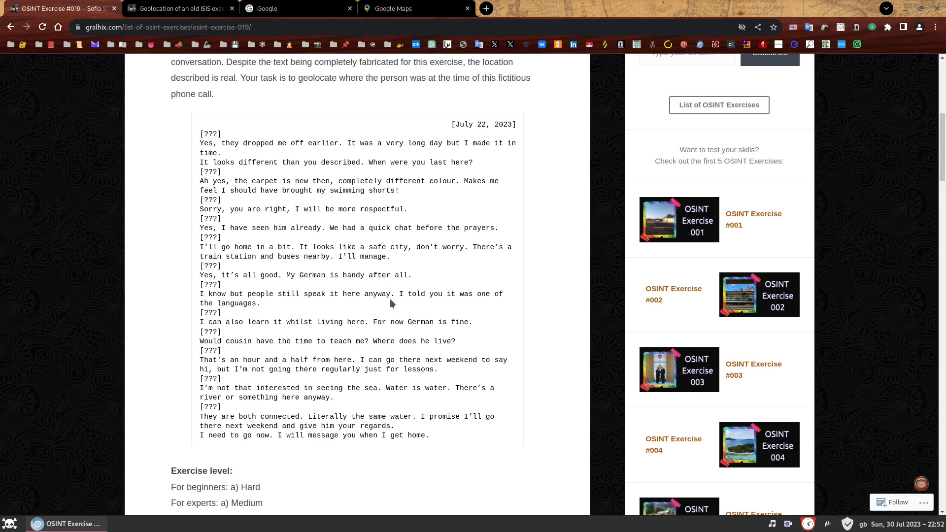
pyautogui.moveTo(390, 314)
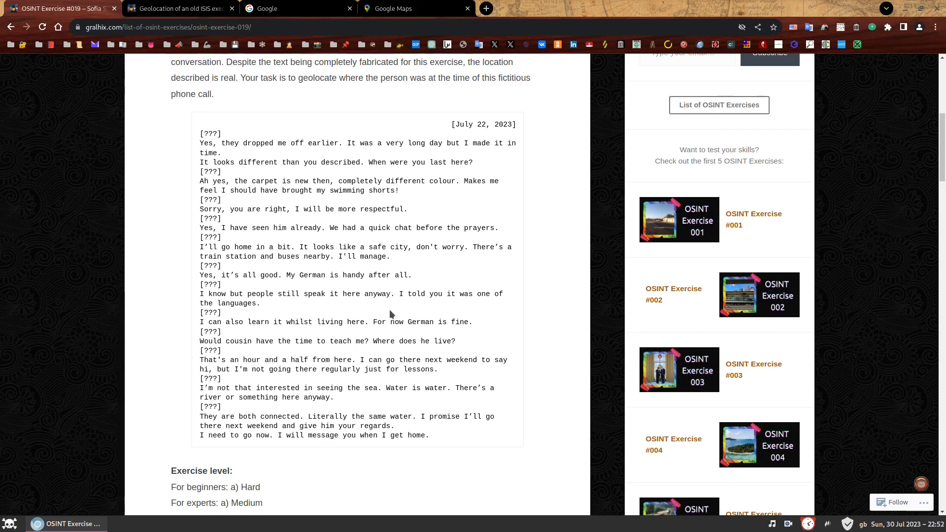
pyautogui.moveTo(402, 291)
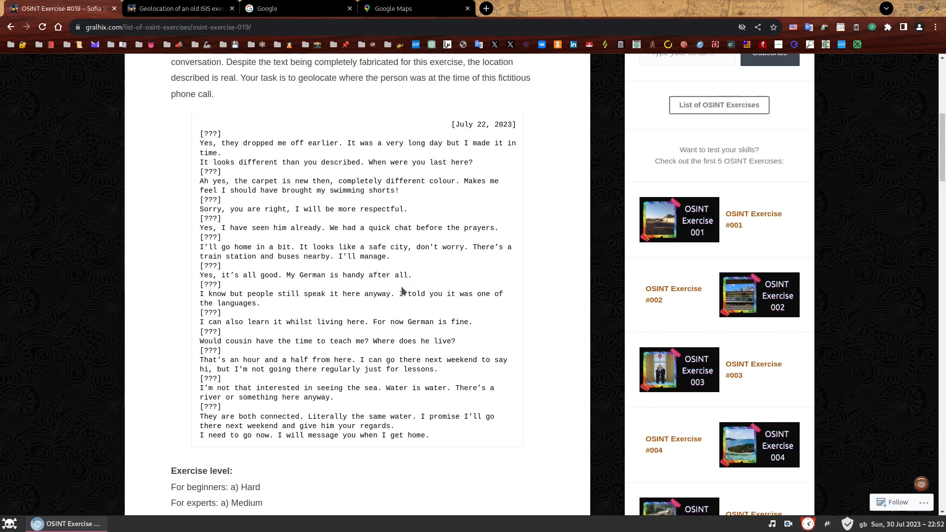
pyautogui.moveTo(403, 269)
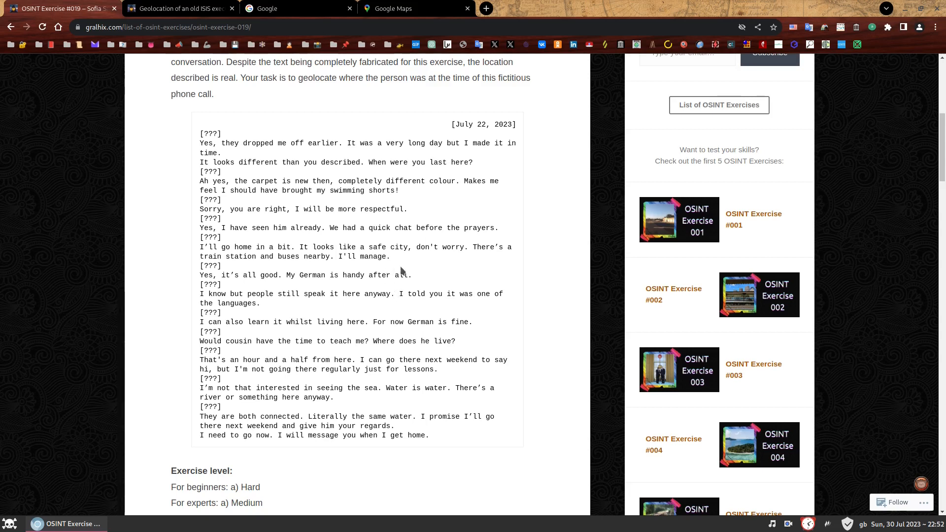
pyautogui.moveTo(434, 283)
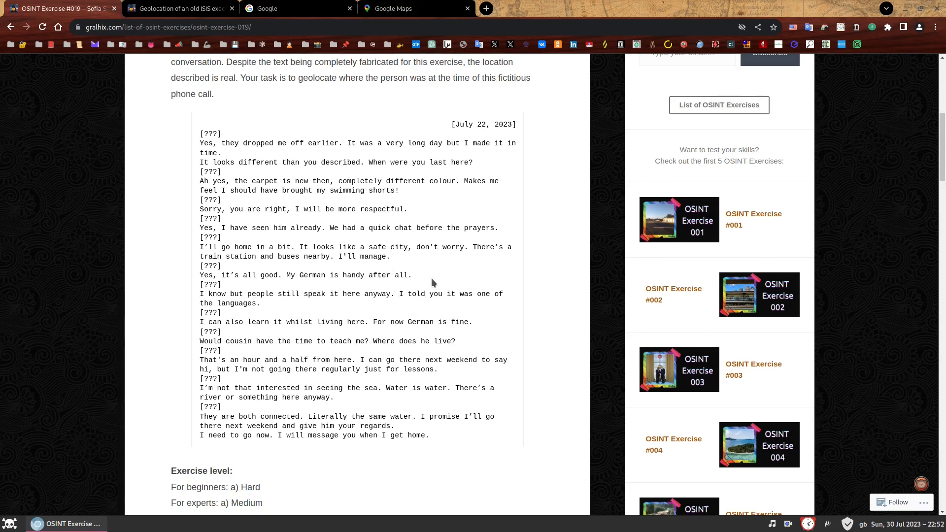
pyautogui.moveTo(406, 181)
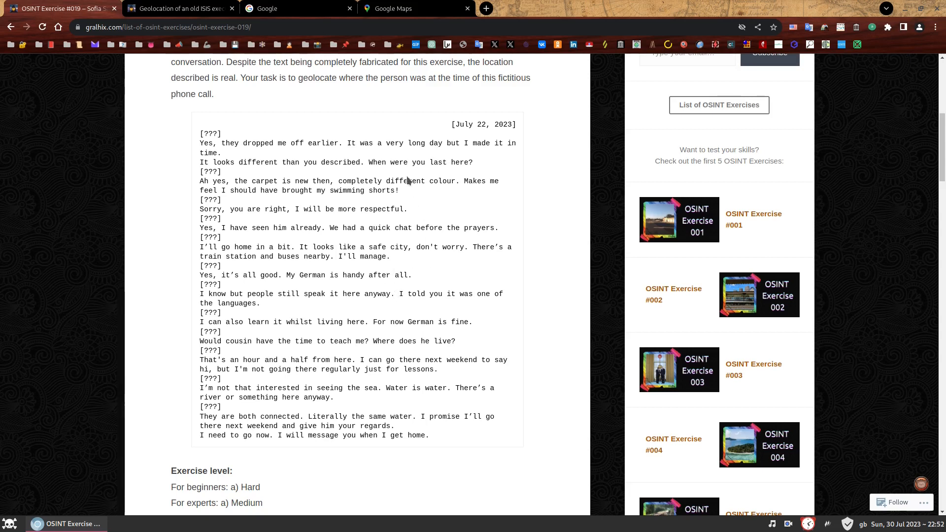
pyautogui.moveTo(416, 402)
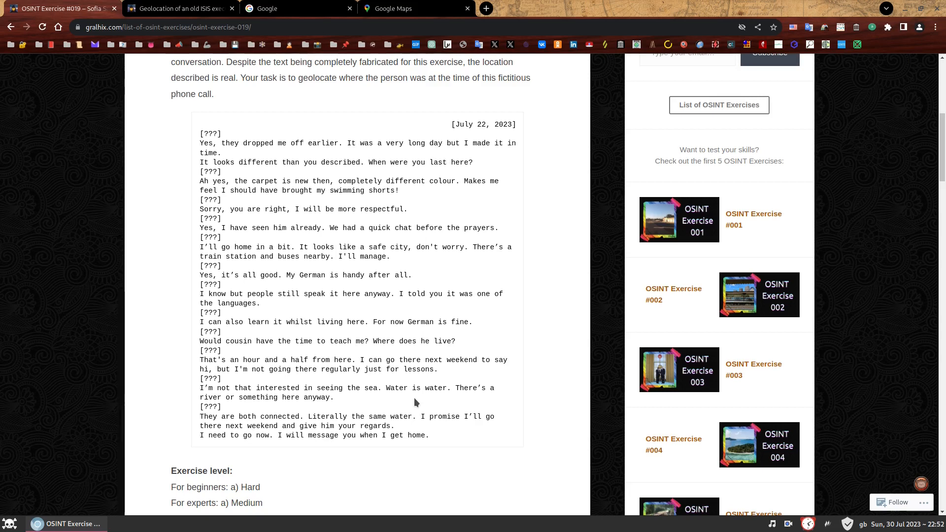
pyautogui.moveTo(412, 398)
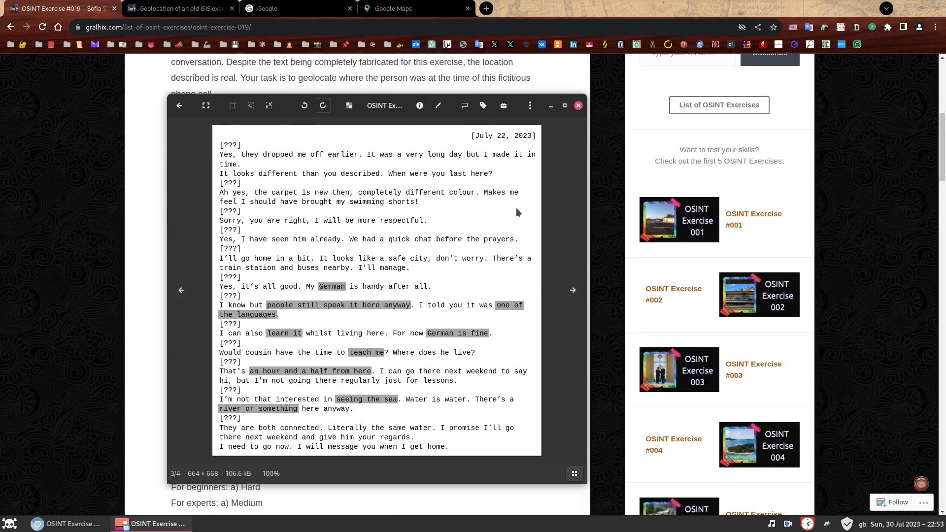
pyautogui.moveTo(557, 215)
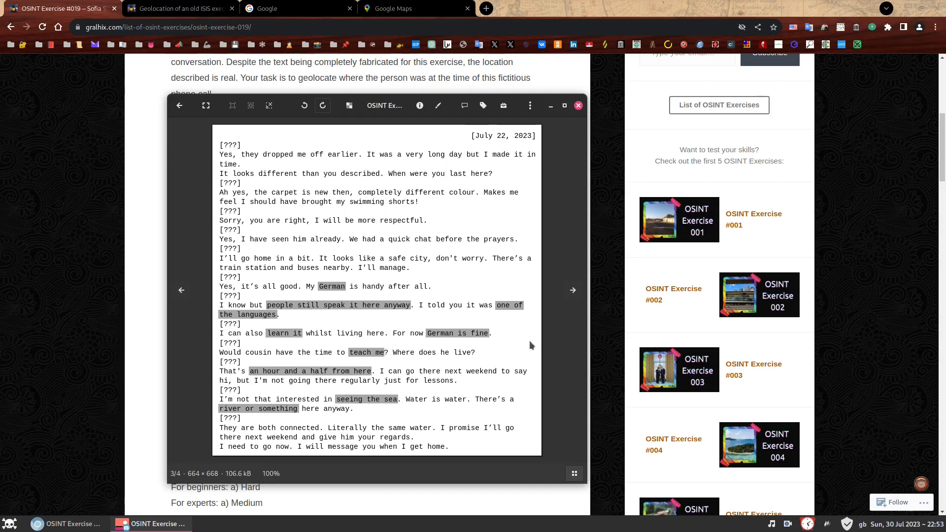
pyautogui.moveTo(410, 268)
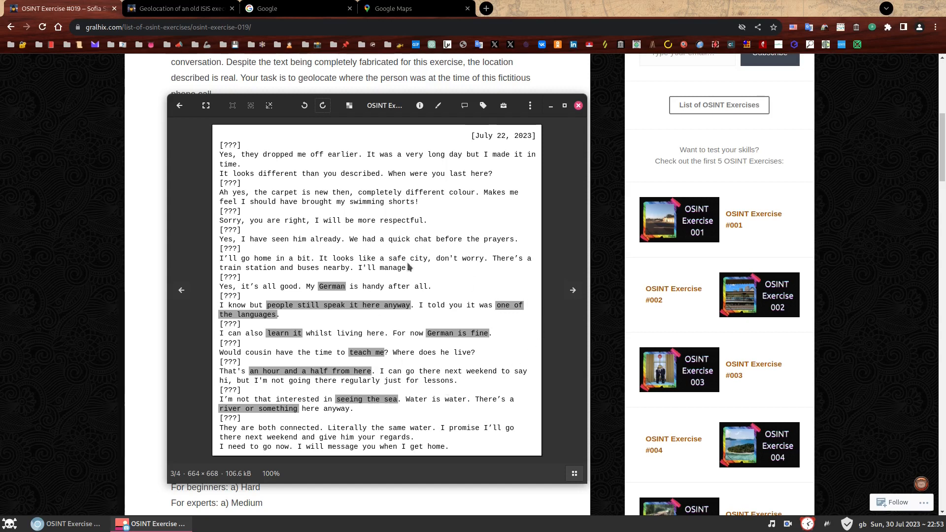
pyautogui.moveTo(388, 300)
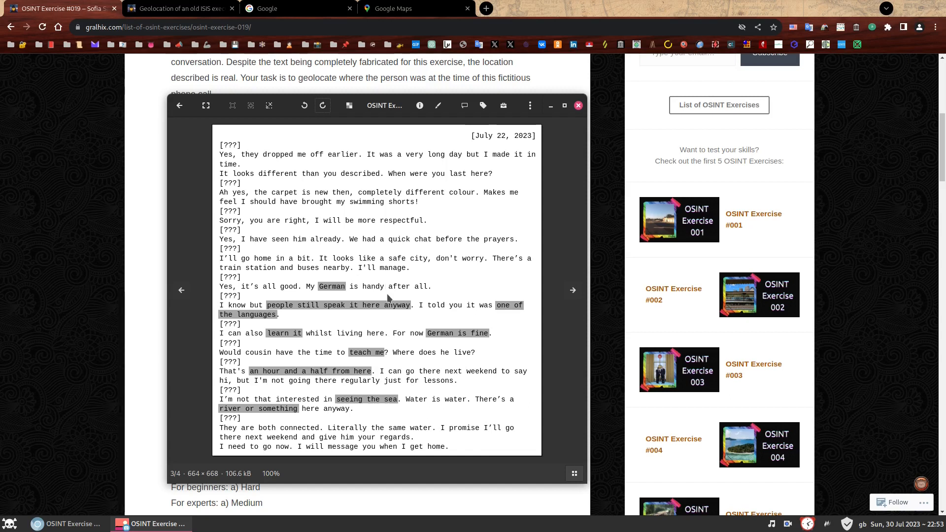
pyautogui.moveTo(451, 157)
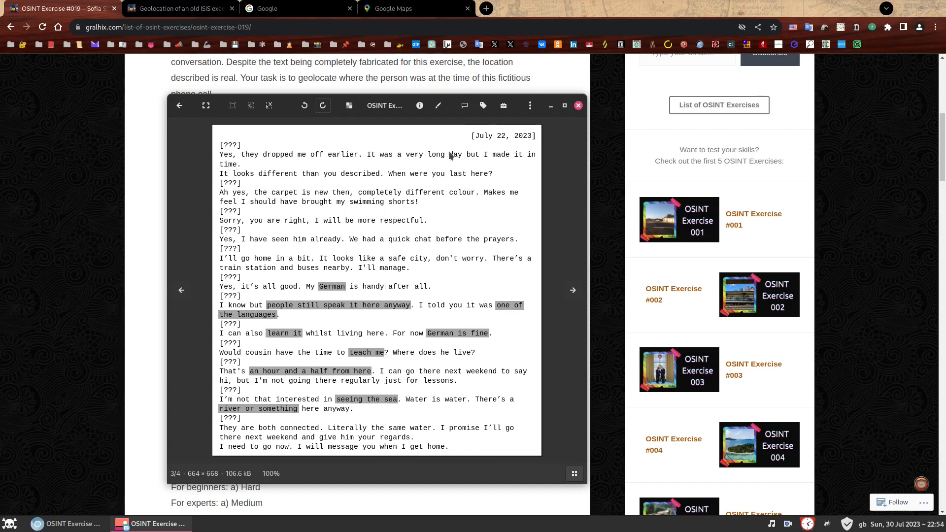
pyautogui.moveTo(137, 165)
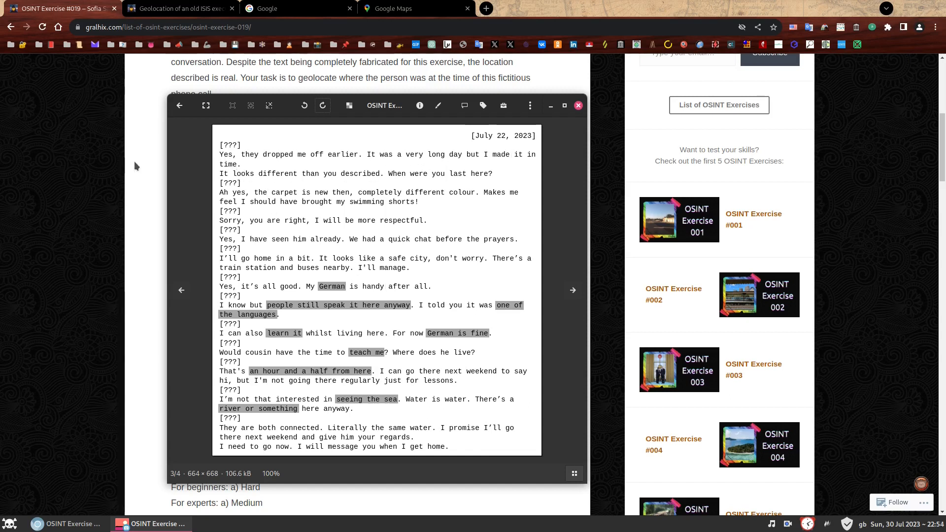
pyautogui.moveTo(232, 288)
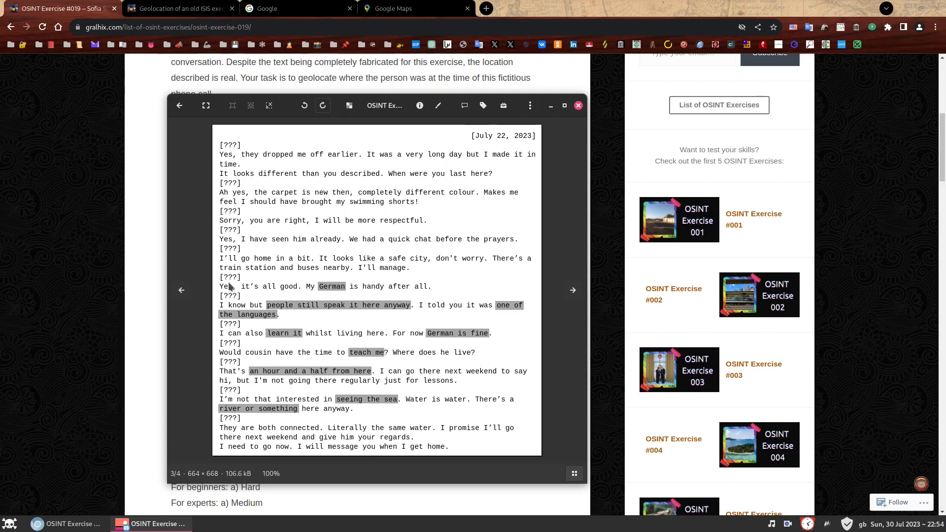
pyautogui.moveTo(215, 209)
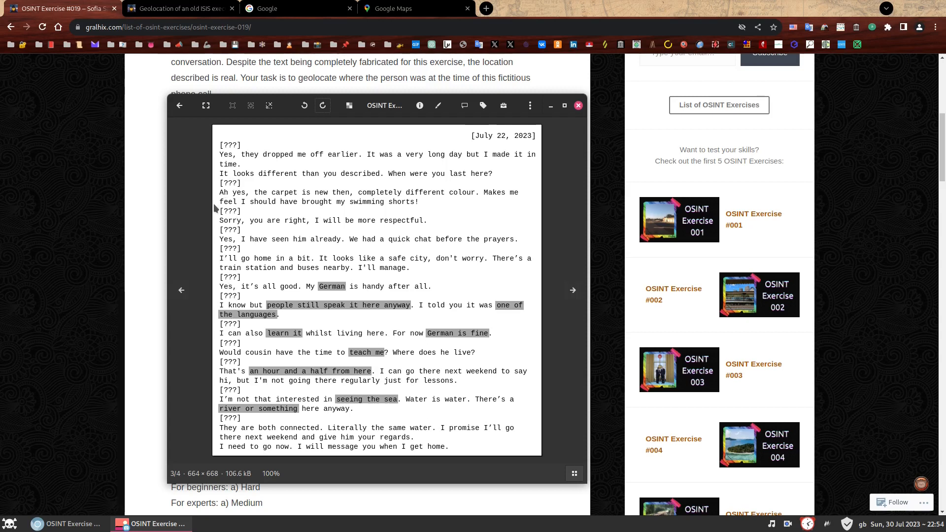
pyautogui.moveTo(353, 347)
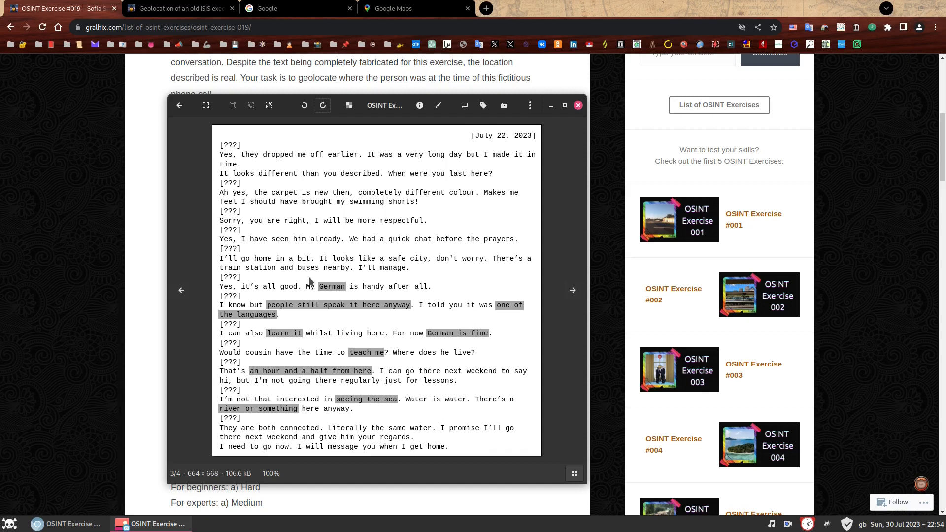
pyautogui.moveTo(338, 322)
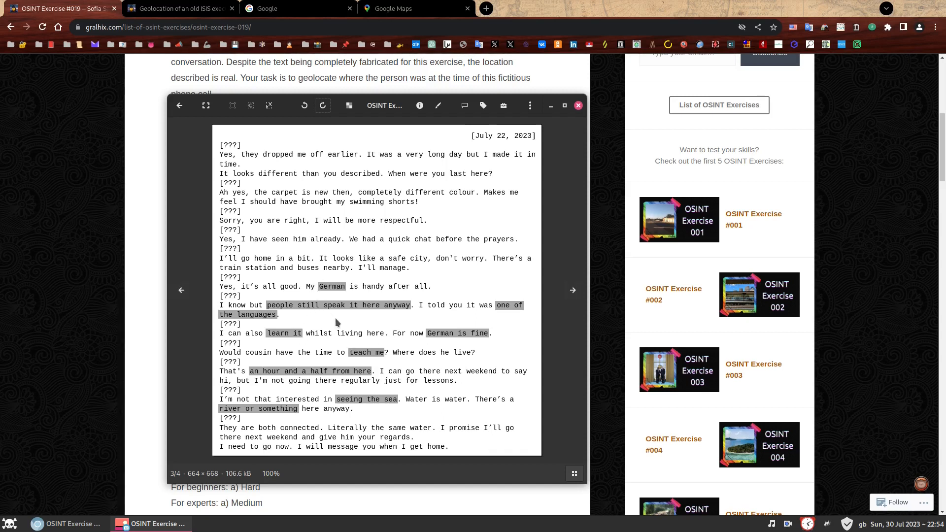
pyautogui.moveTo(333, 299)
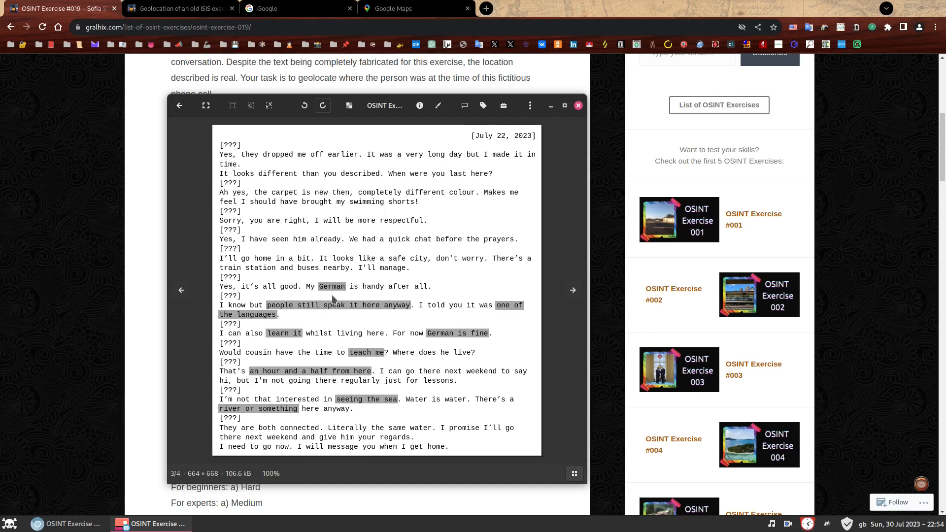
pyautogui.moveTo(433, 292)
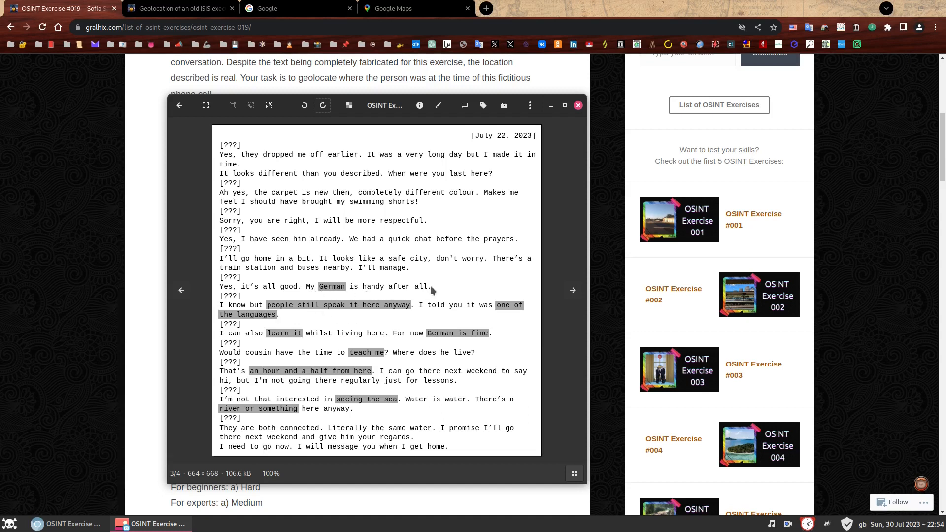
pyautogui.moveTo(363, 314)
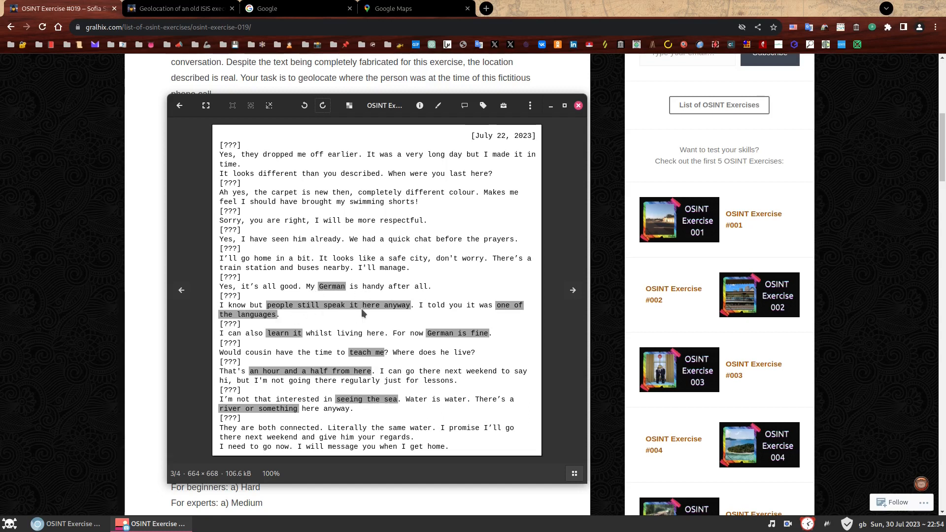
pyautogui.moveTo(527, 313)
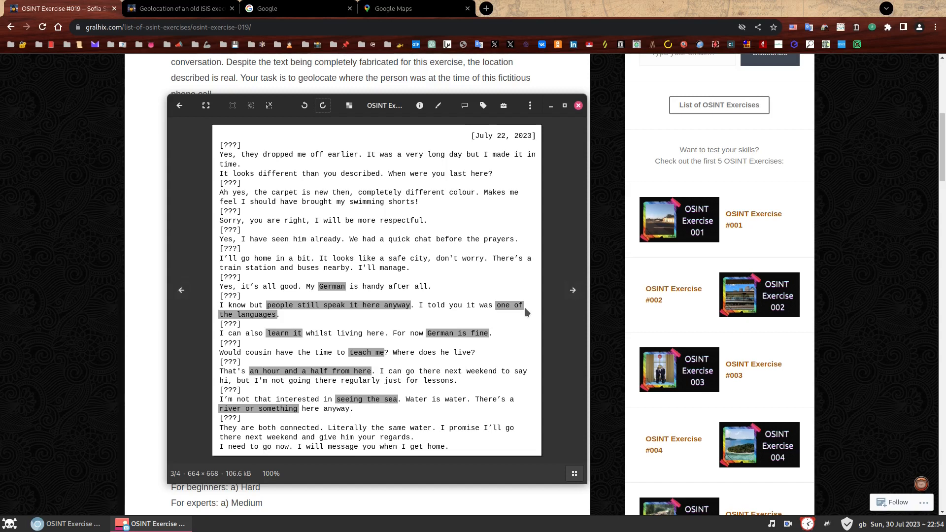
pyautogui.moveTo(325, 324)
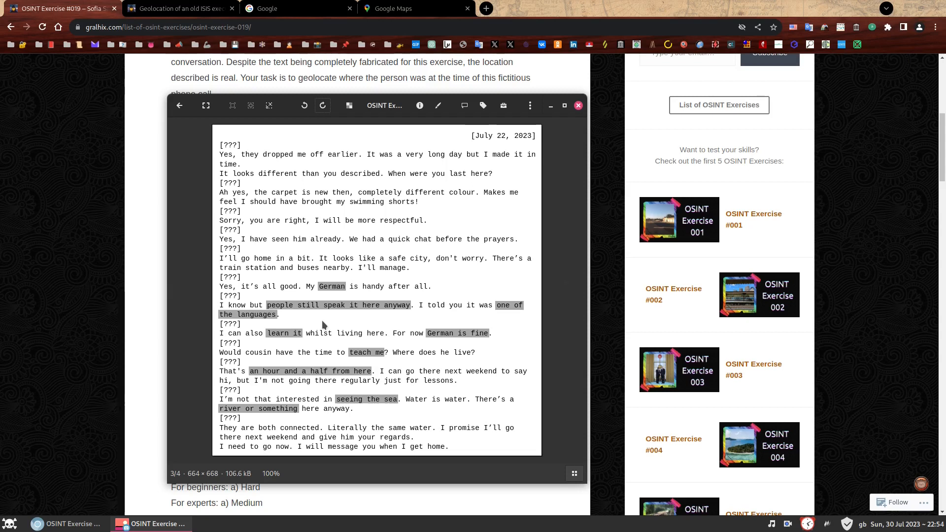
pyautogui.moveTo(335, 312)
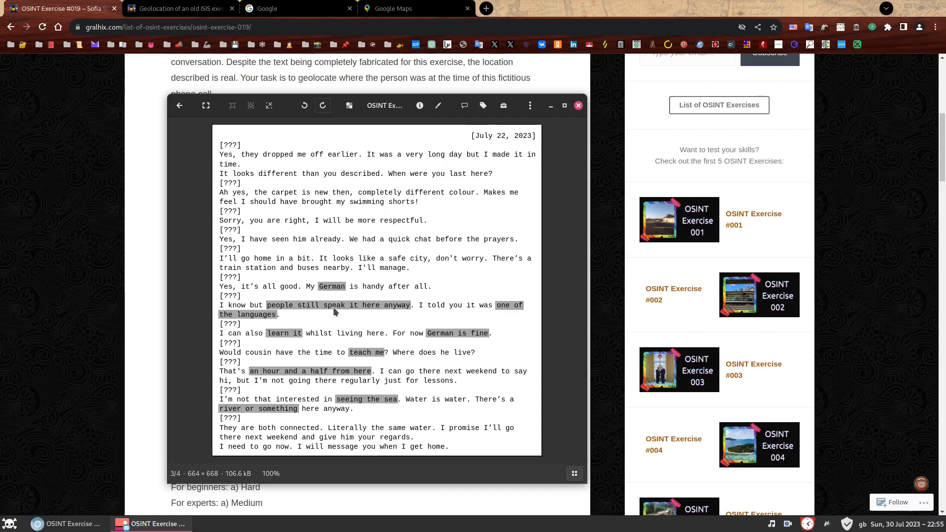
pyautogui.moveTo(343, 317)
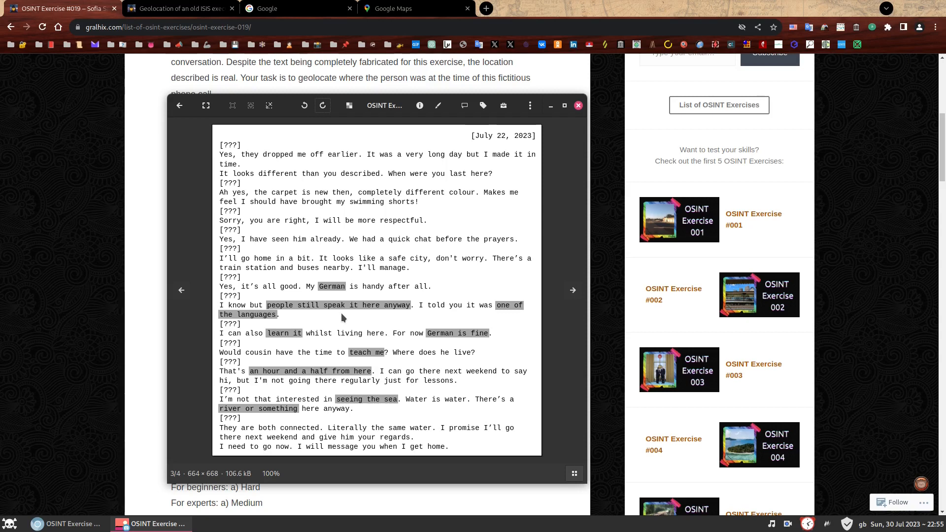
pyautogui.moveTo(339, 293)
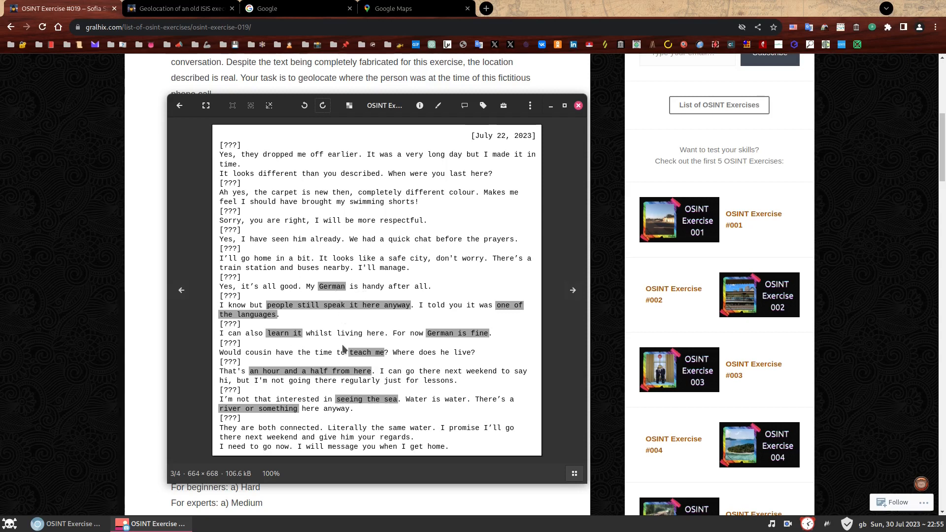
pyautogui.moveTo(333, 349)
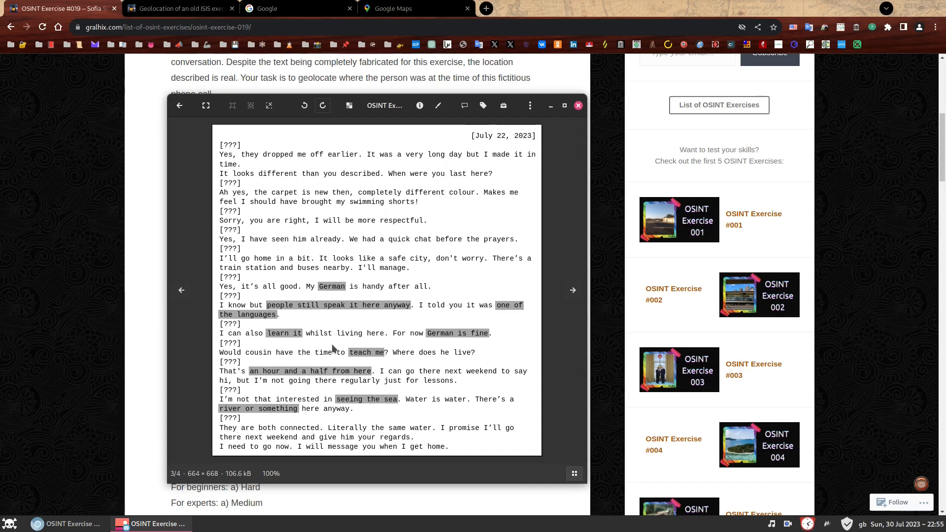
pyautogui.moveTo(306, 316)
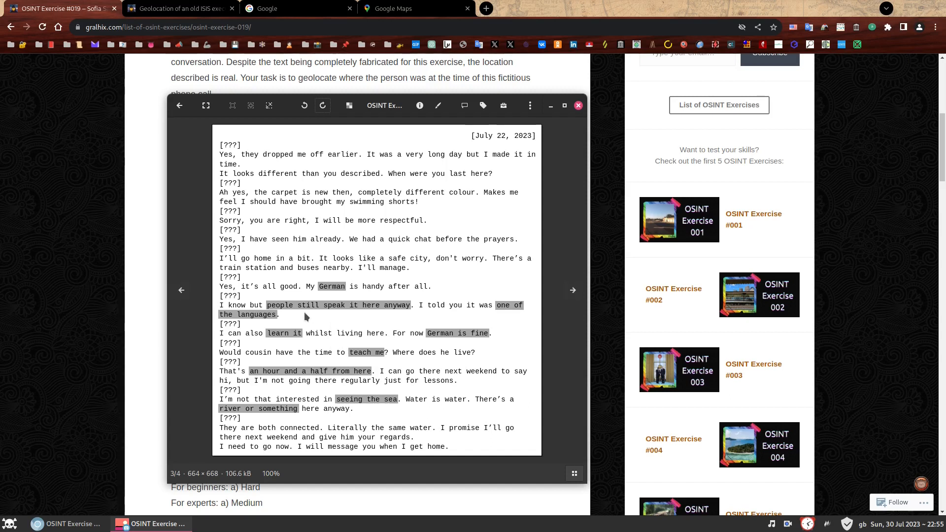
pyautogui.moveTo(398, 321)
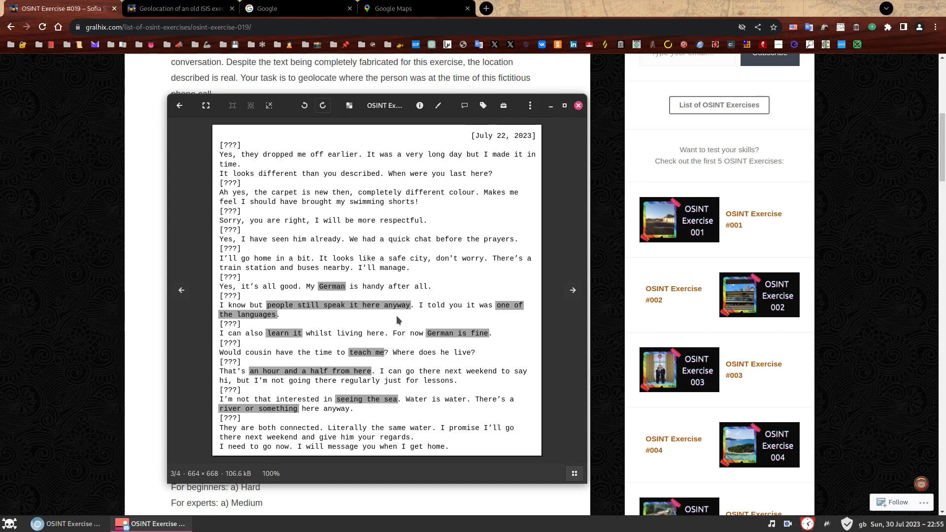
pyautogui.moveTo(396, 319)
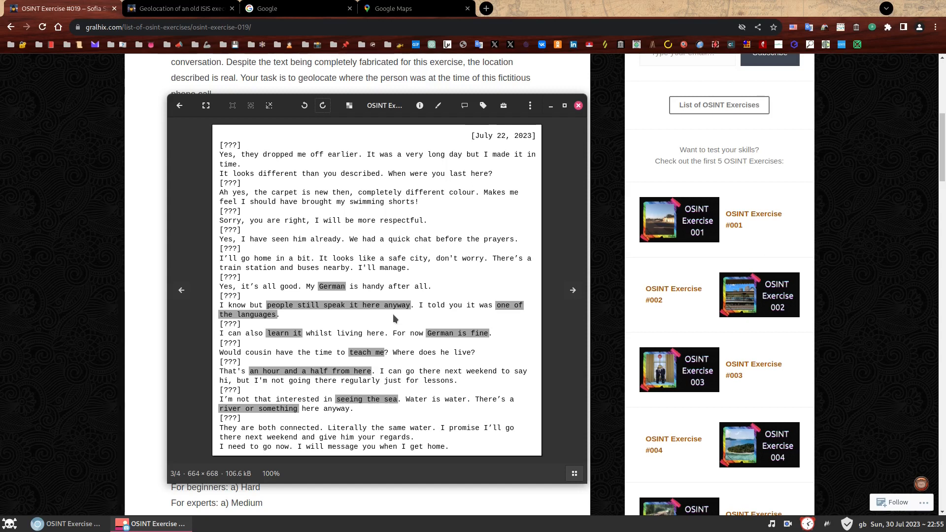
pyautogui.moveTo(340, 350)
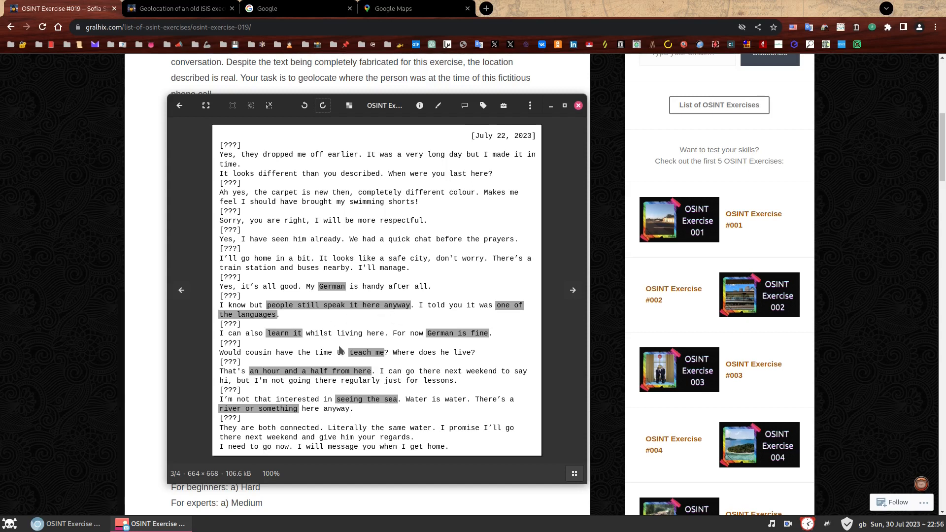
pyautogui.moveTo(335, 310)
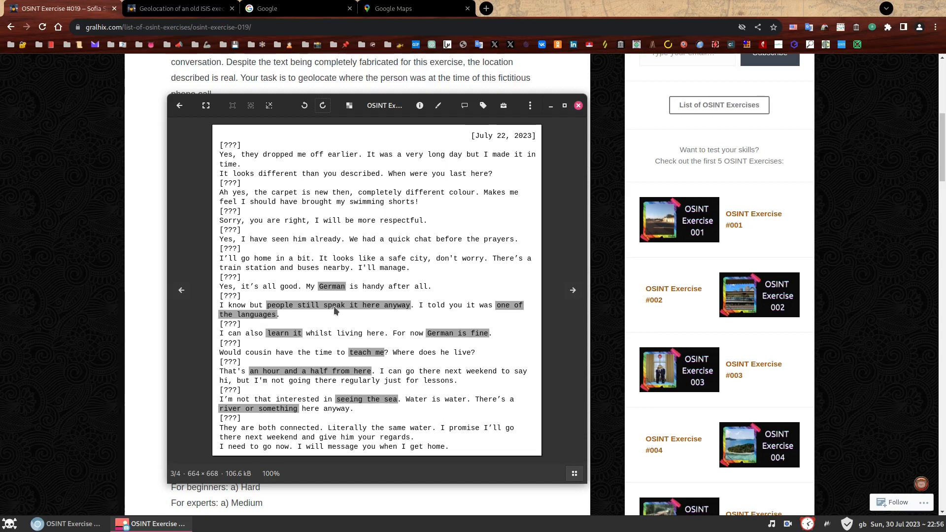
pyautogui.moveTo(396, 309)
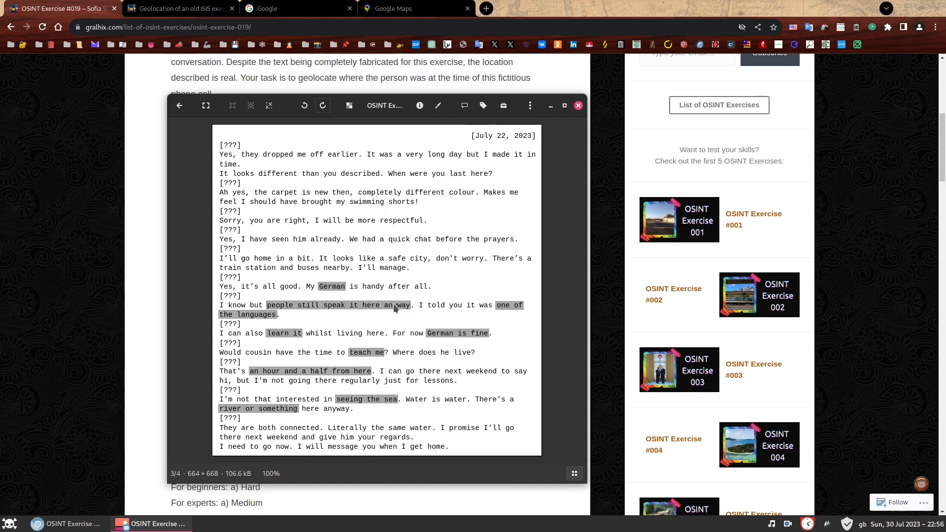
pyautogui.moveTo(415, 302)
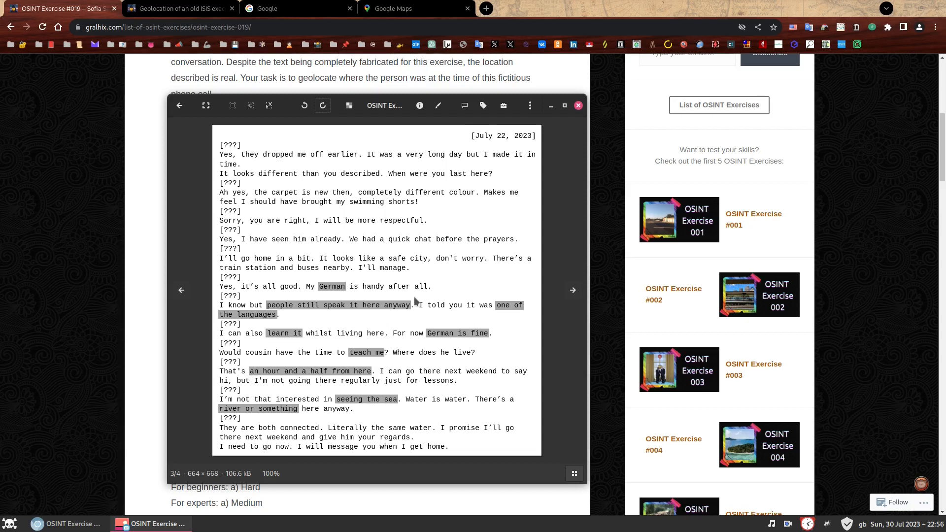
pyautogui.moveTo(418, 347)
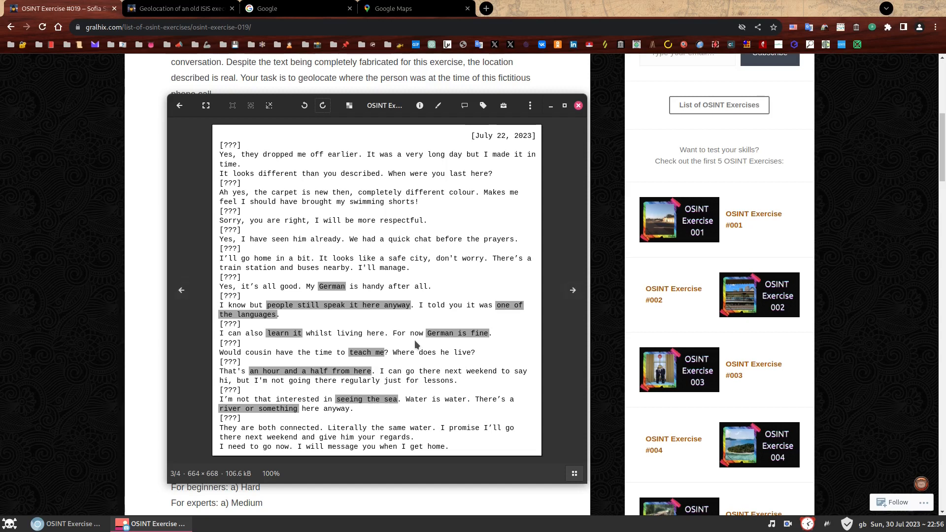
pyautogui.moveTo(448, 361)
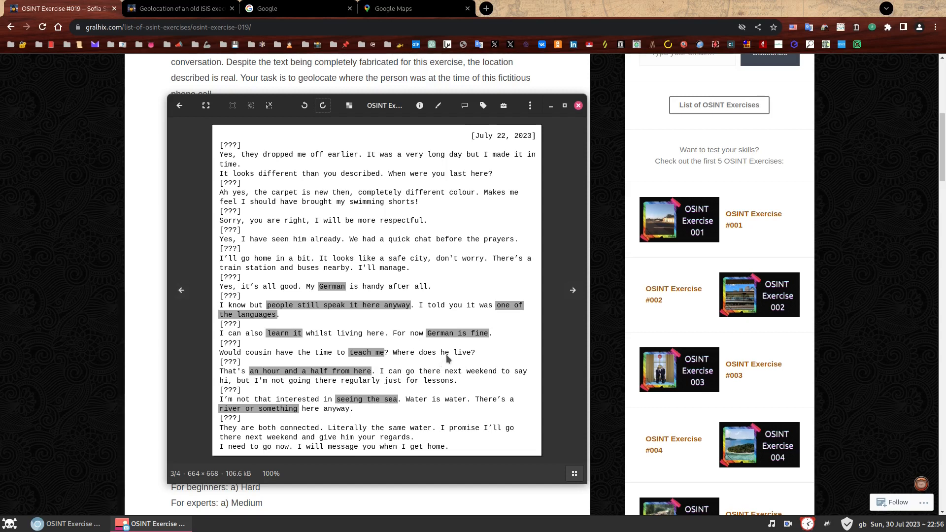
pyautogui.moveTo(441, 334)
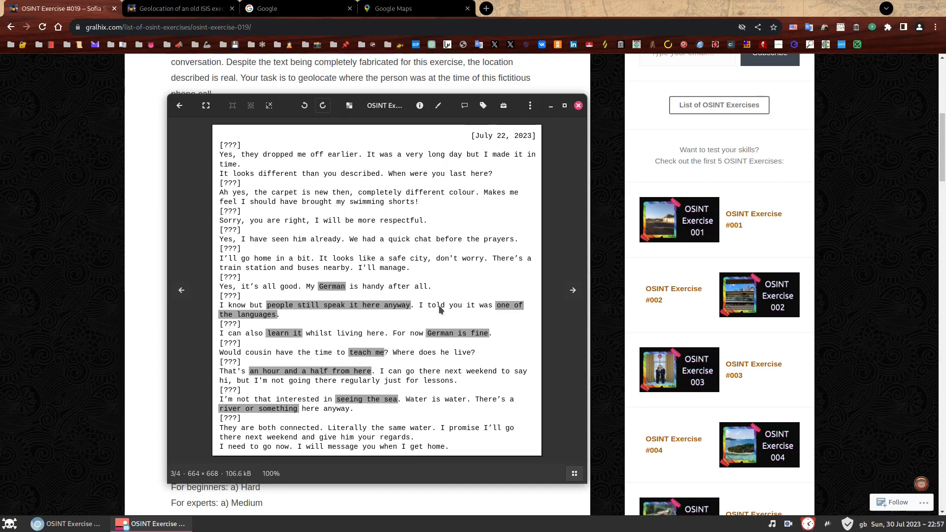
pyautogui.moveTo(302, 322)
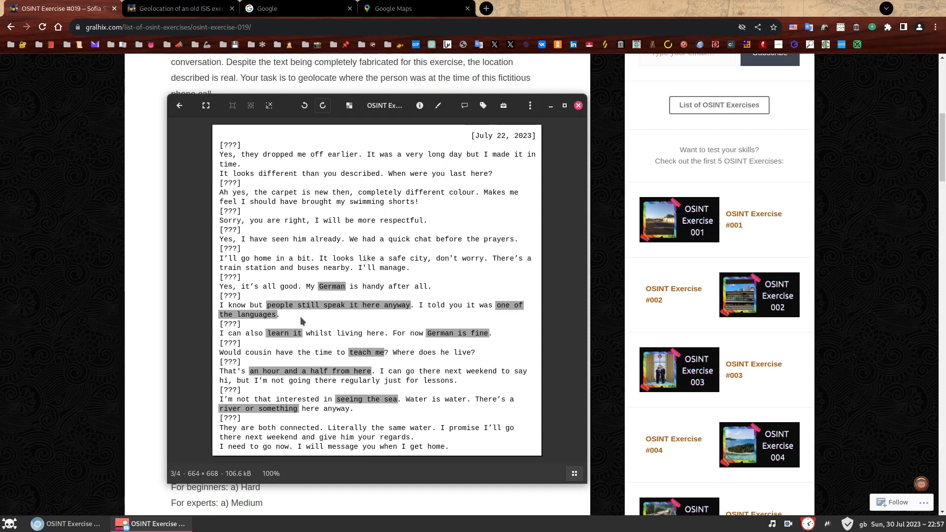
pyautogui.moveTo(281, 329)
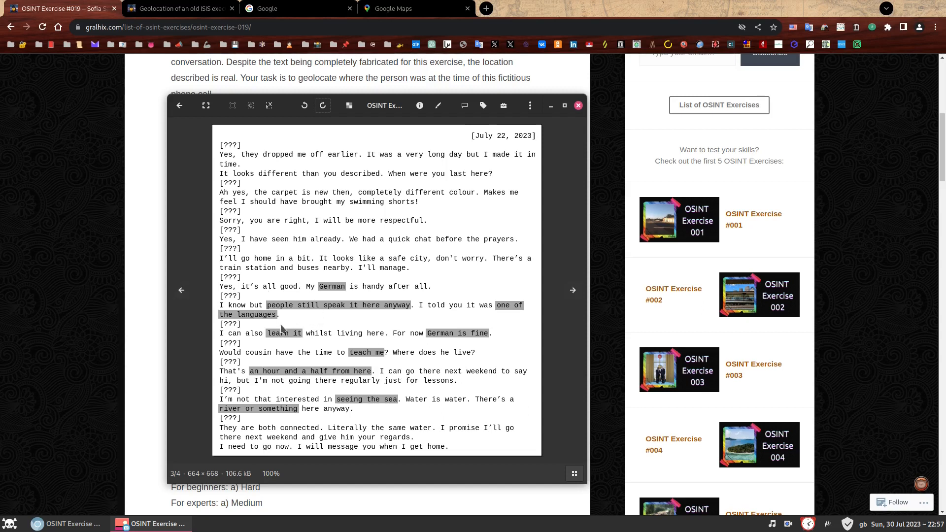
pyautogui.moveTo(587, 370)
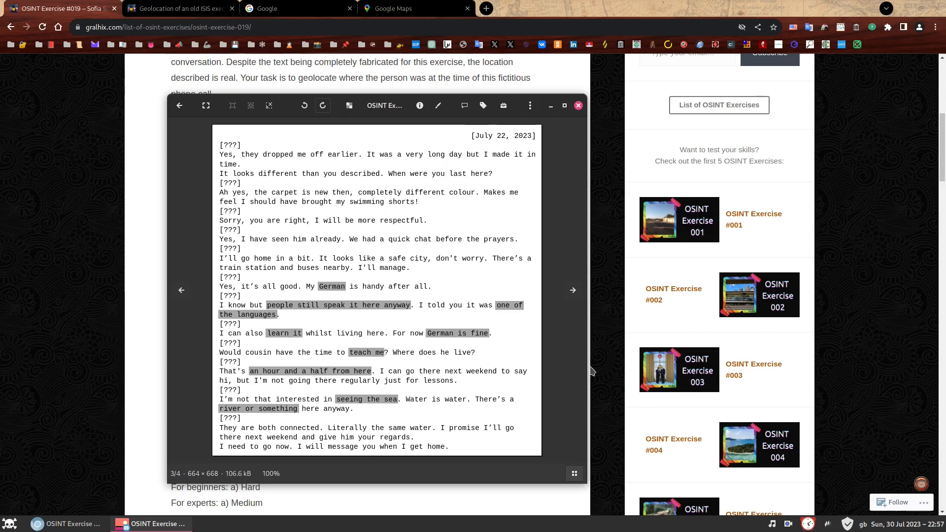
# Step: Search Google for 'list countries with german as official language'
pyautogui.write('list countries with german as official language')
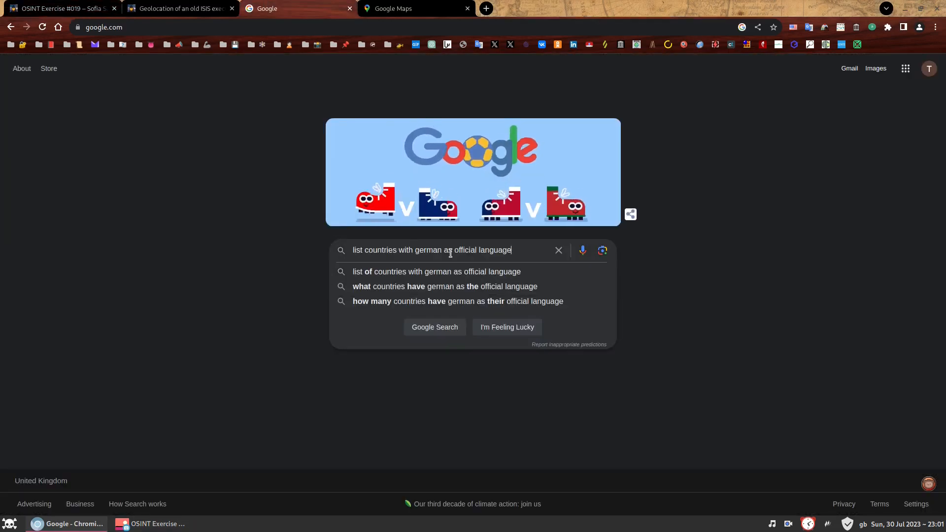
pyautogui.click(435, 327)
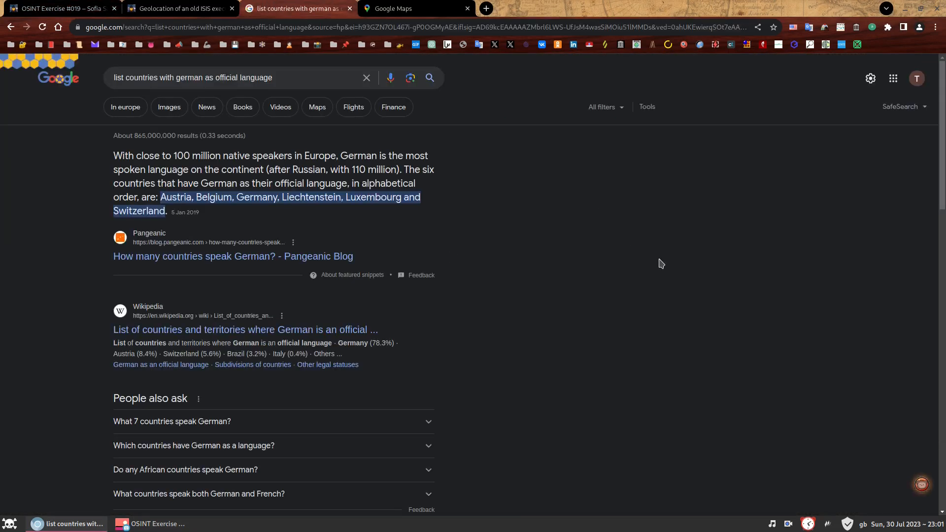
pyautogui.moveTo(640, 227)
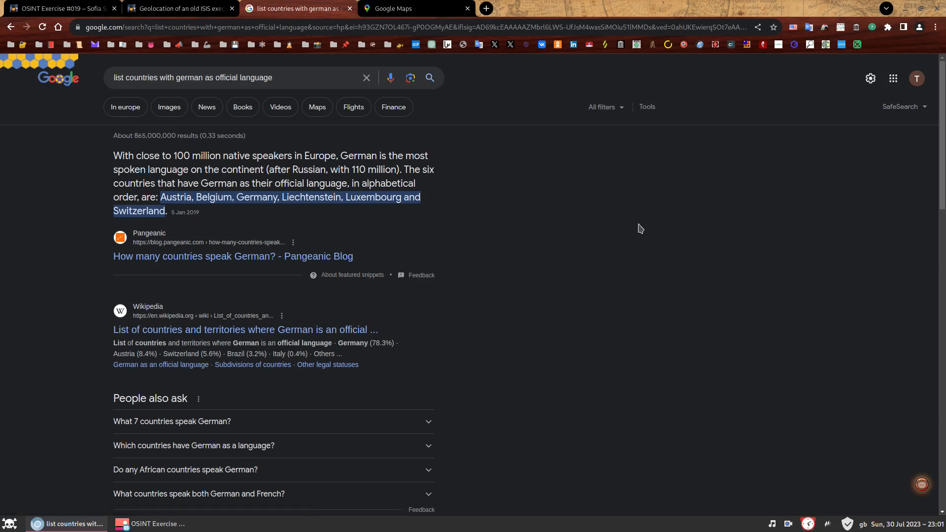
pyautogui.moveTo(491, 206)
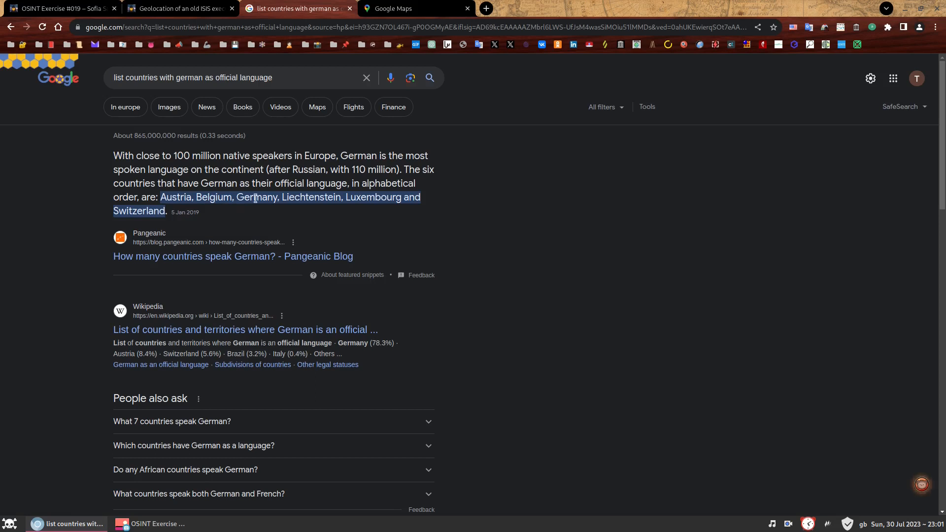
pyautogui.moveTo(244, 224)
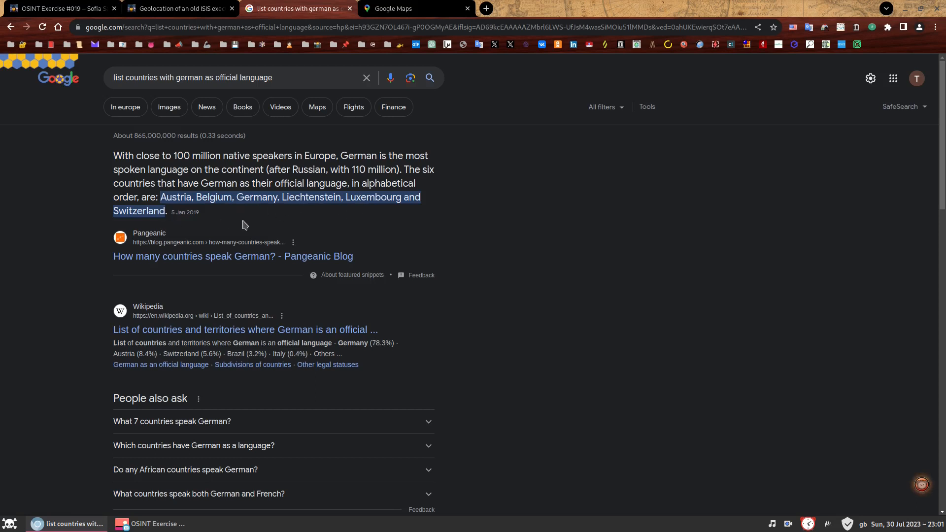
pyautogui.moveTo(262, 227)
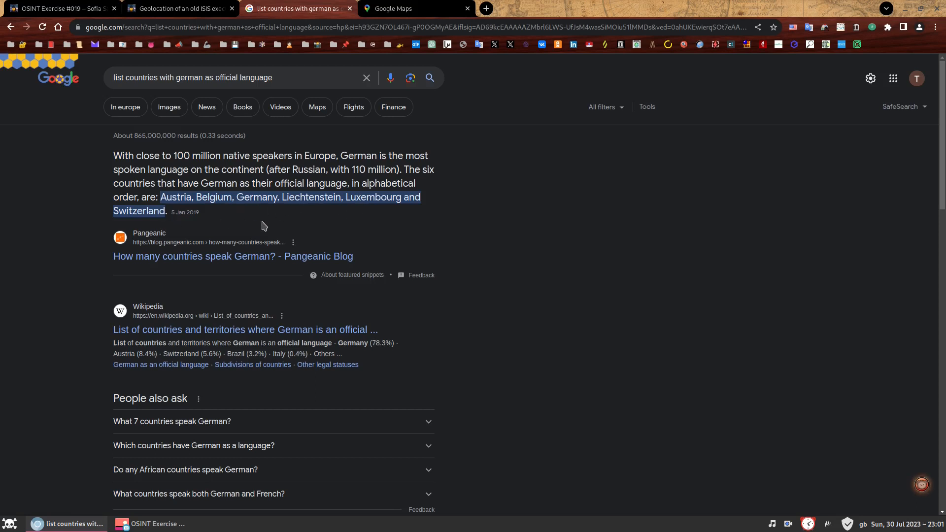
pyautogui.moveTo(237, 175)
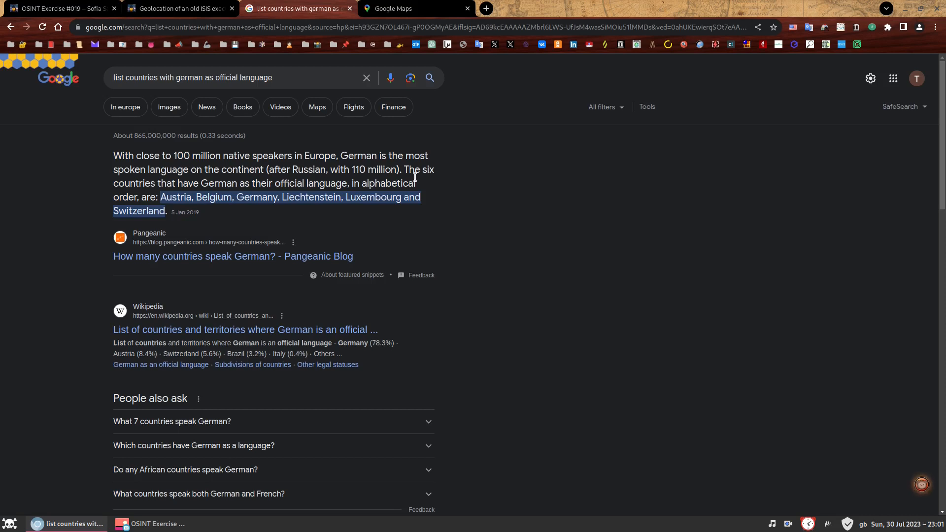
pyautogui.moveTo(246, 215)
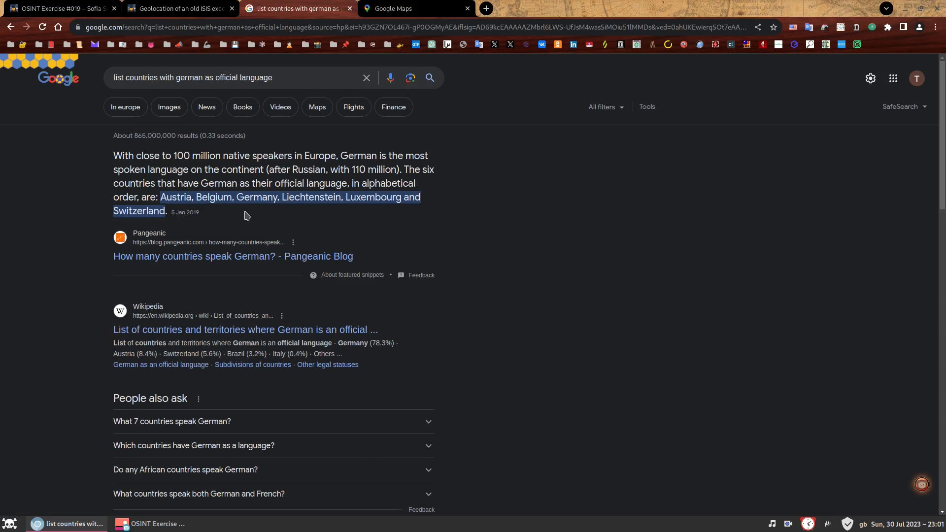
pyautogui.moveTo(532, 194)
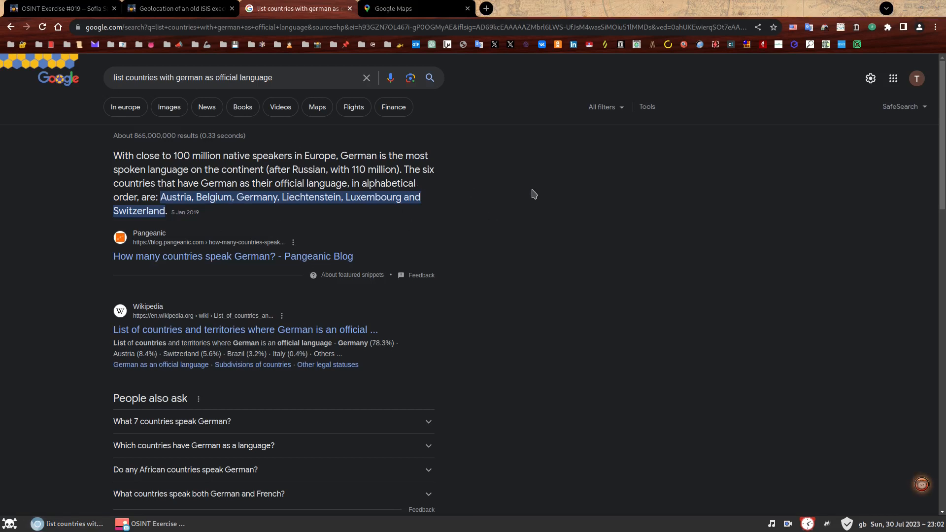
pyautogui.moveTo(599, 231)
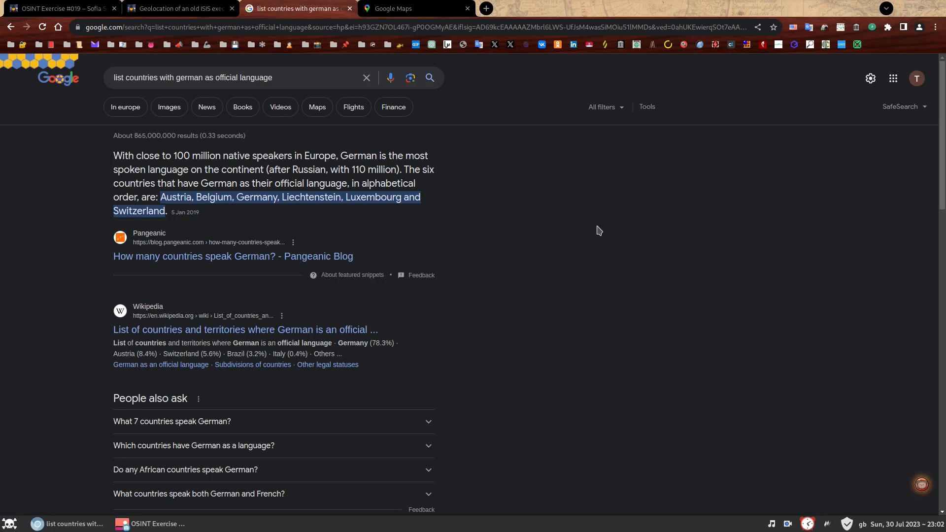
pyautogui.moveTo(576, 210)
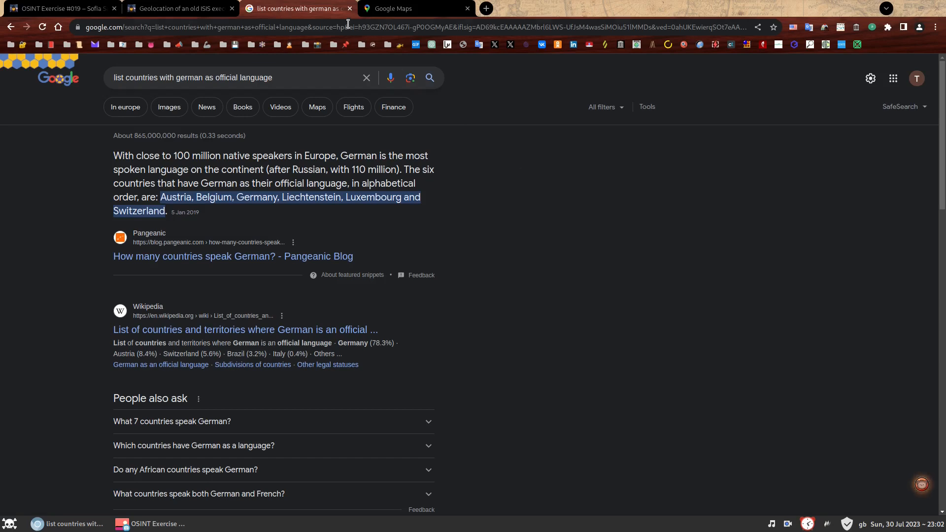
# Step: Find Belgium on Google Maps with its place card, then return to the search results
pyautogui.click(393, 8)
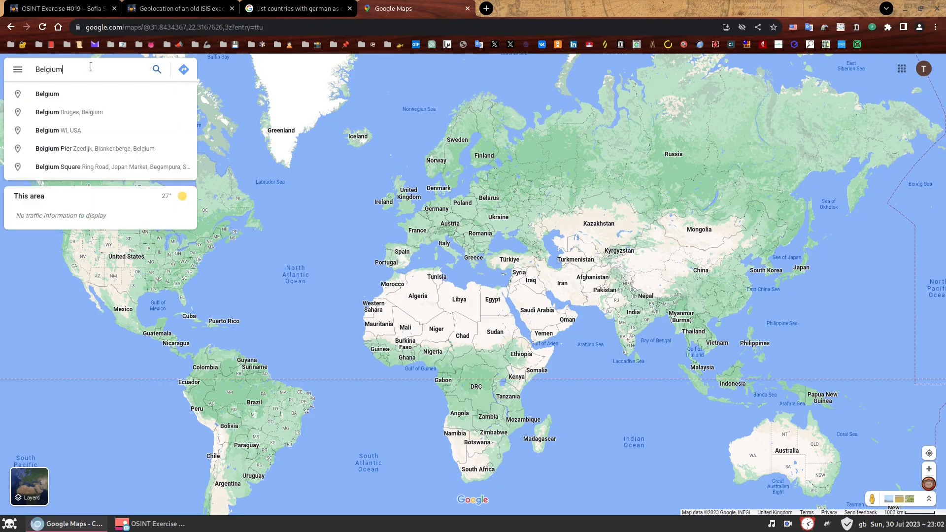
pyautogui.click(48, 94)
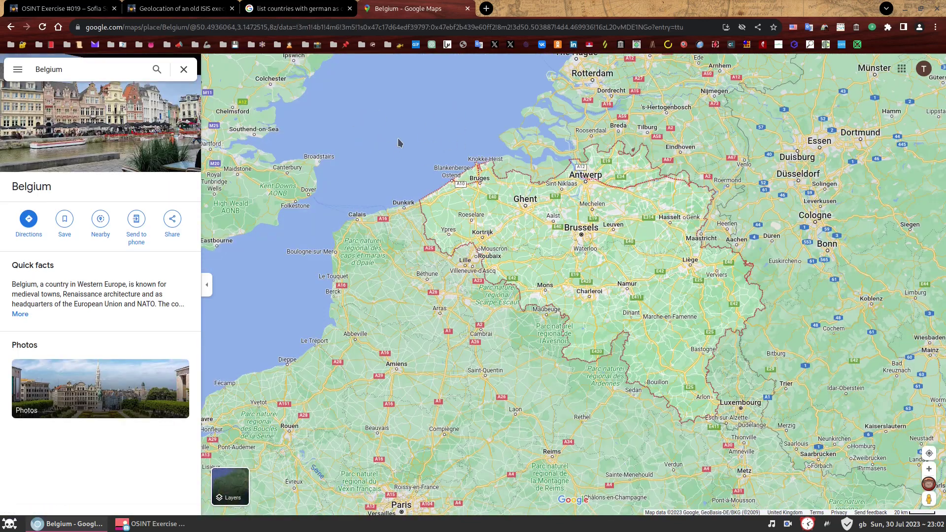
pyautogui.moveTo(423, 152)
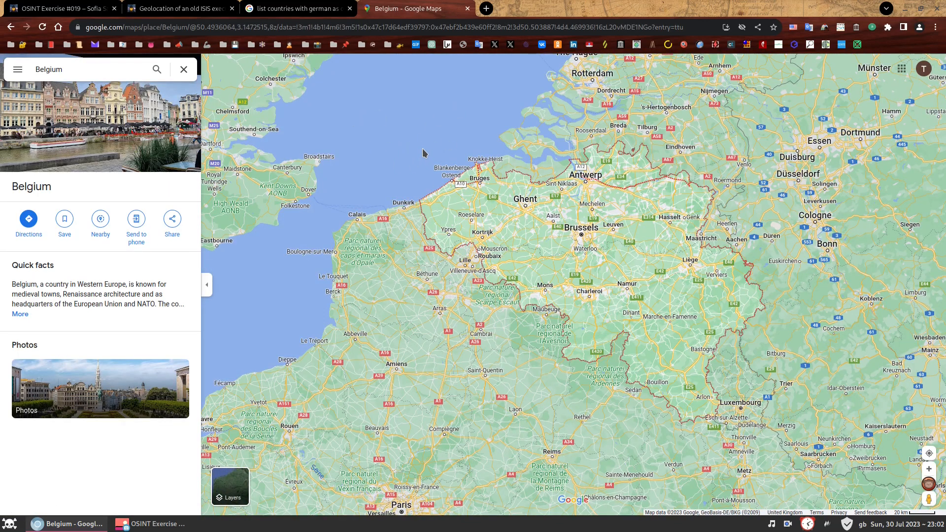
pyautogui.moveTo(451, 134)
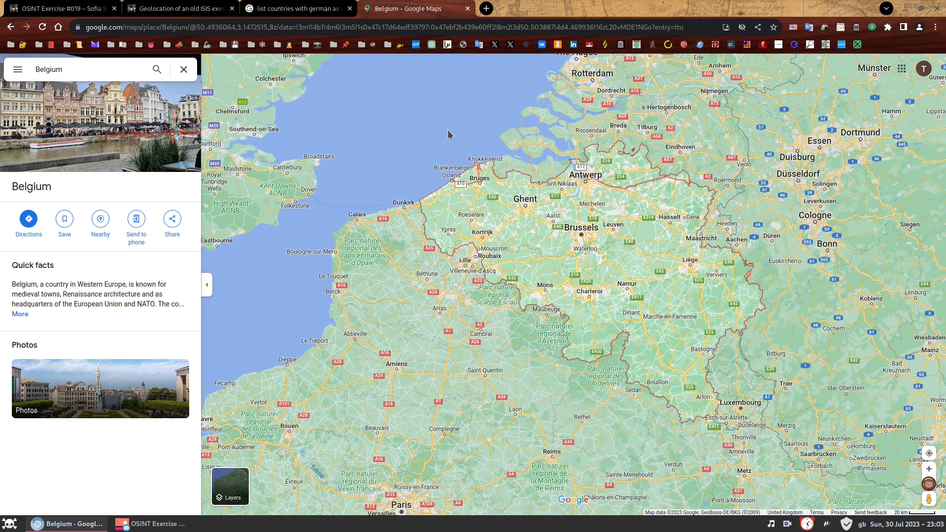
pyautogui.moveTo(571, 276)
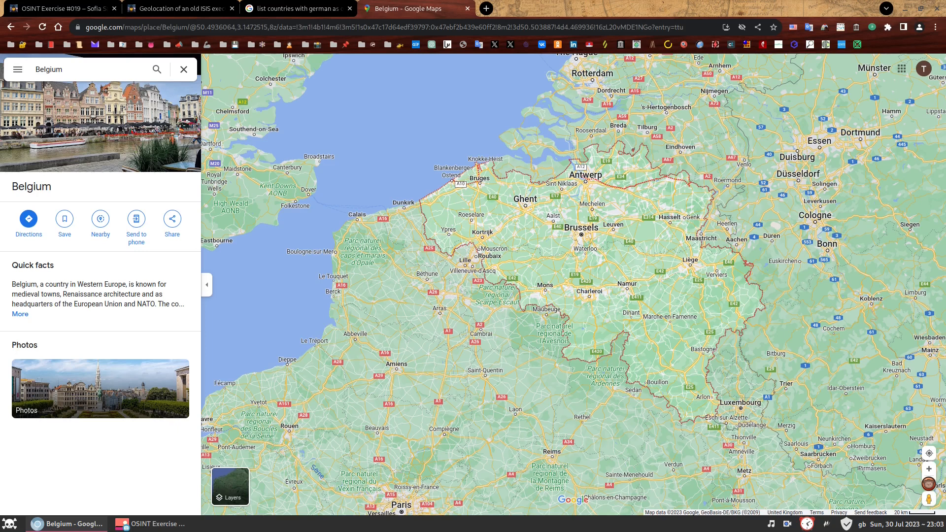
pyautogui.moveTo(804, 318)
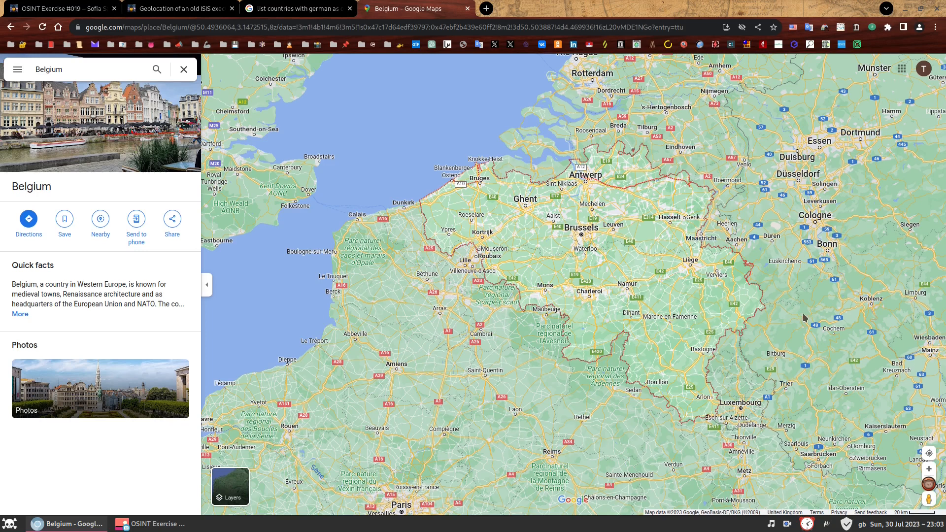
pyautogui.moveTo(562, 272)
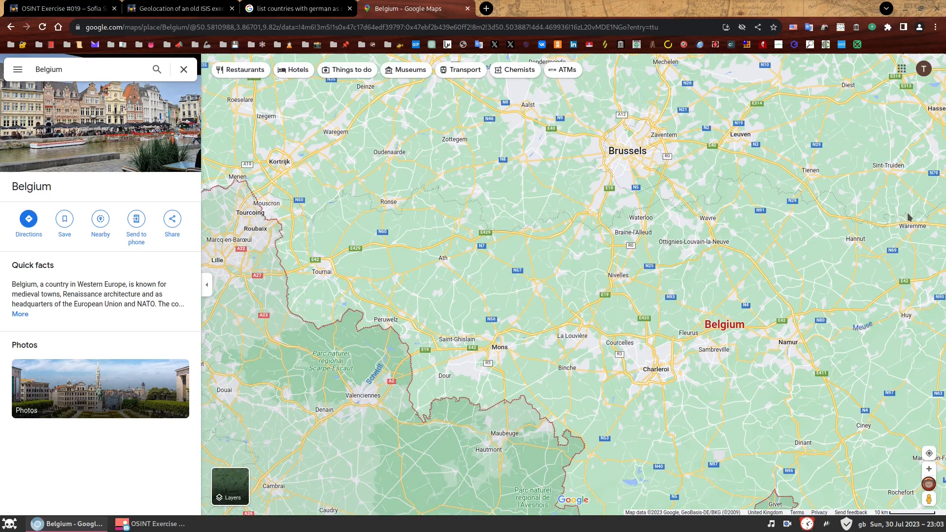
pyautogui.click(295, 8)
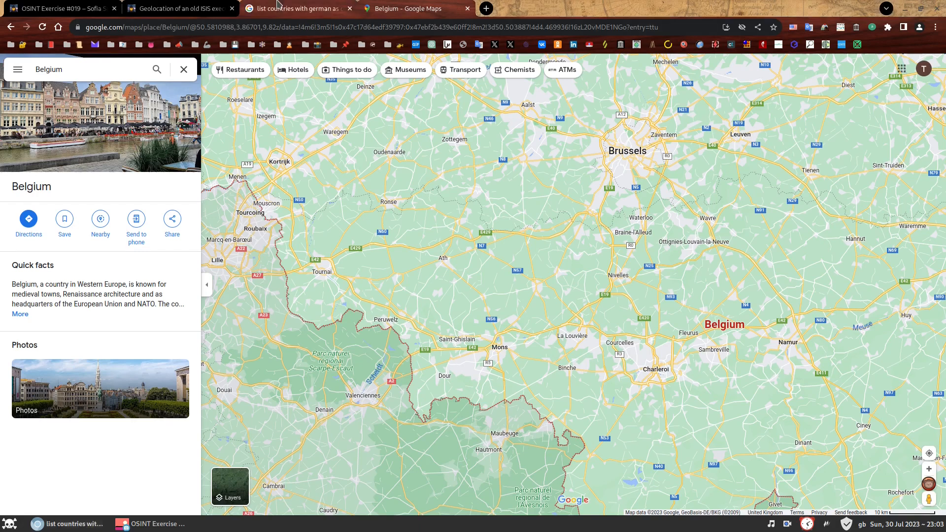
# Step: Start a new search for a map of Belgium's languages from the search tab
pyautogui.click(295, 8)
pyautogui.write('map languages of belgium')
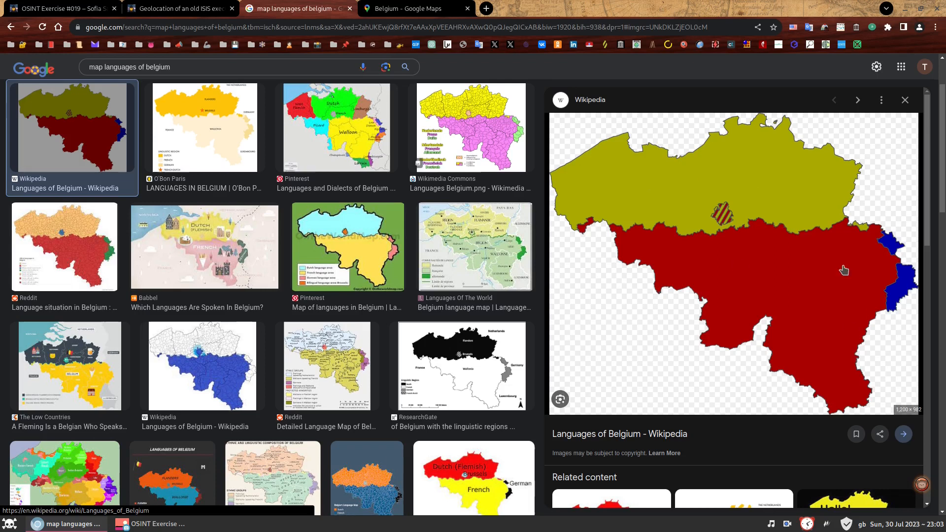
pyautogui.moveTo(895, 243)
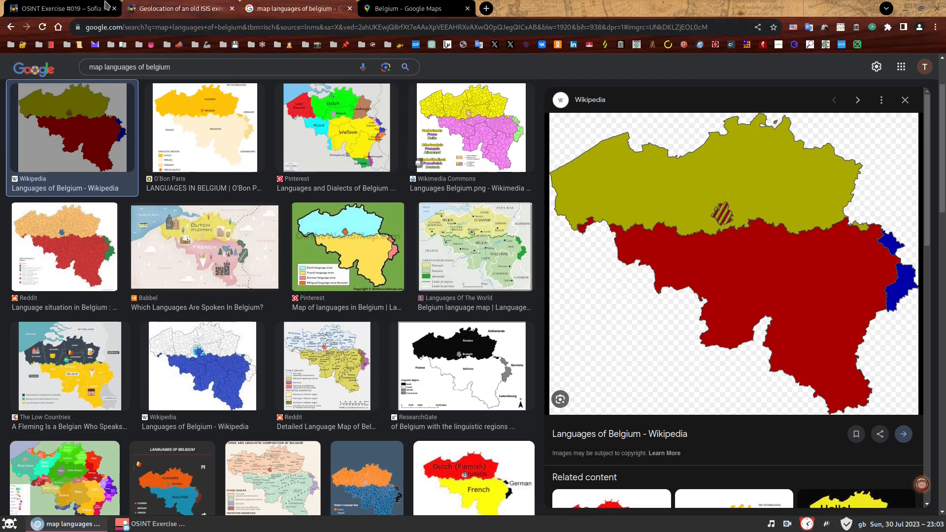
# Step: Review the exercise transcript, then bring the Belgium map window back to the front
pyautogui.click(59, 8)
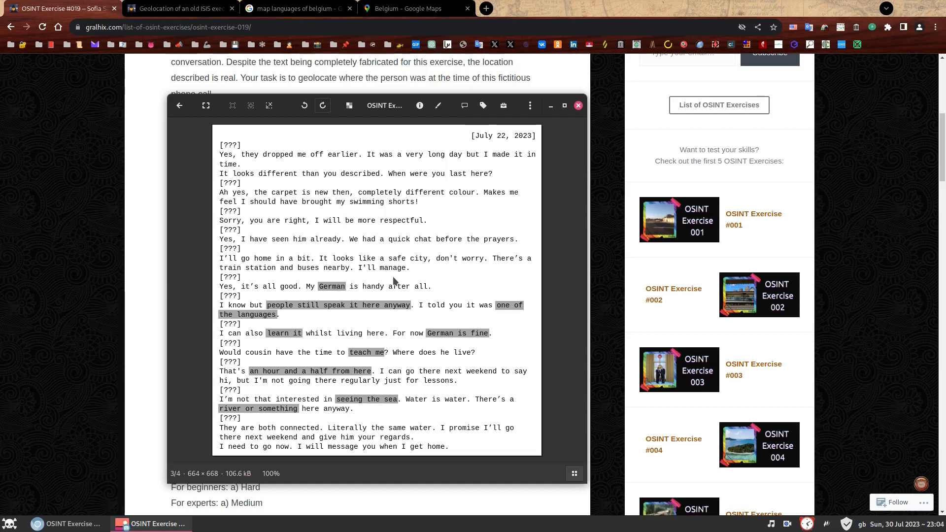
pyautogui.moveTo(363, 288)
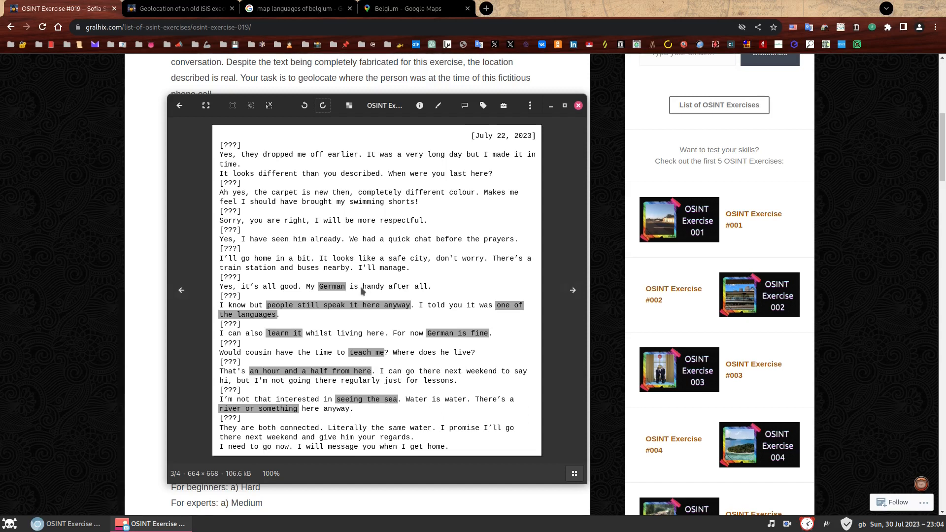
pyautogui.moveTo(388, 335)
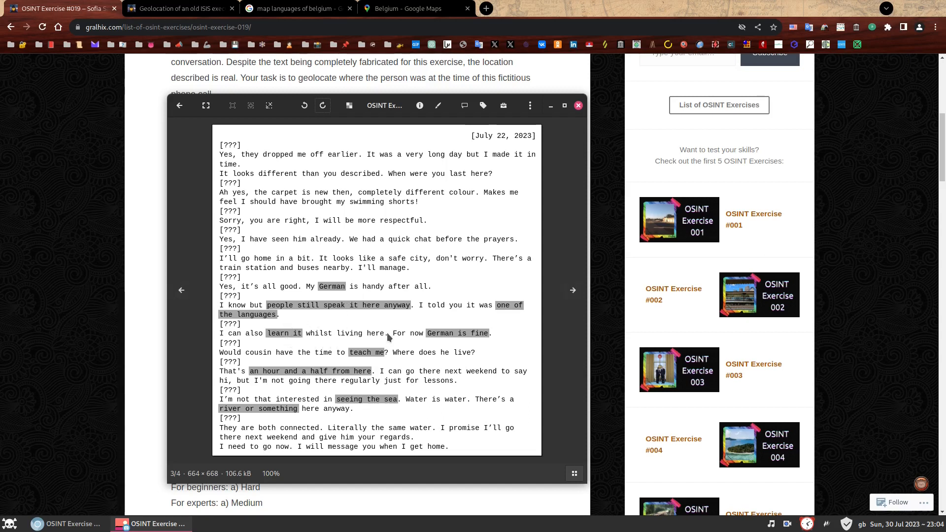
pyautogui.moveTo(393, 272)
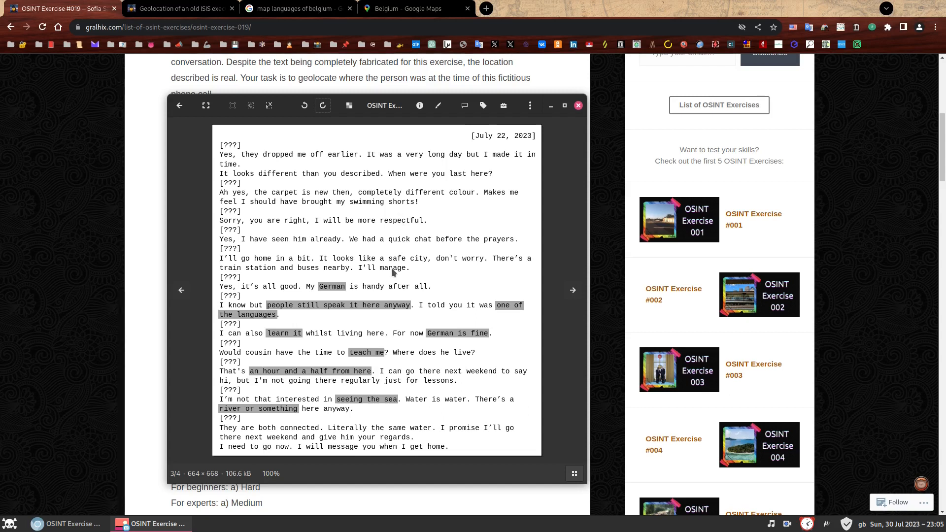
pyautogui.moveTo(386, 329)
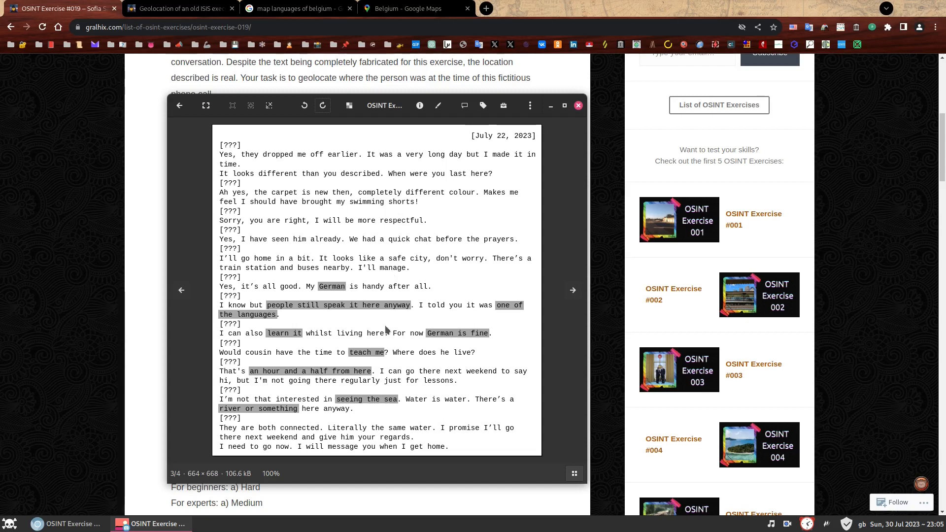
pyautogui.moveTo(370, 374)
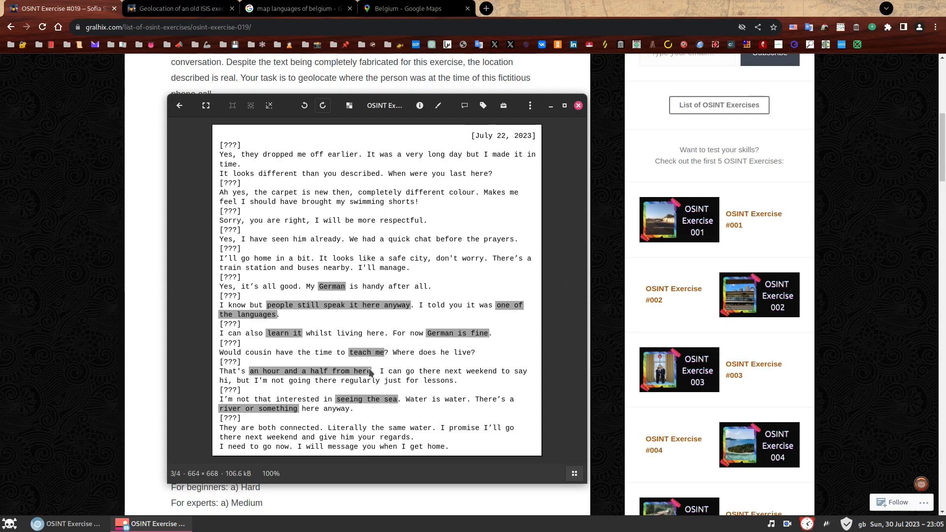
pyautogui.click(410, 8)
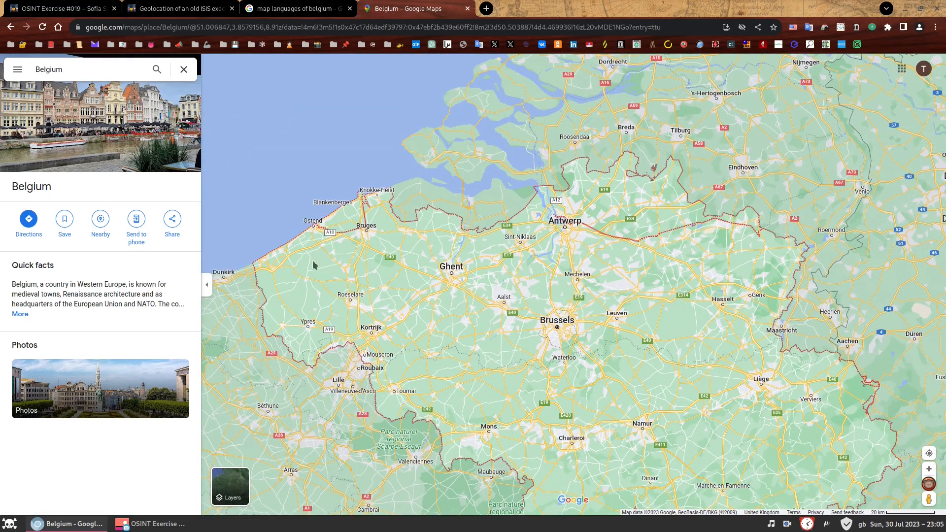
pyautogui.moveTo(381, 222)
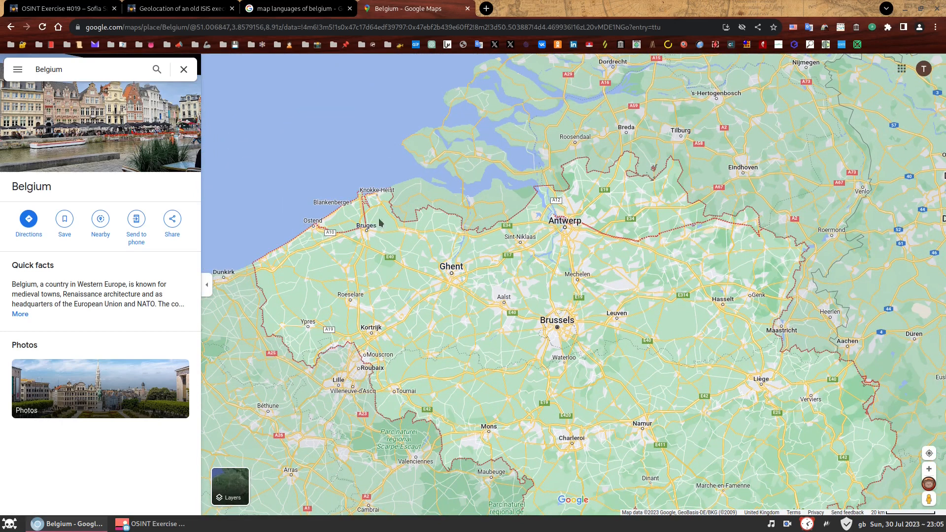
pyautogui.moveTo(280, 187)
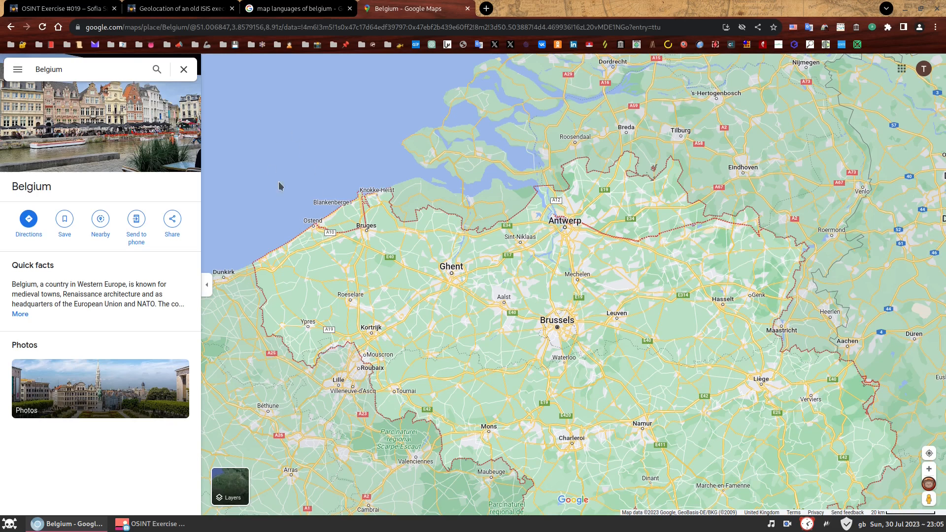
pyautogui.moveTo(275, 167)
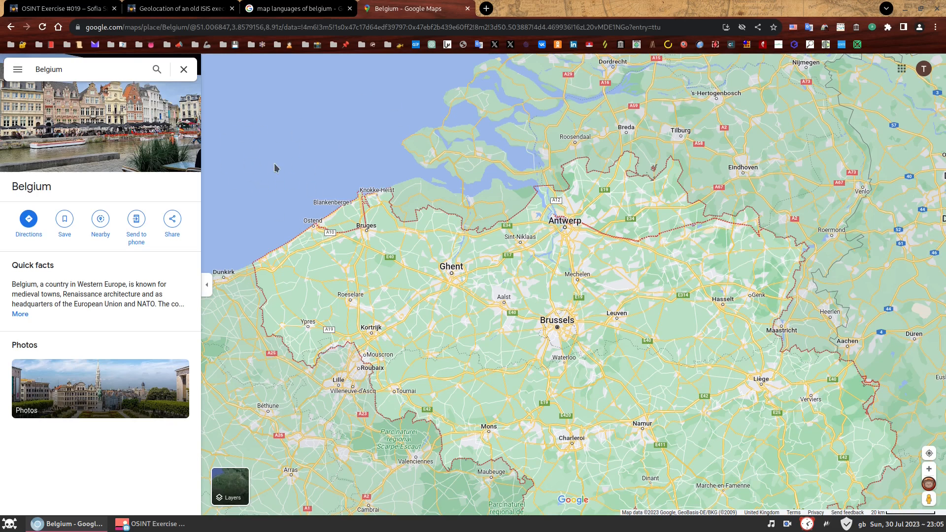
pyautogui.moveTo(630, 277)
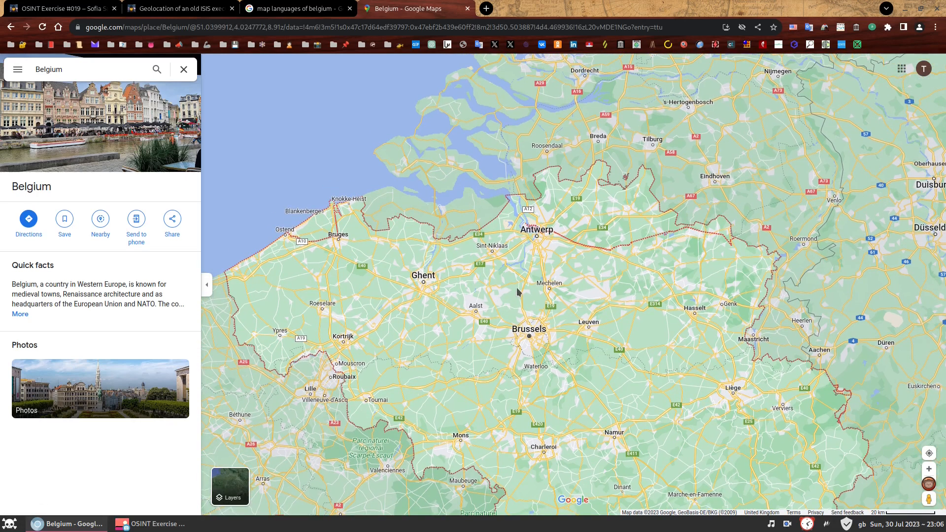
pyautogui.moveTo(474, 186)
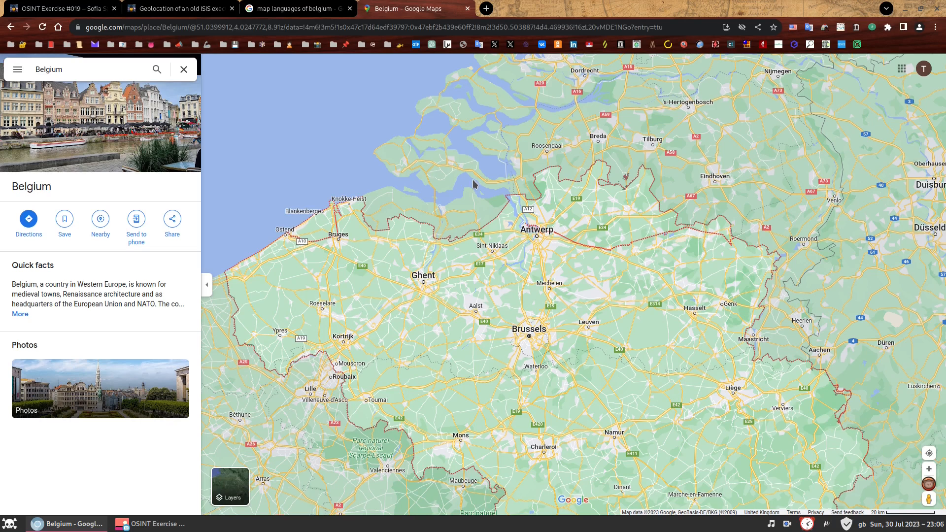
pyautogui.moveTo(508, 269)
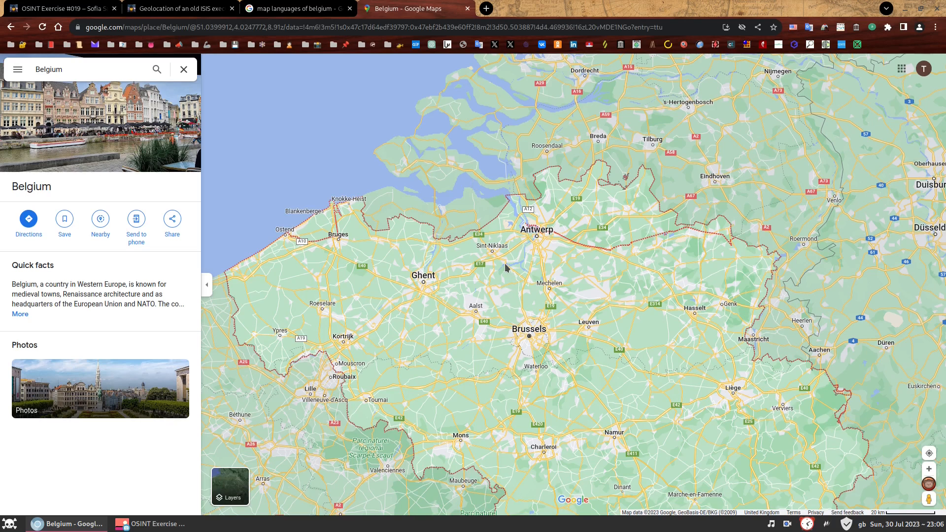
pyautogui.moveTo(599, 277)
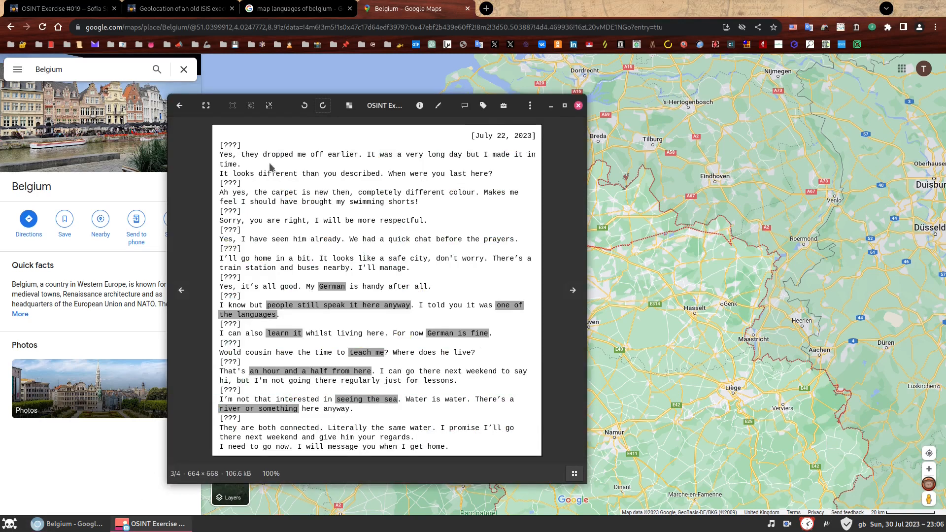
pyautogui.moveTo(350, 154)
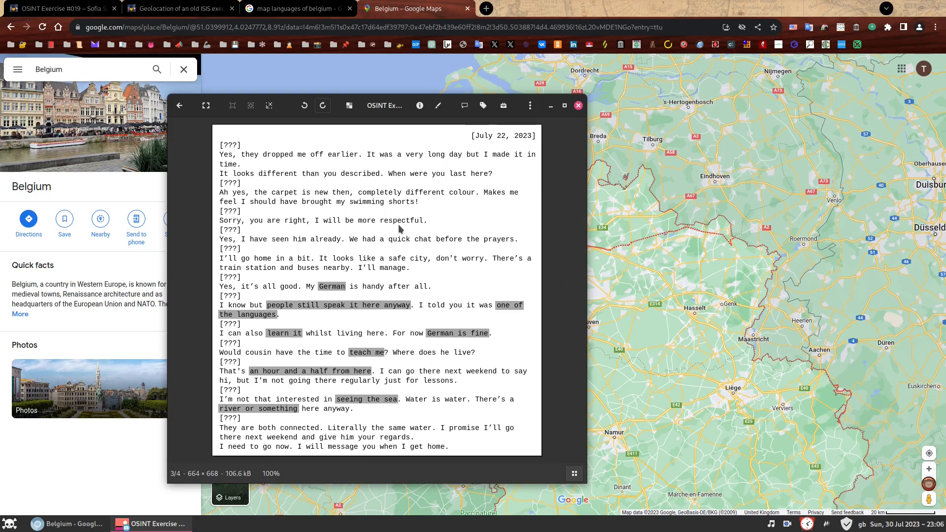
pyautogui.moveTo(440, 284)
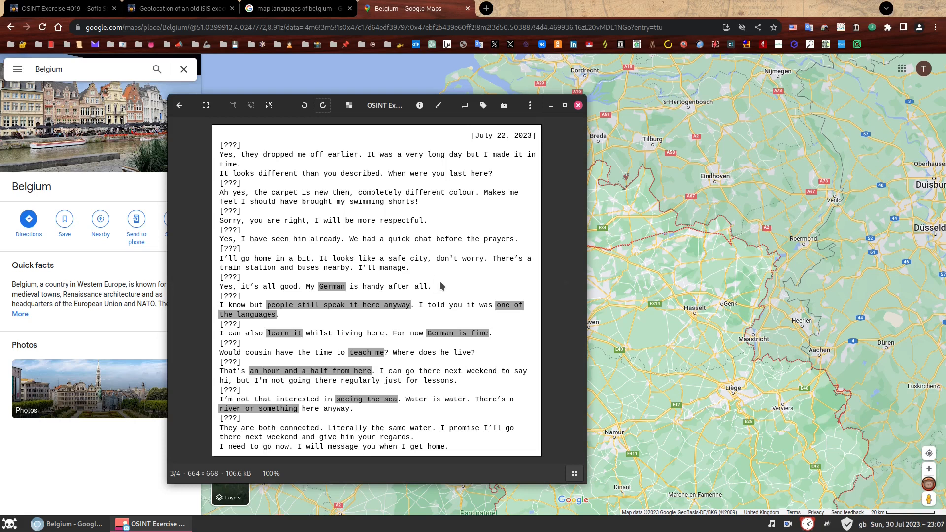
pyautogui.moveTo(404, 296)
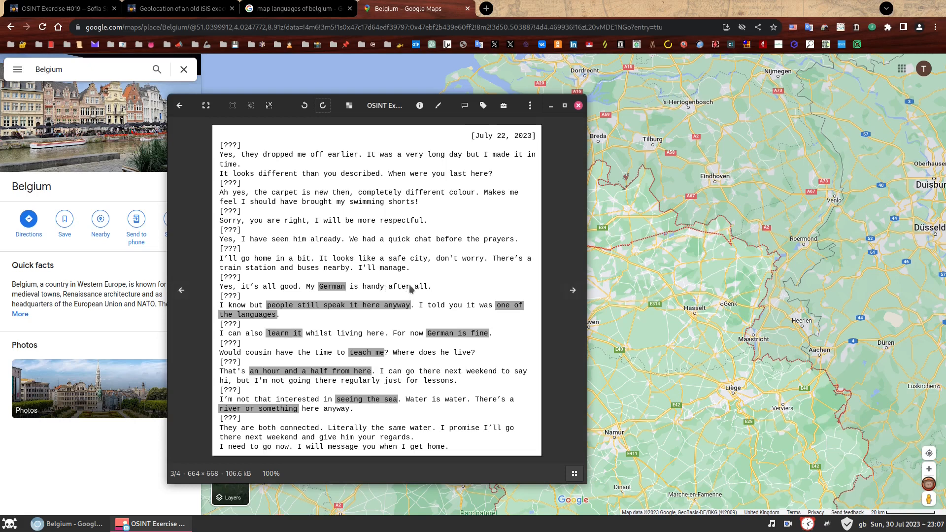
pyautogui.moveTo(428, 276)
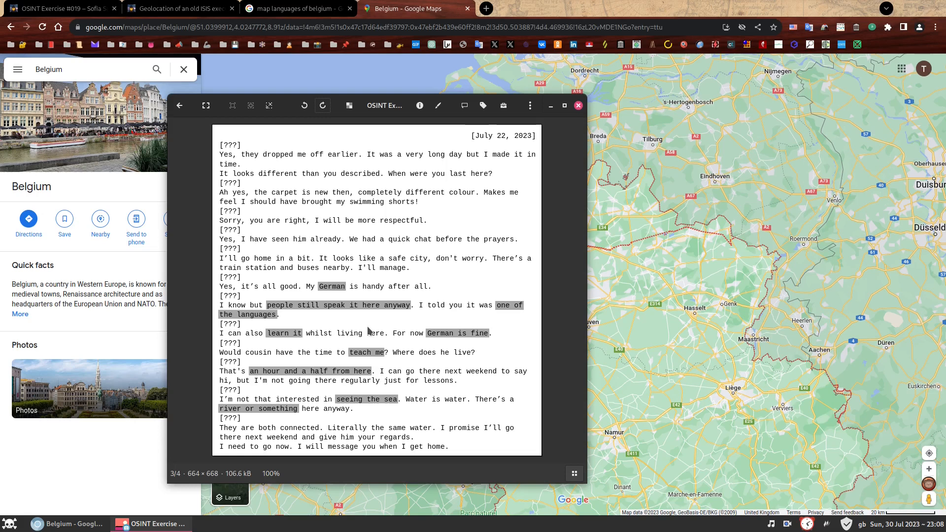
# Step: Drop a pin near Zonhoven by Hasselt to show its coordinates card
pyautogui.click(579, 105)
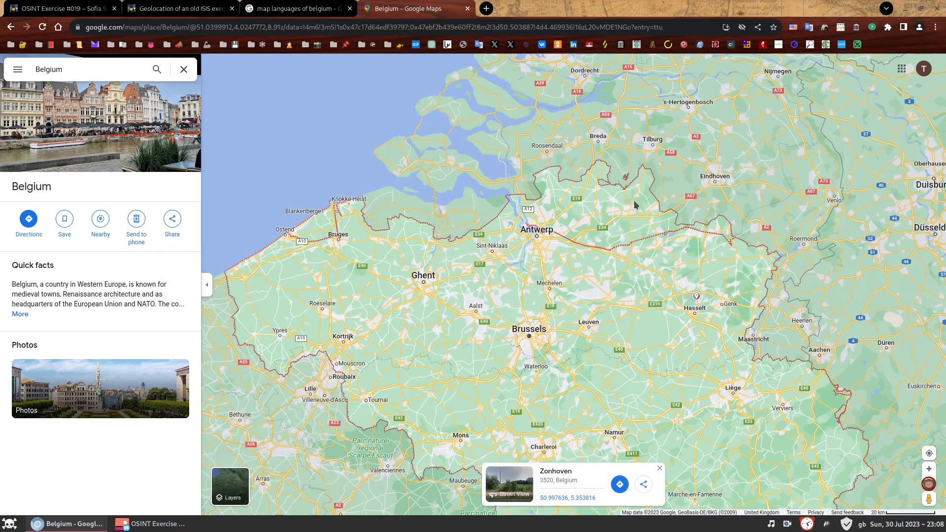
pyautogui.moveTo(642, 339)
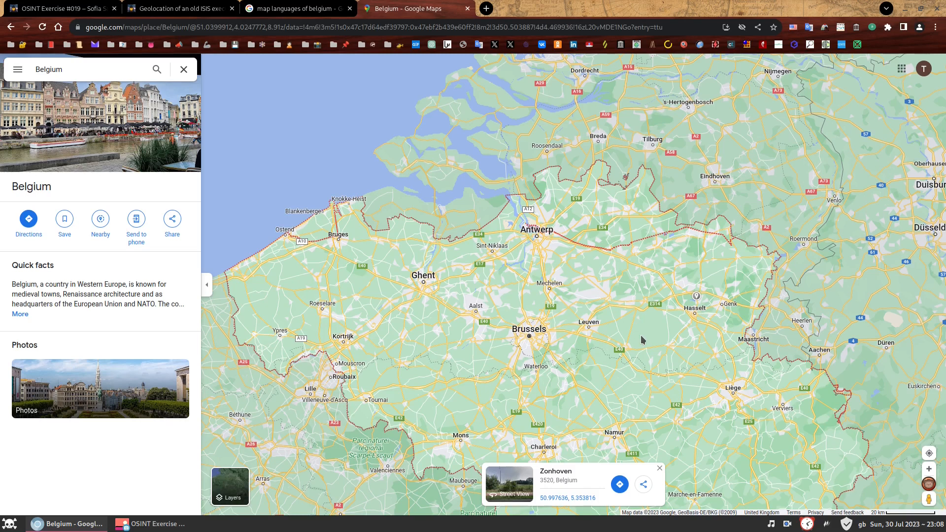
pyautogui.moveTo(639, 336)
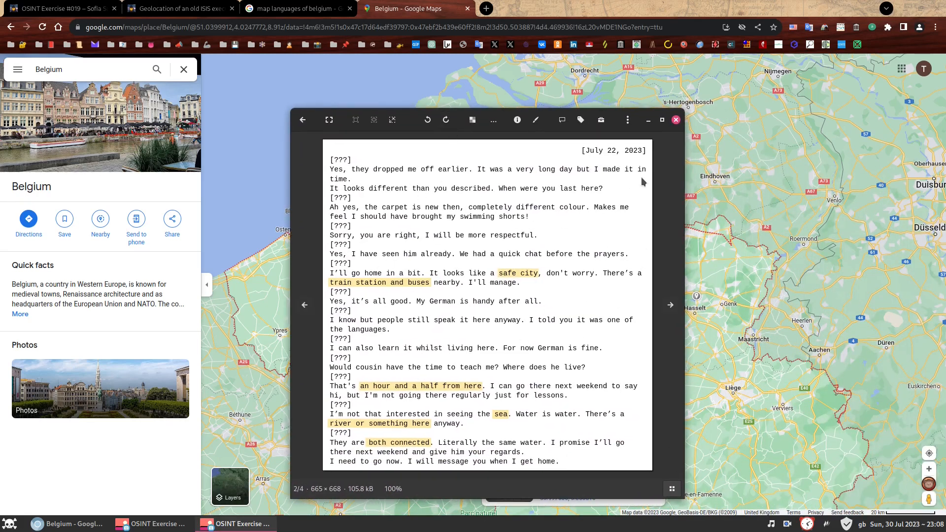
pyautogui.moveTo(643, 213)
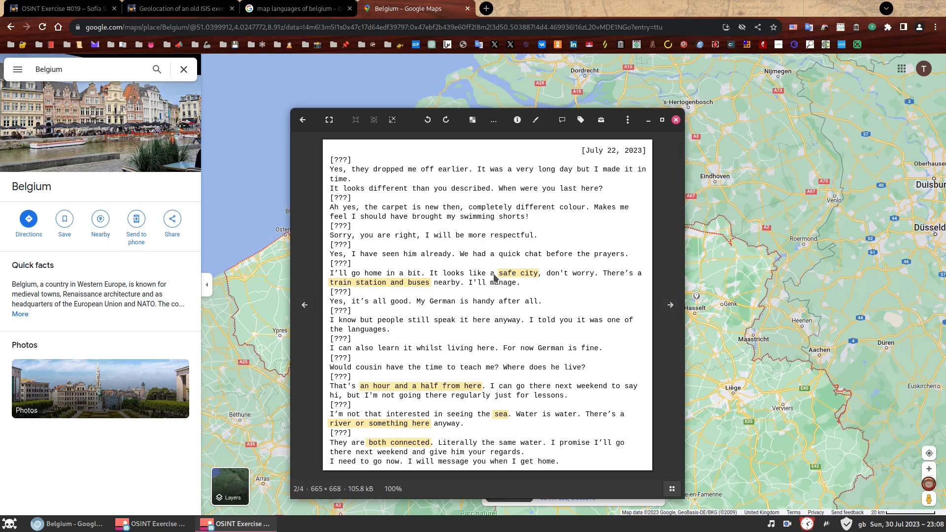
pyautogui.moveTo(584, 283)
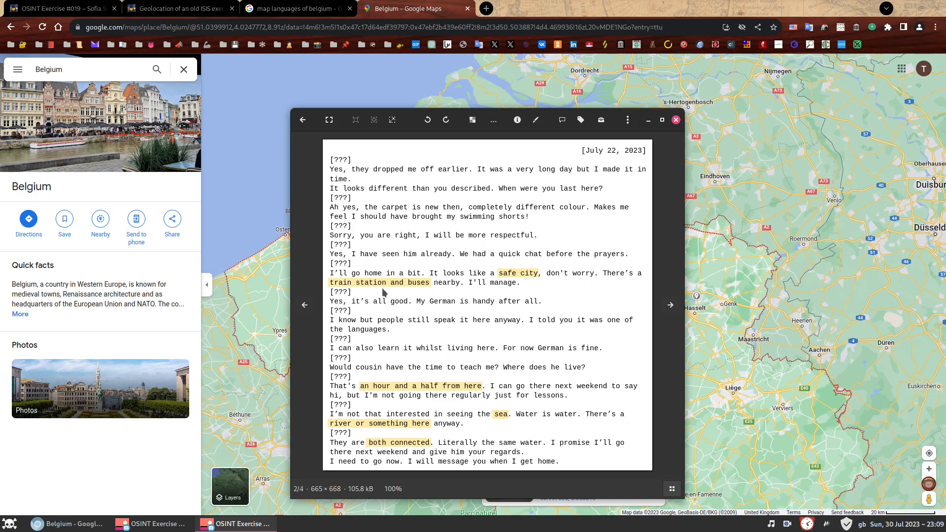
pyautogui.moveTo(451, 290)
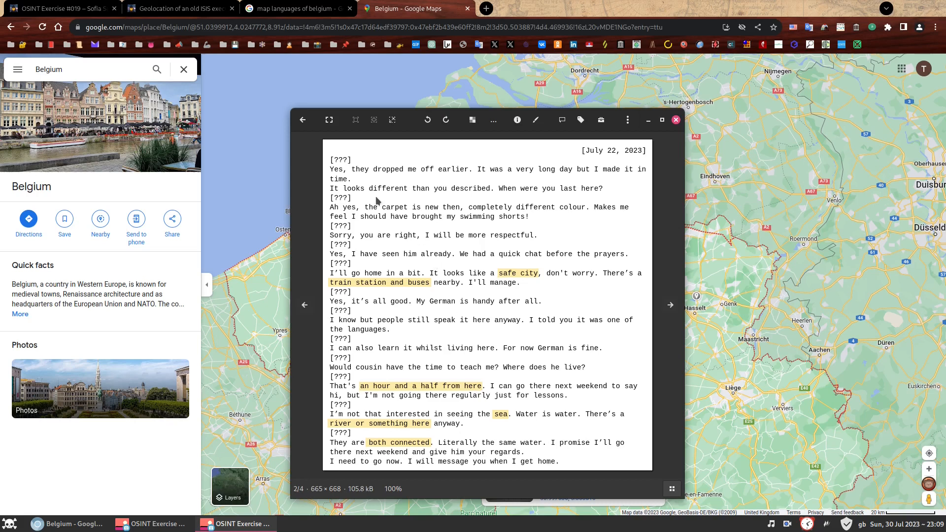
pyautogui.moveTo(447, 185)
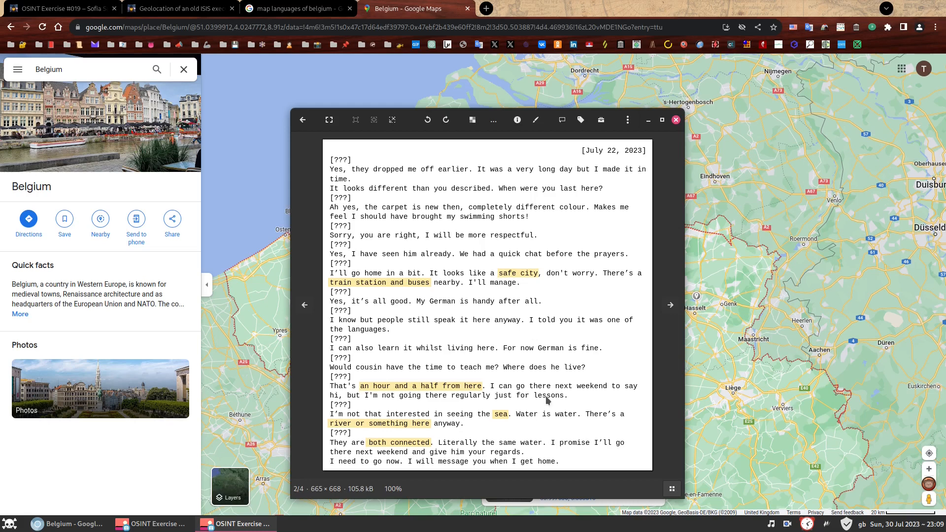
pyautogui.moveTo(472, 307)
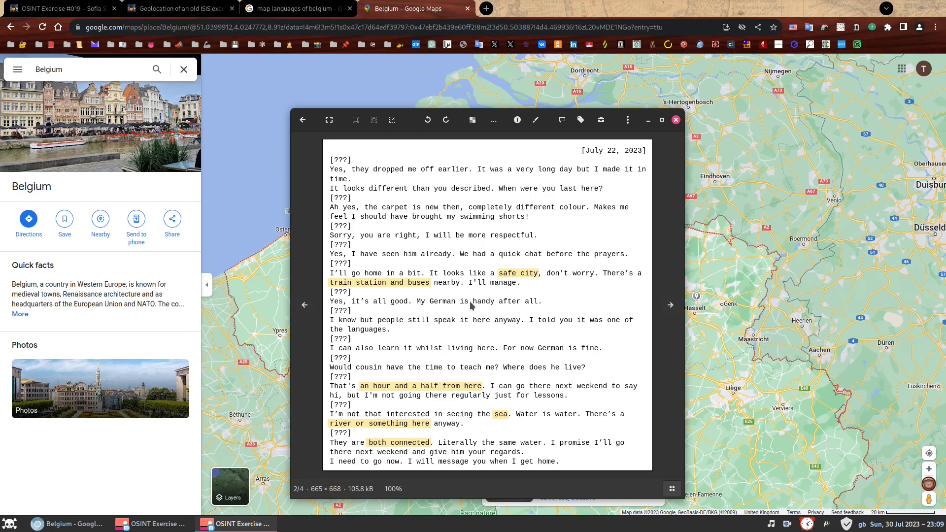
pyautogui.moveTo(499, 416)
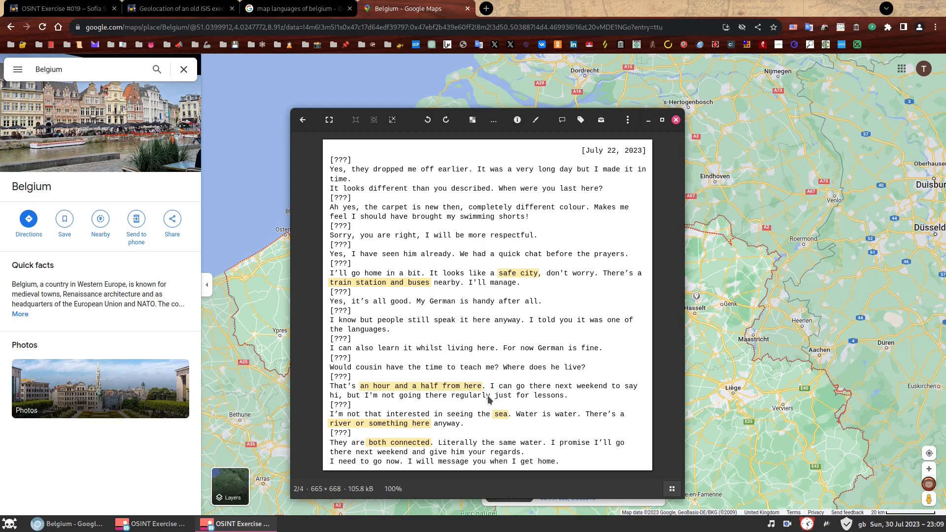
pyautogui.moveTo(489, 396)
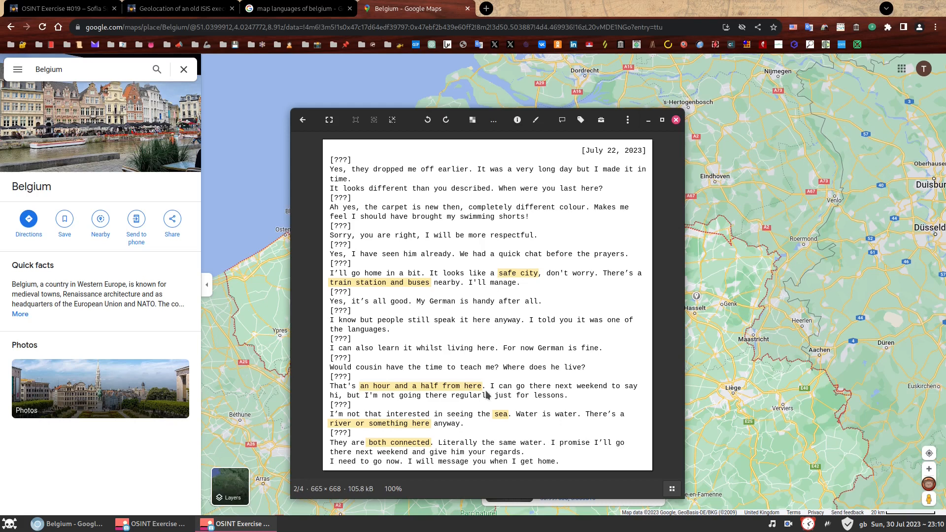
pyautogui.moveTo(488, 399)
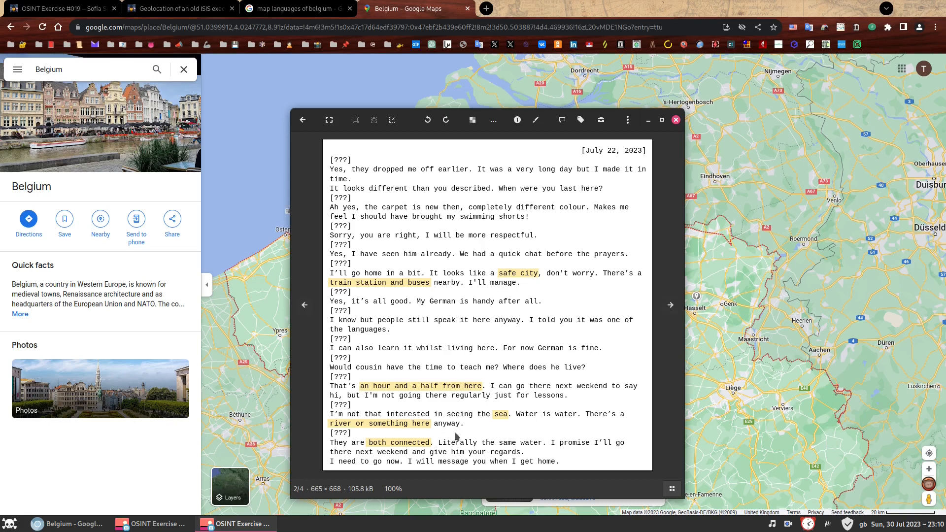
pyautogui.moveTo(497, 421)
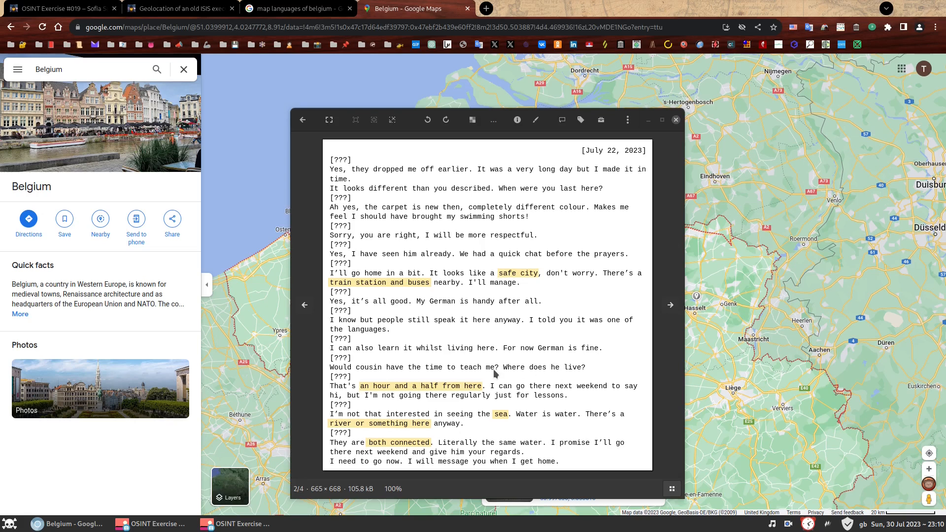
pyautogui.moveTo(599, 373)
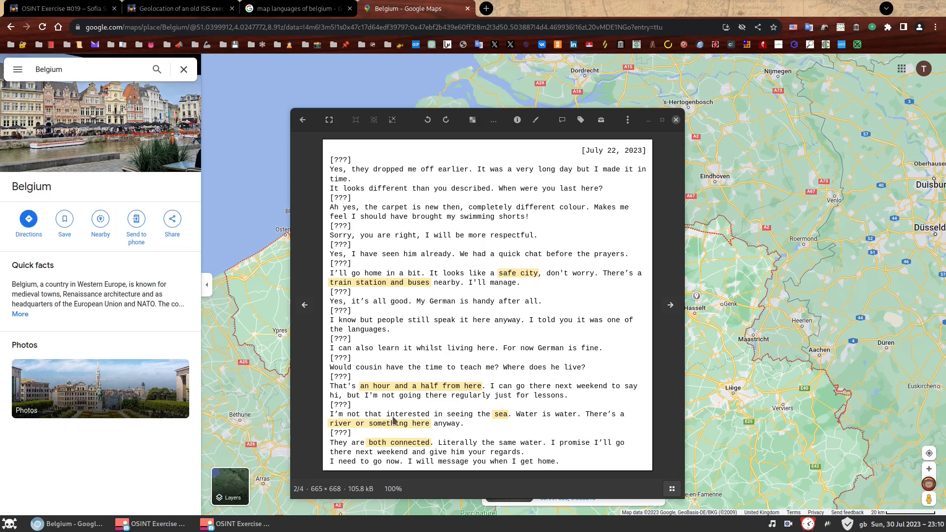
pyautogui.moveTo(432, 416)
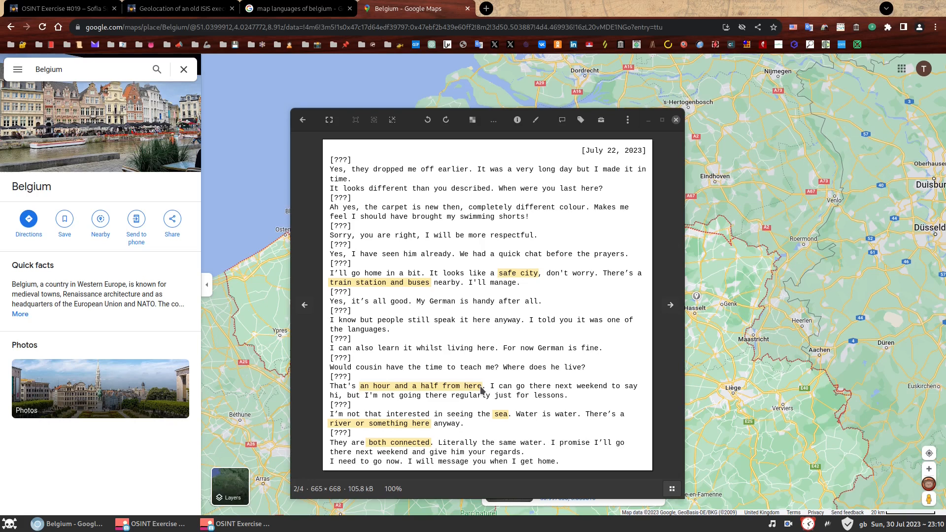
pyautogui.moveTo(517, 396)
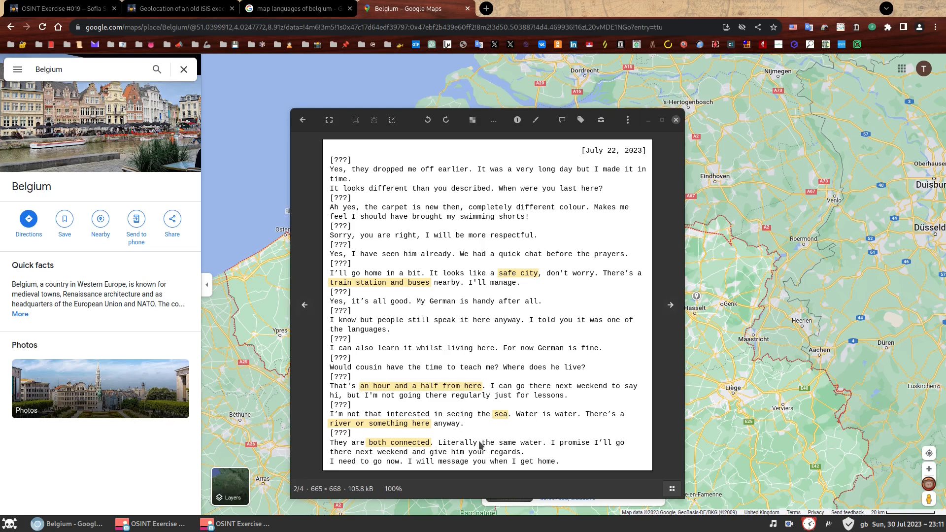
pyautogui.moveTo(516, 413)
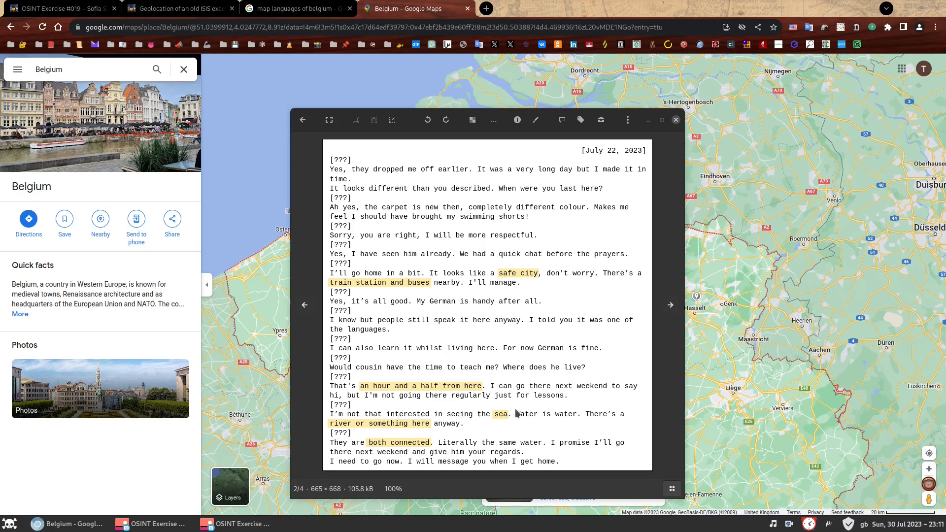
pyautogui.moveTo(420, 459)
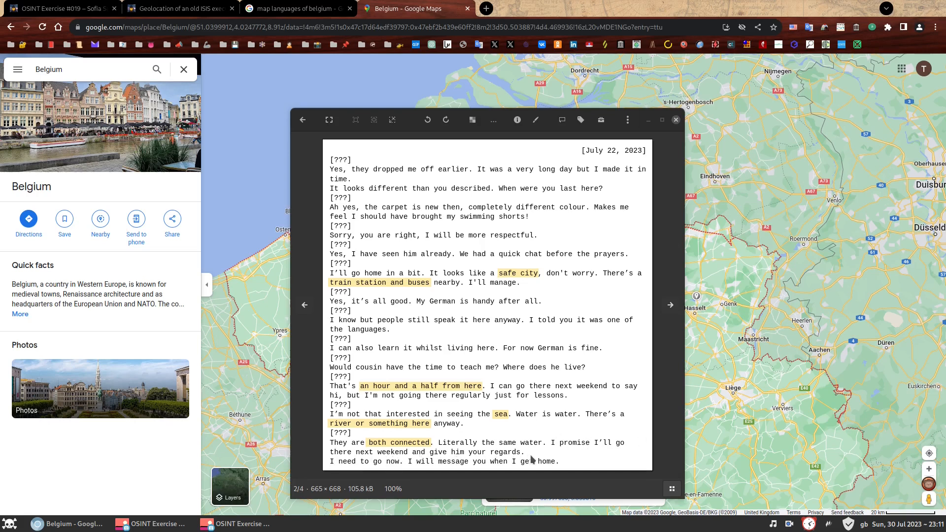
pyautogui.moveTo(512, 420)
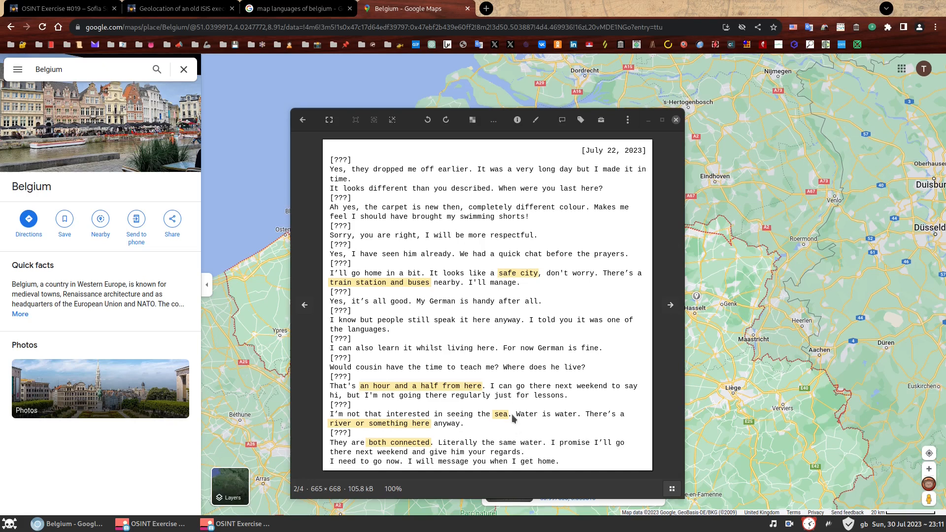
pyautogui.moveTo(520, 434)
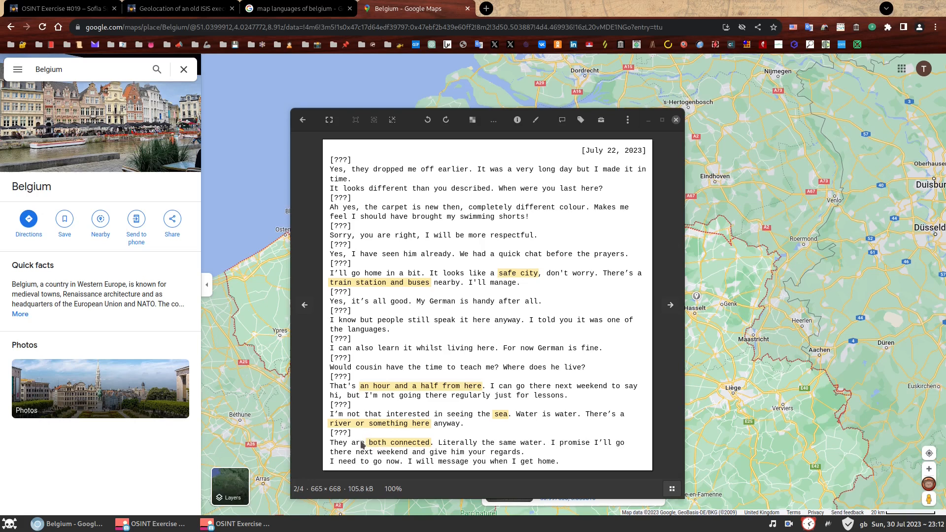
pyautogui.moveTo(384, 427)
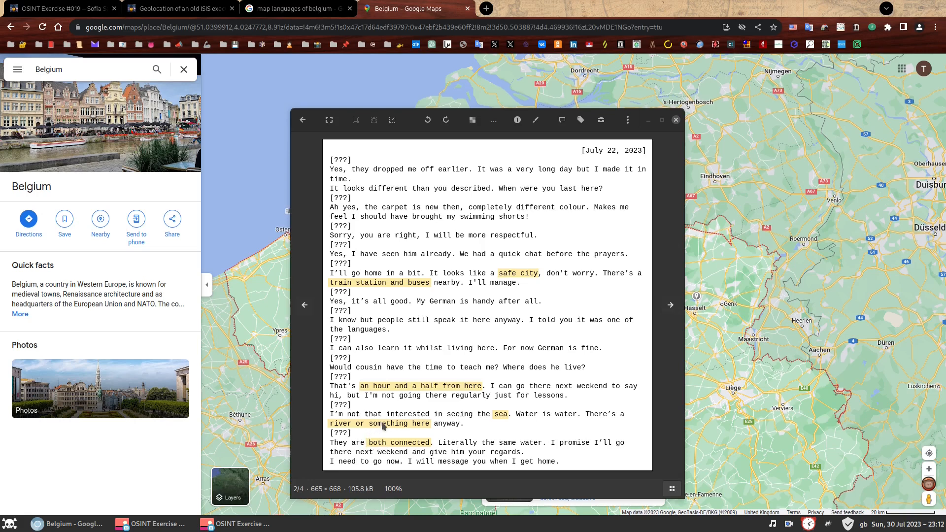
pyautogui.moveTo(409, 426)
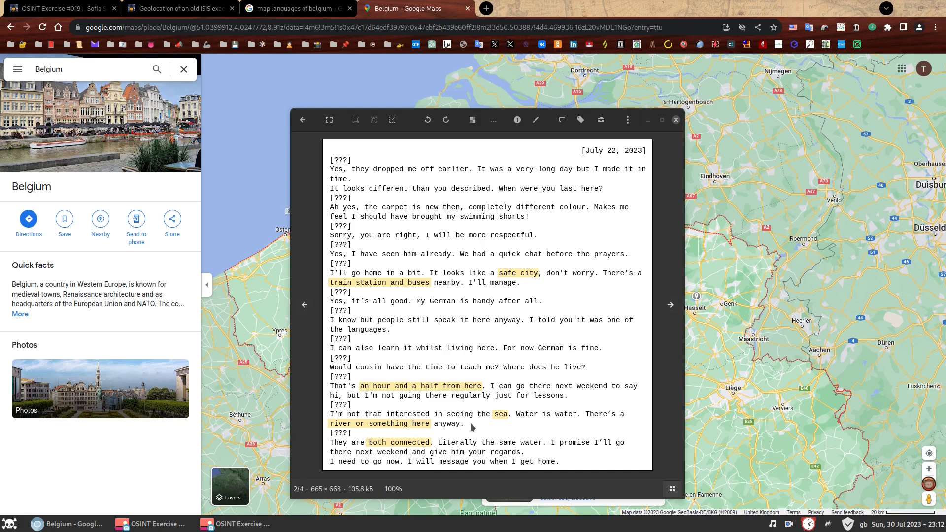
pyautogui.moveTo(459, 322)
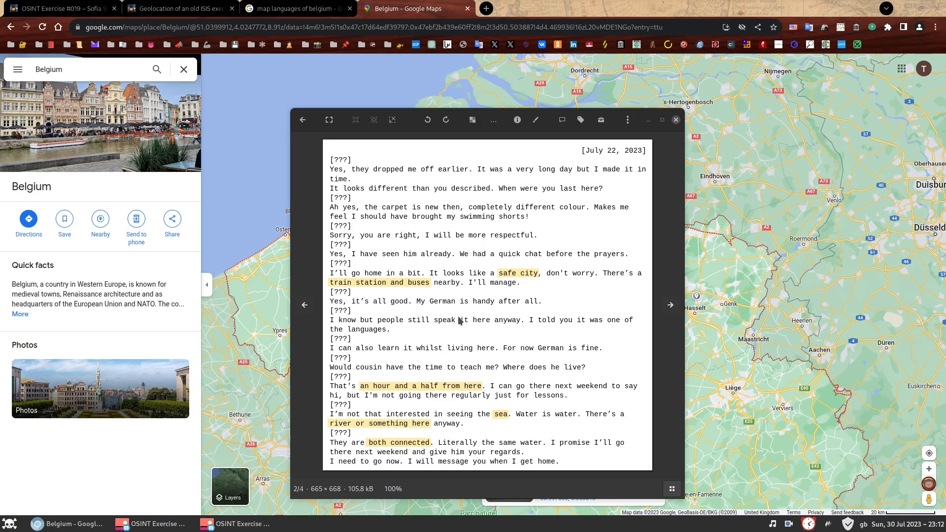
pyautogui.moveTo(457, 315)
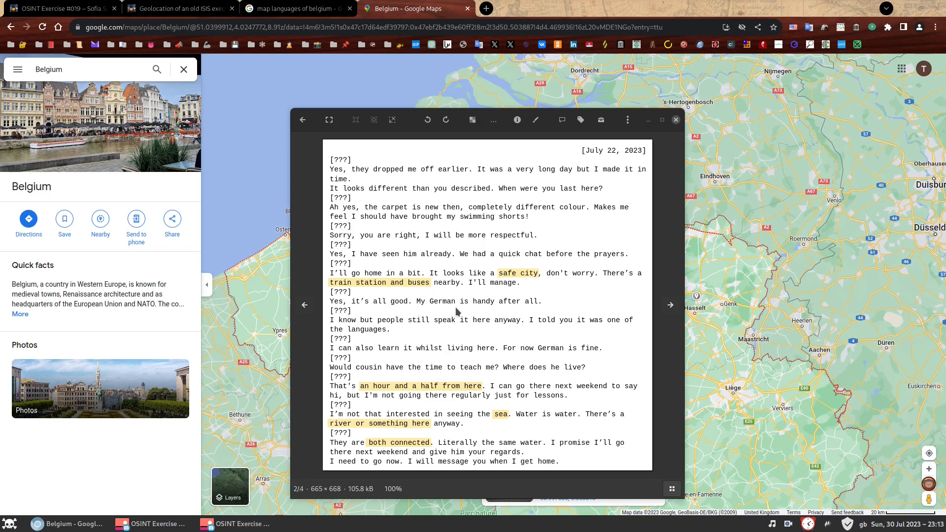
pyautogui.moveTo(360, 444)
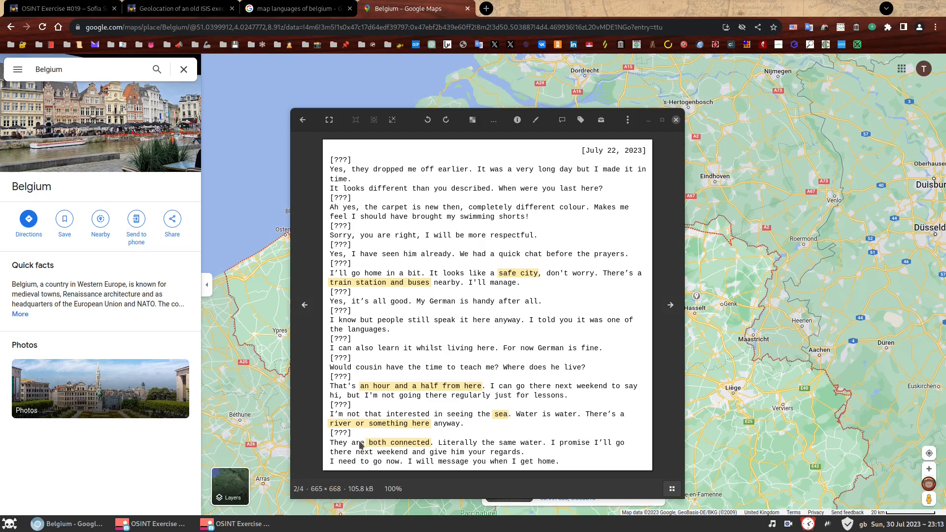
pyautogui.moveTo(540, 420)
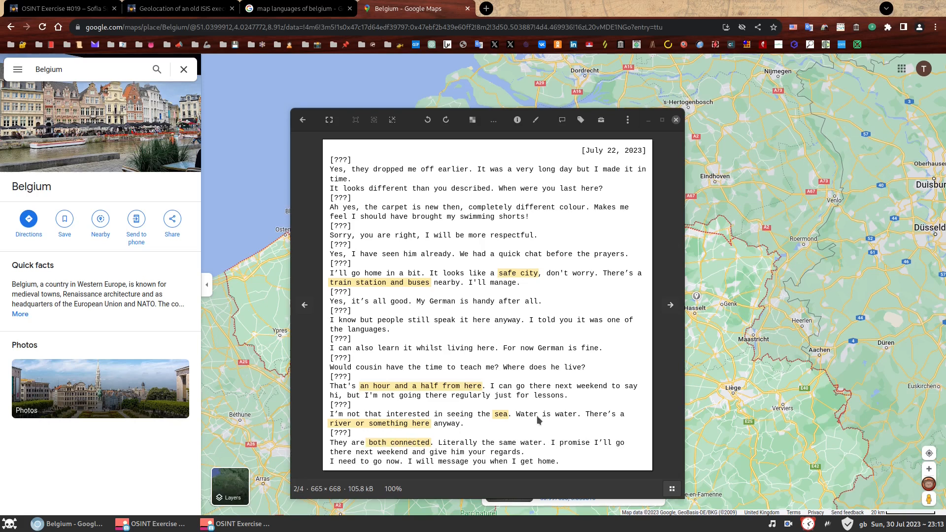
pyautogui.moveTo(483, 317)
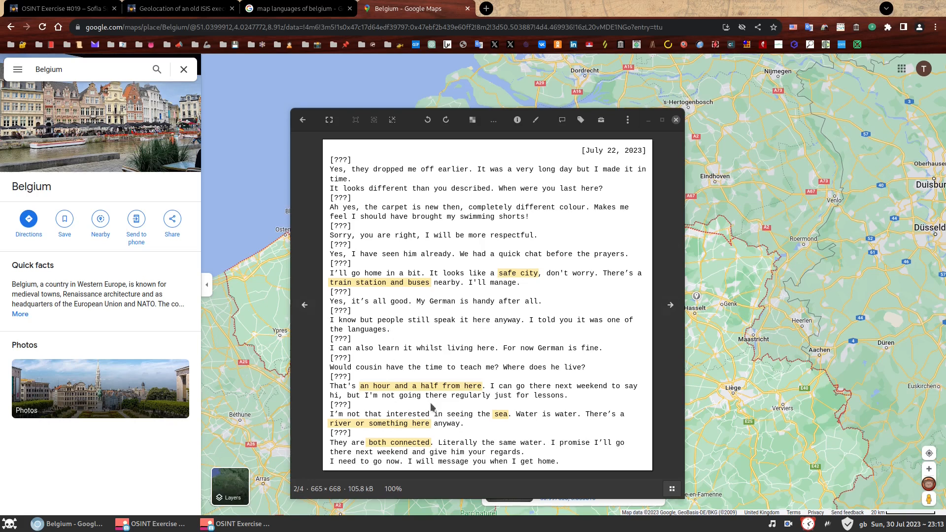
pyautogui.moveTo(503, 428)
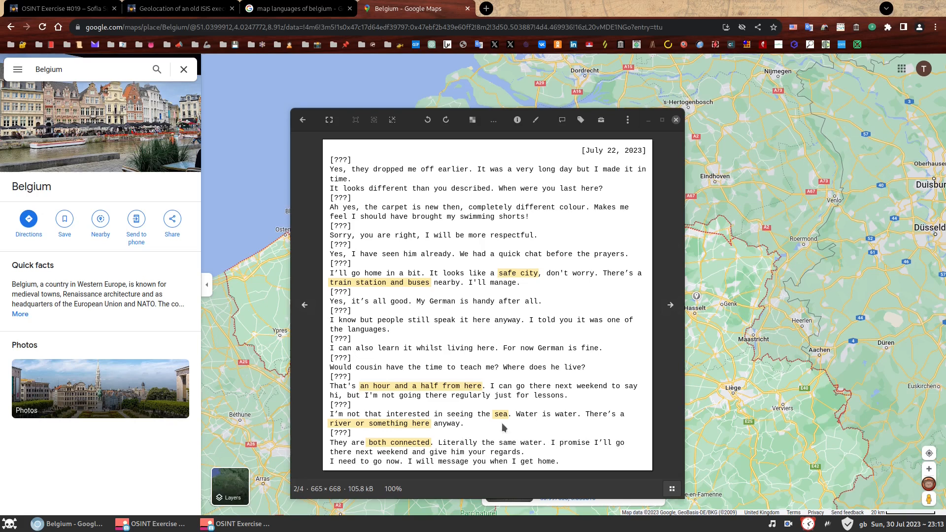
# Step: Close the transcript image so the full Belgium map is visible again
pyautogui.click(675, 119)
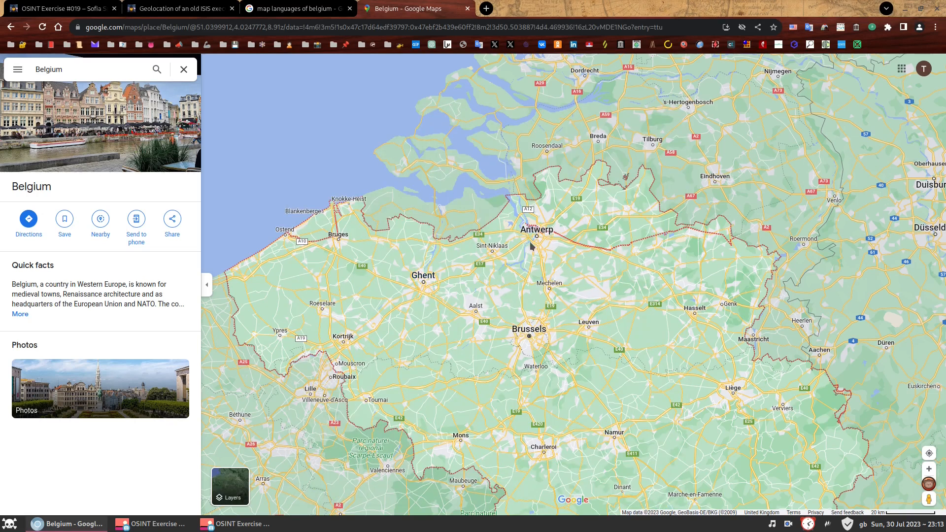
pyautogui.moveTo(430, 161)
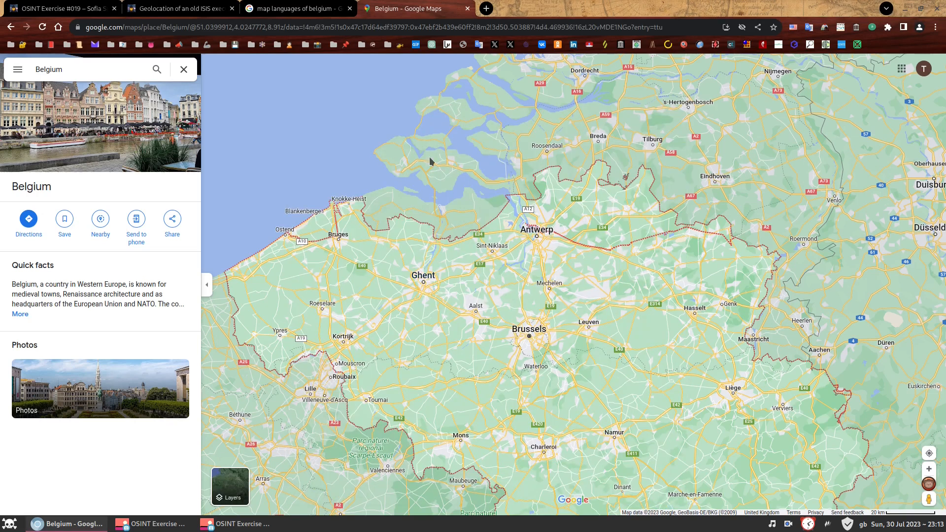
pyautogui.moveTo(300, 226)
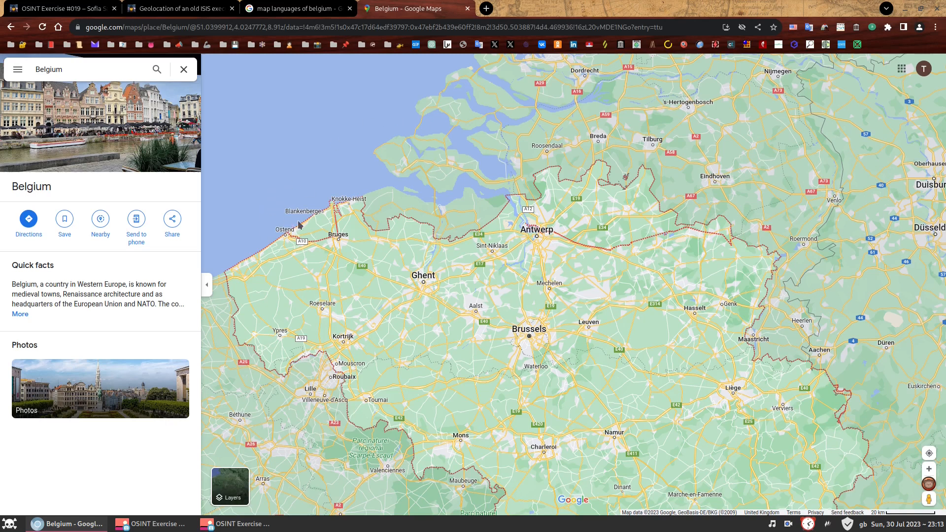
pyautogui.moveTo(299, 225)
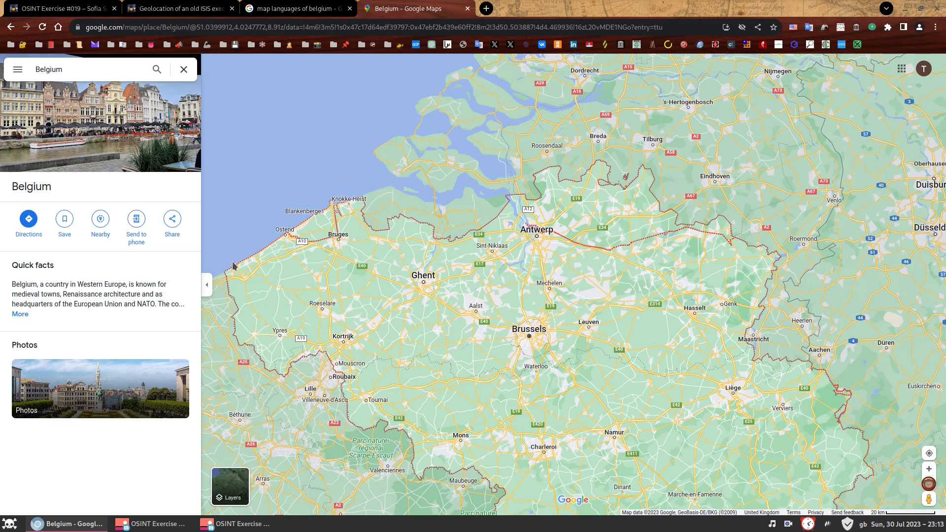
pyautogui.moveTo(271, 232)
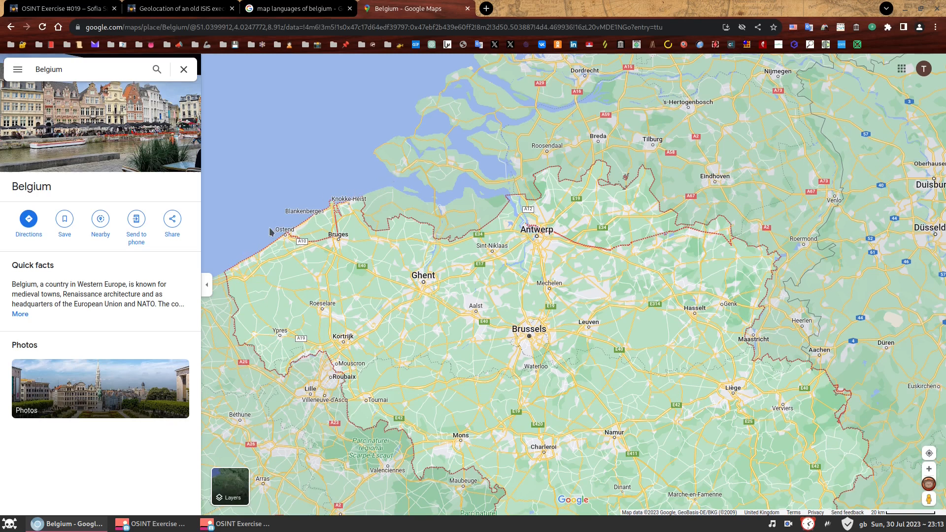
pyautogui.moveTo(371, 308)
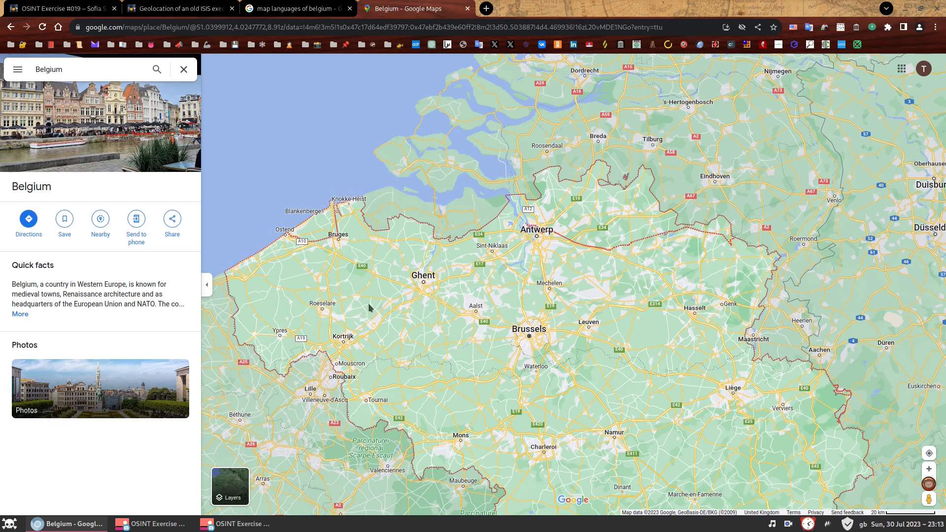
pyautogui.moveTo(441, 337)
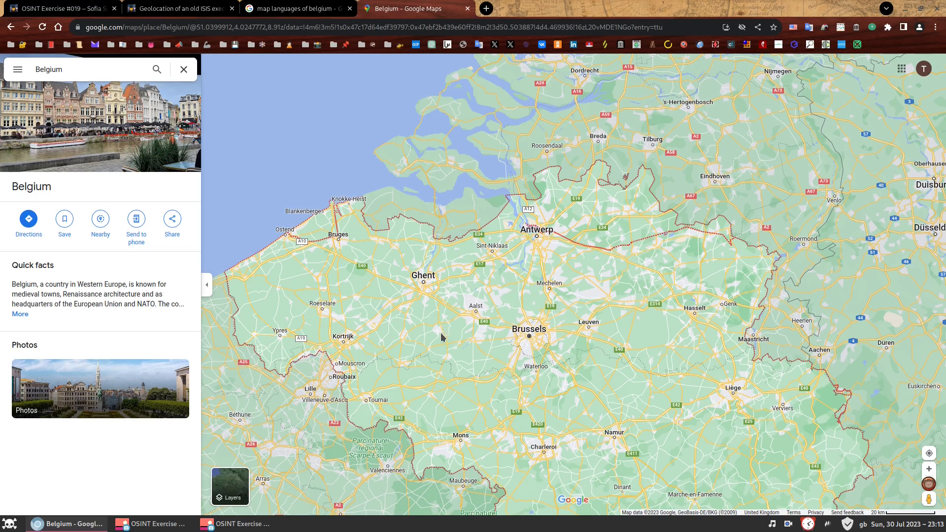
pyautogui.moveTo(295, 225)
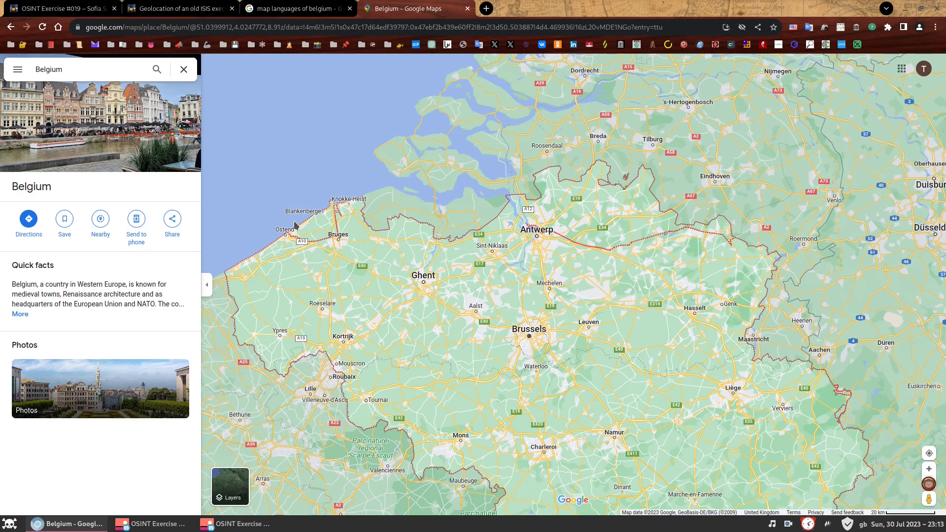
pyautogui.moveTo(510, 443)
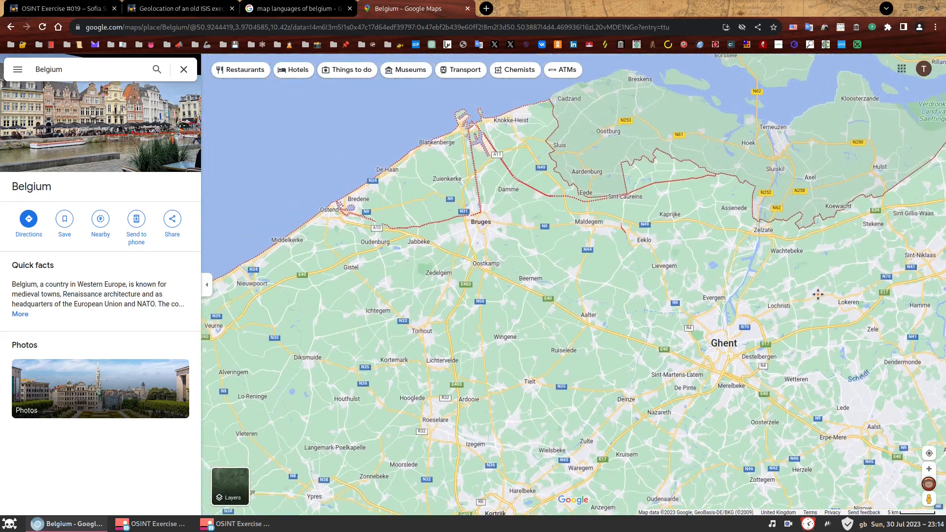
# Step: Pan the map toward the North Sea coast north of Bruges around Knokke-Heist and Zeebrugge
pyautogui.moveTo(543, 241); pyautogui.dragTo(558, 256)
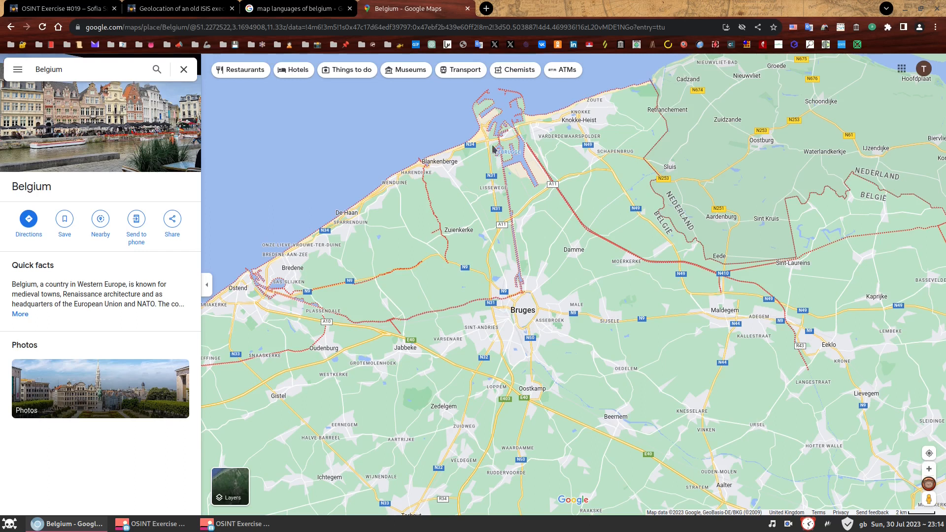
pyautogui.moveTo(711, 379)
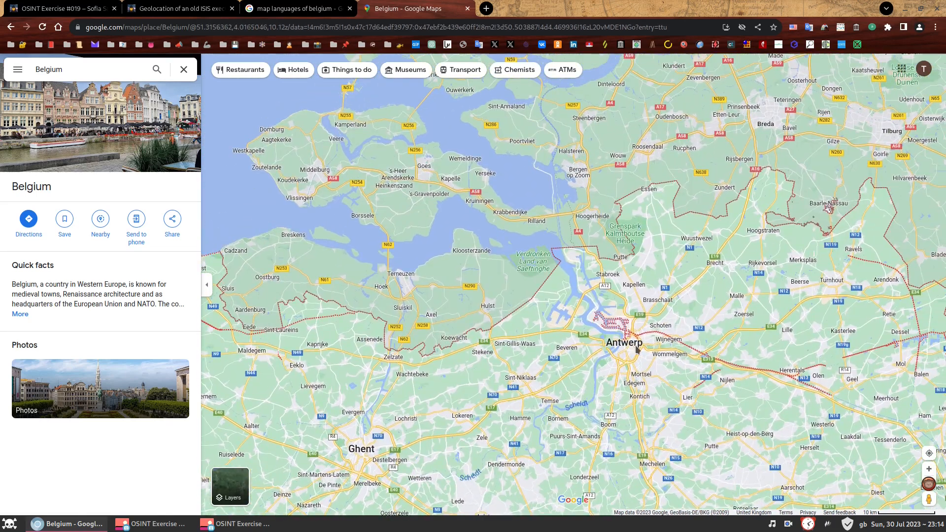
pyautogui.moveTo(323, 255)
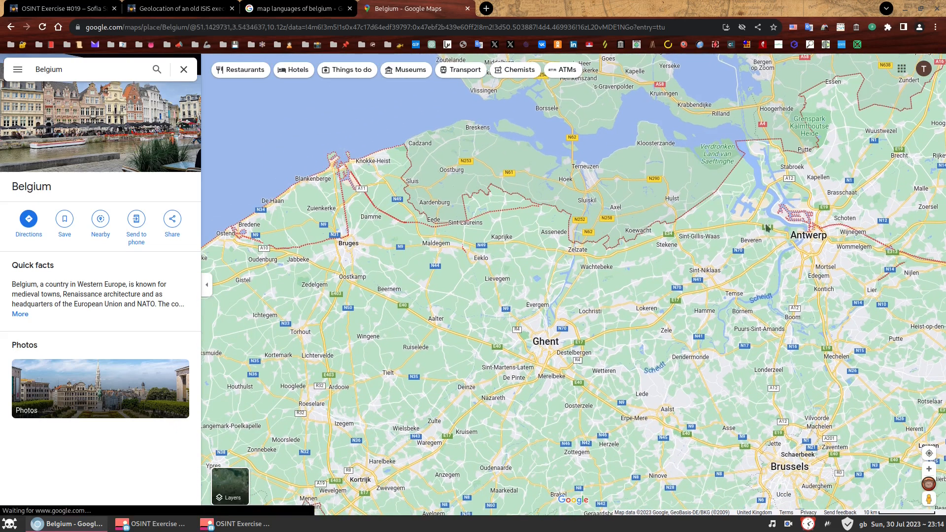
pyautogui.moveTo(373, 284)
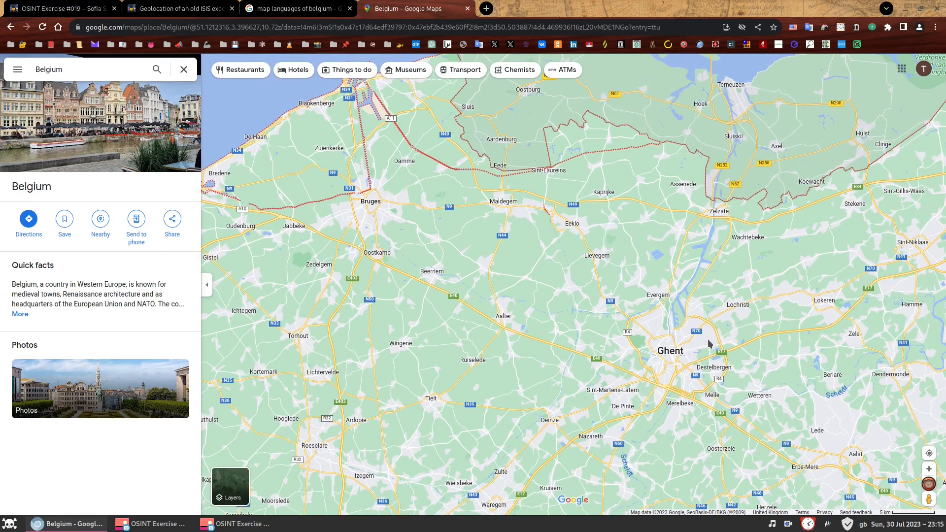
pyautogui.moveTo(750, 311)
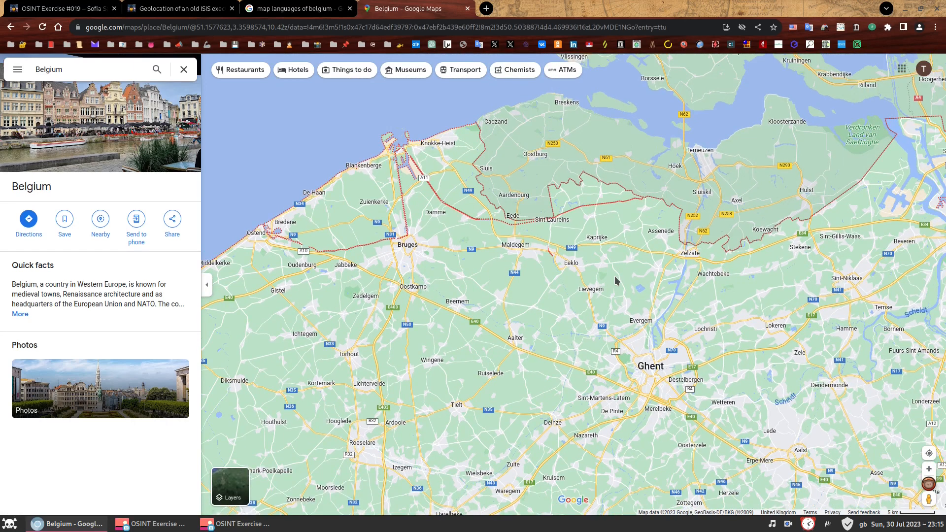
pyautogui.moveTo(866, 420)
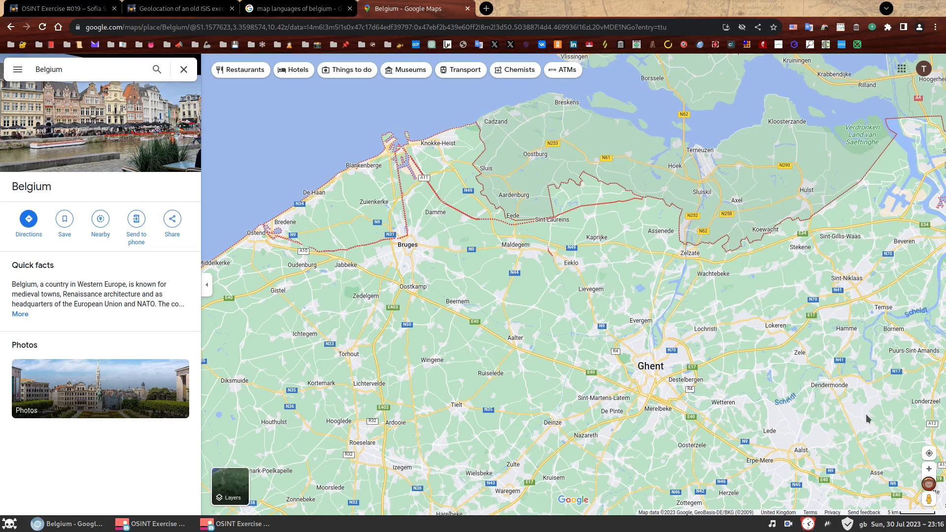
pyautogui.moveTo(681, 388)
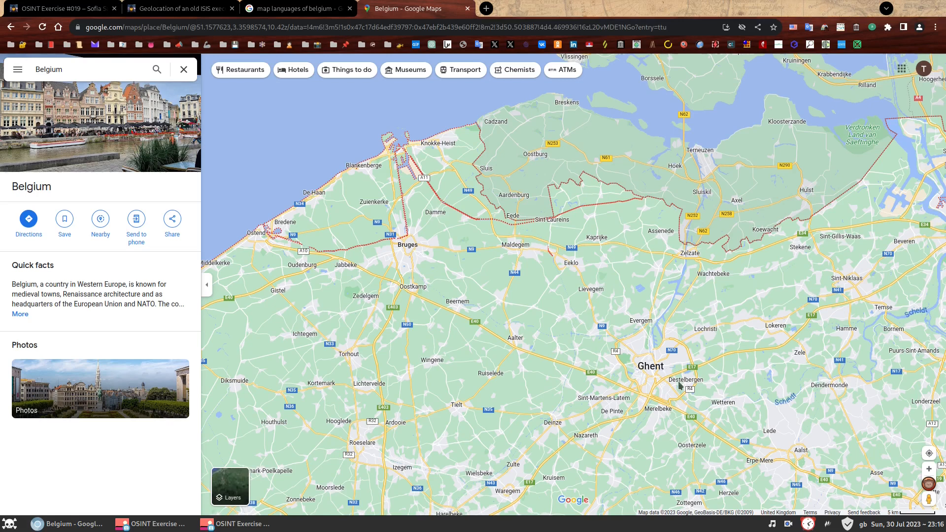
pyautogui.moveTo(660, 382)
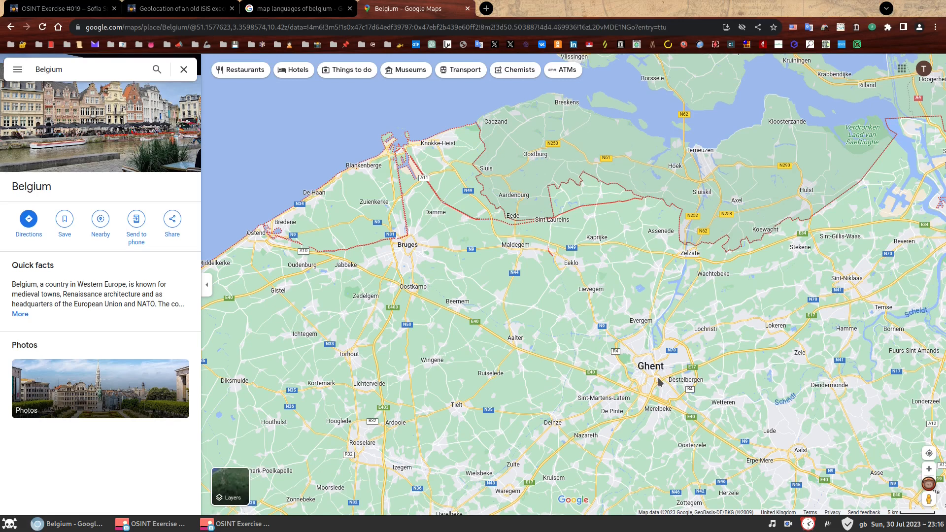
pyautogui.moveTo(521, 317)
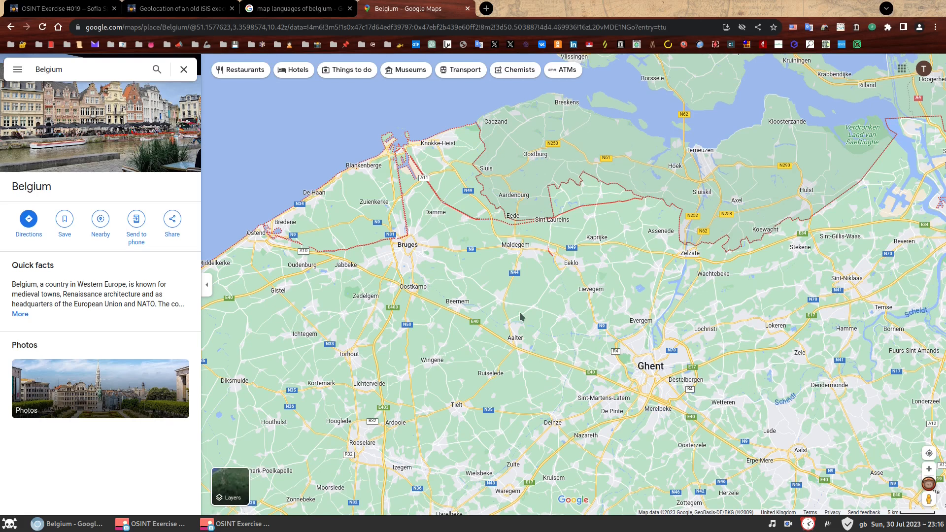
pyautogui.moveTo(729, 318)
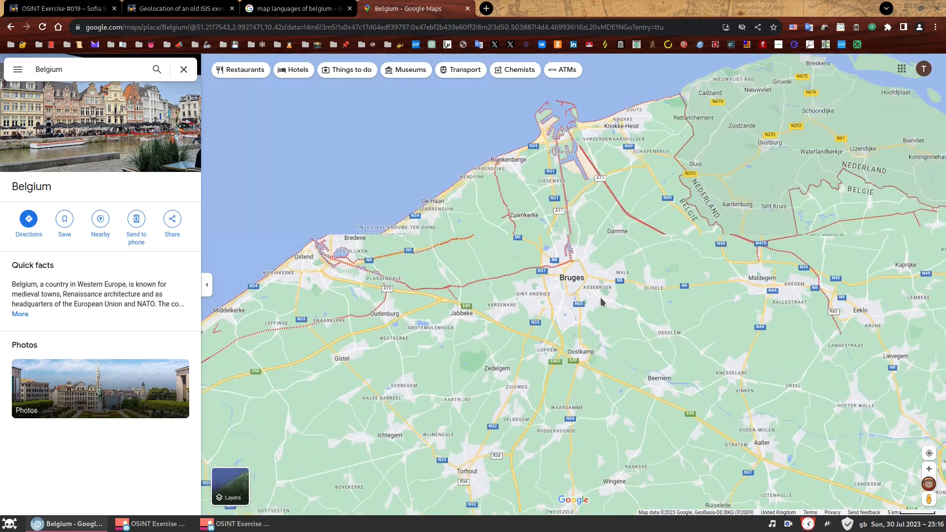
pyautogui.click(183, 69)
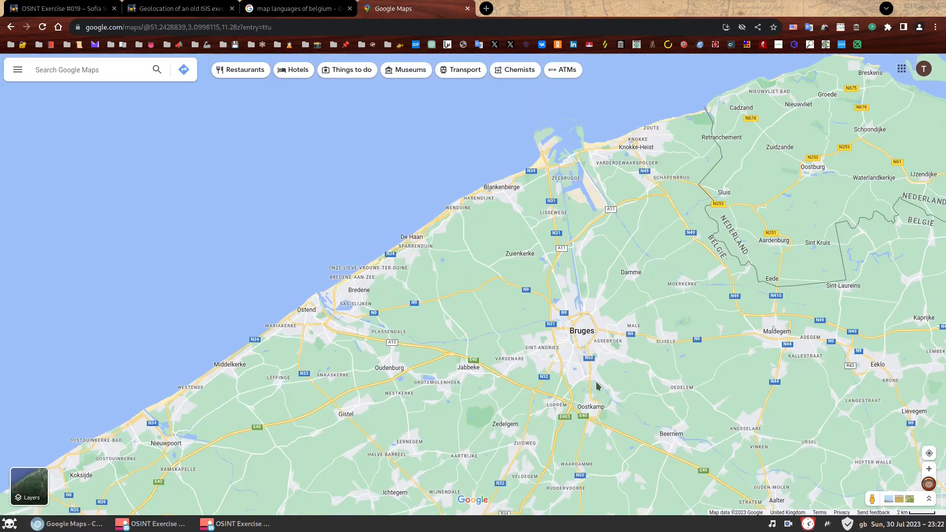
pyautogui.rightClick(597, 386)
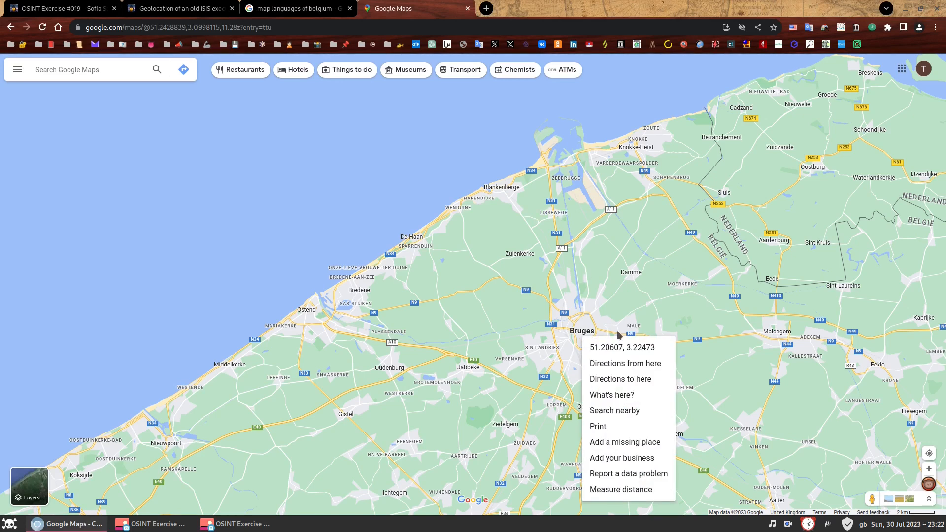
pyautogui.click(620, 378)
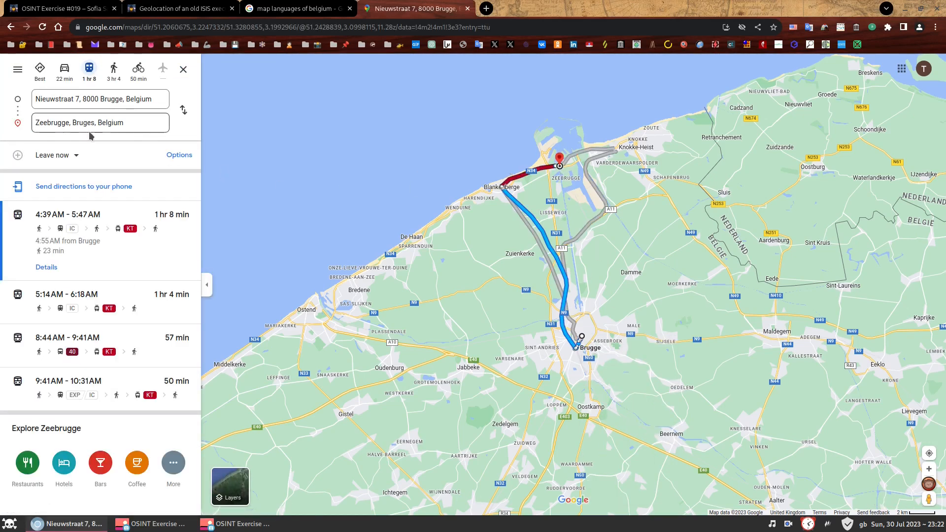
pyautogui.click(55, 154)
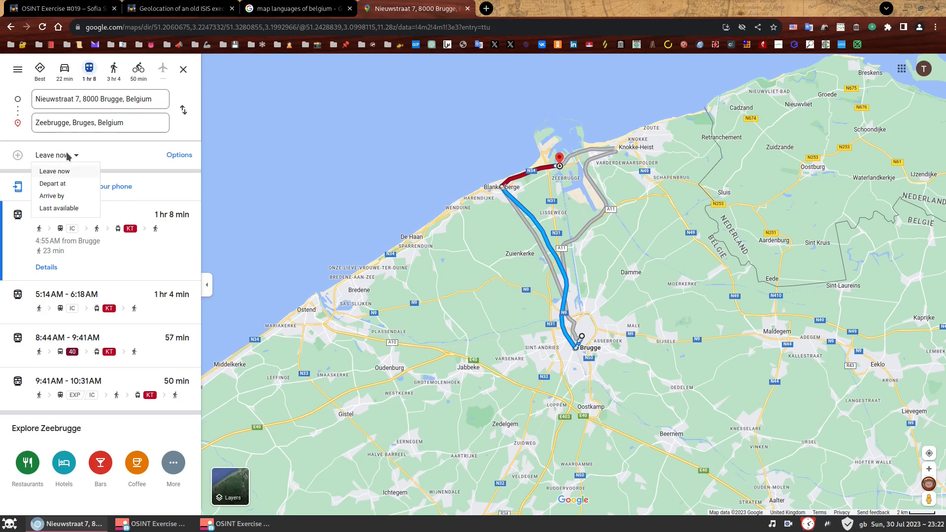
pyautogui.click(52, 184)
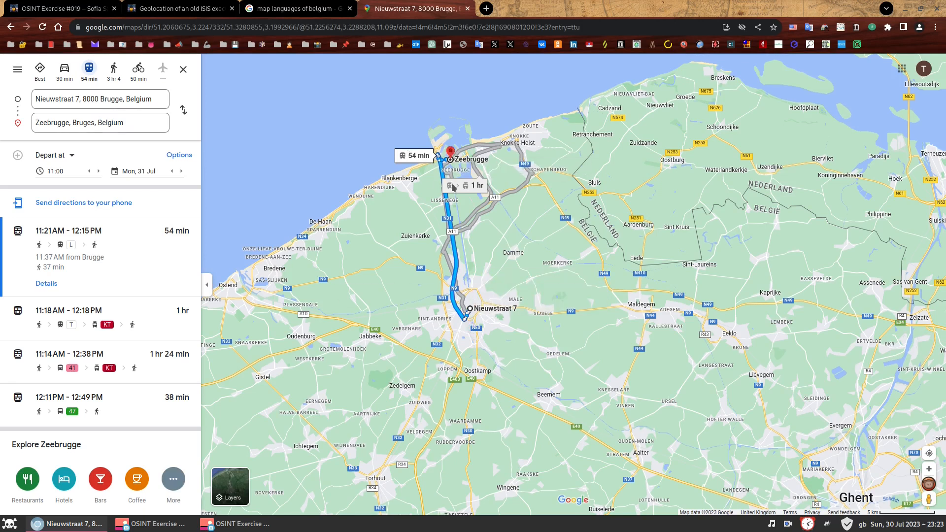
pyautogui.moveTo(478, 289)
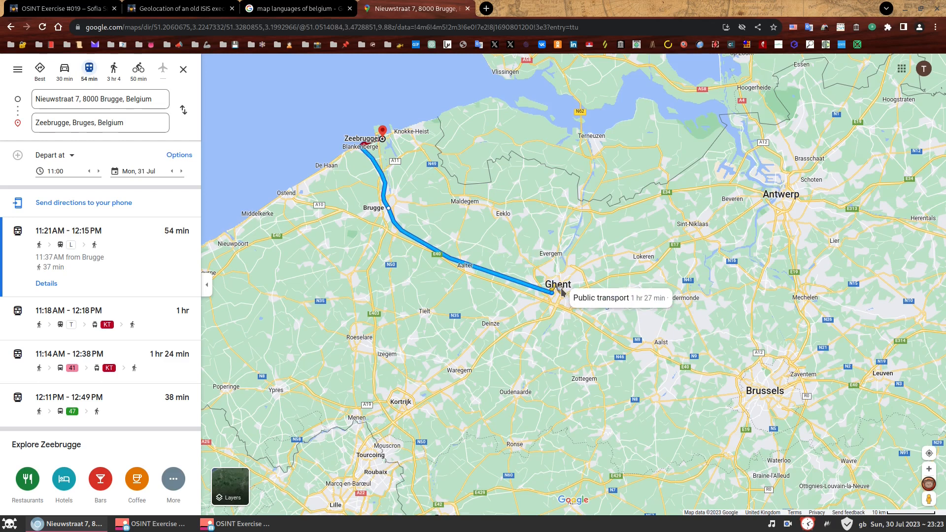
pyautogui.write('Brabantdam 119, 9000 Gent, Belgium')
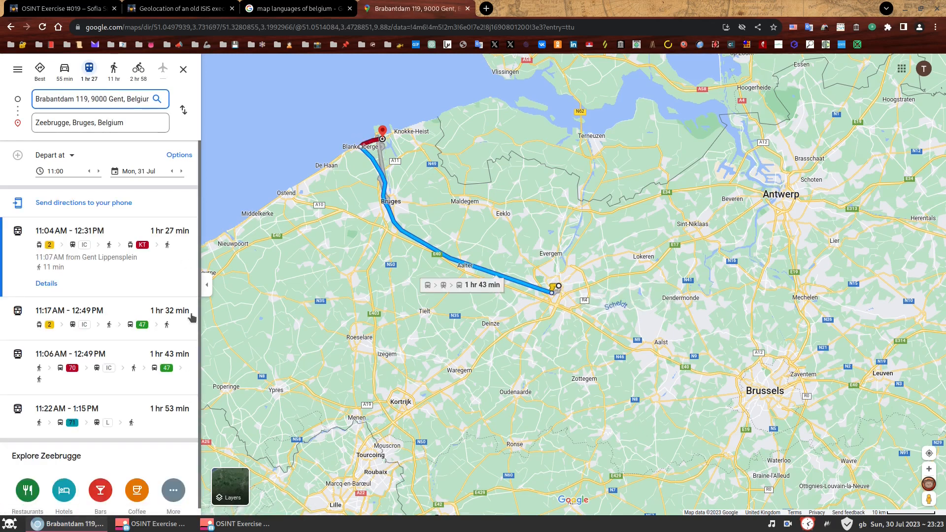
pyautogui.moveTo(615, 328)
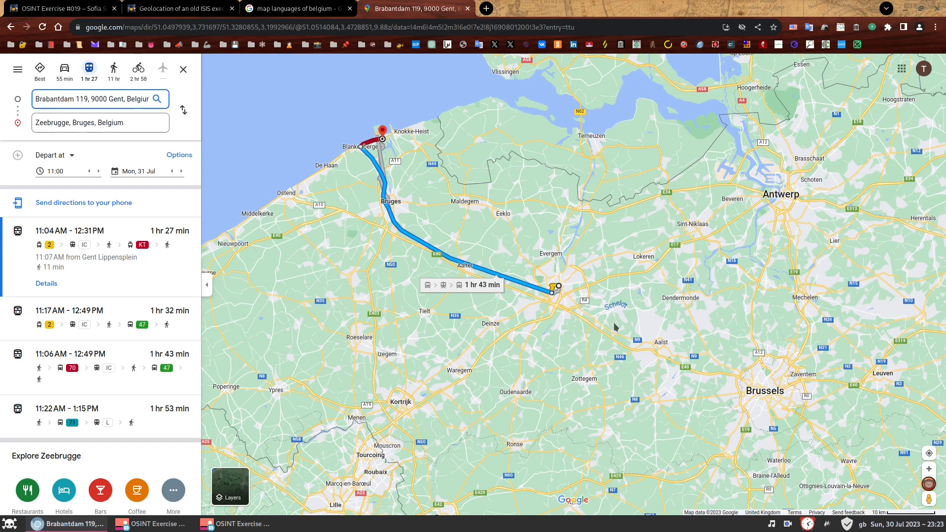
pyautogui.moveTo(557, 291)
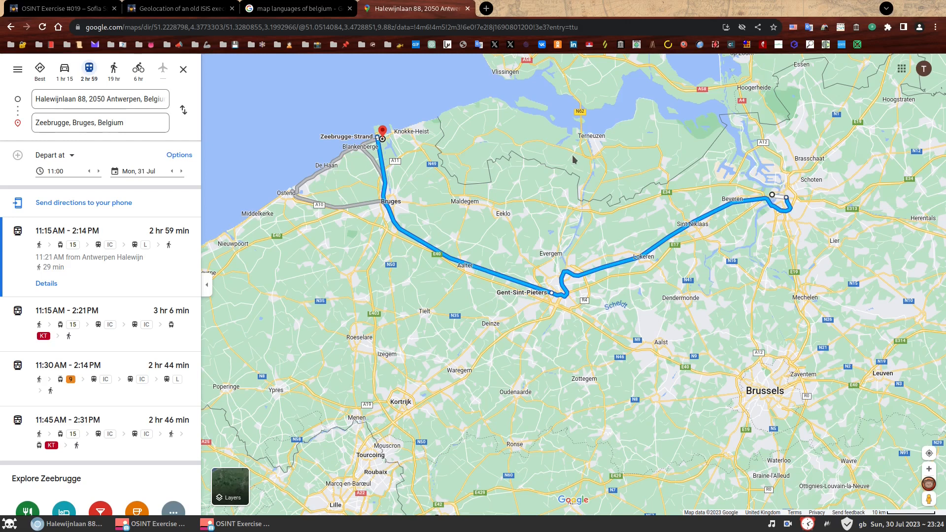
pyautogui.moveTo(583, 145)
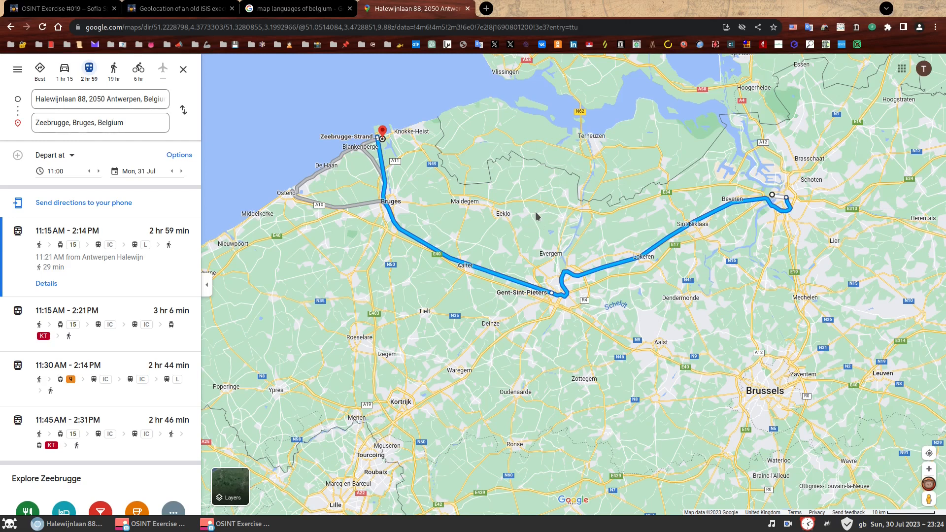
pyautogui.moveTo(553, 205)
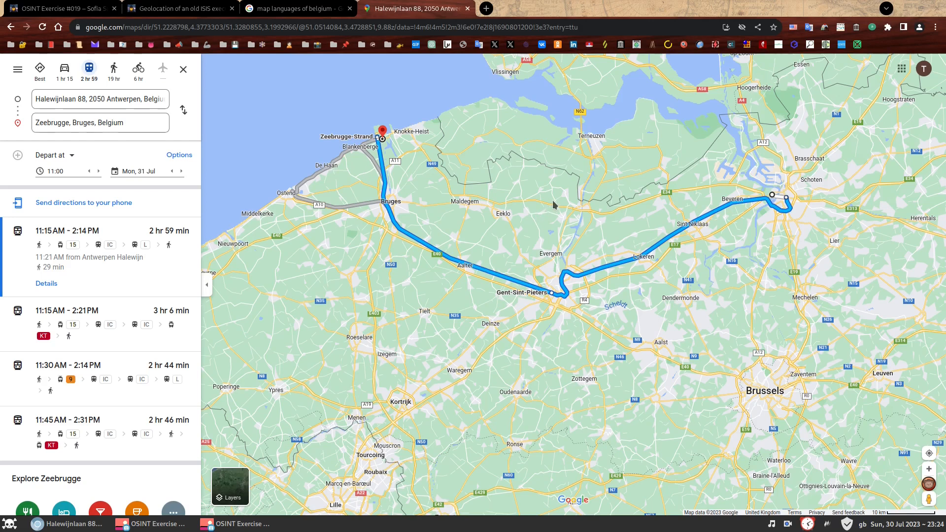
pyautogui.moveTo(404, 149)
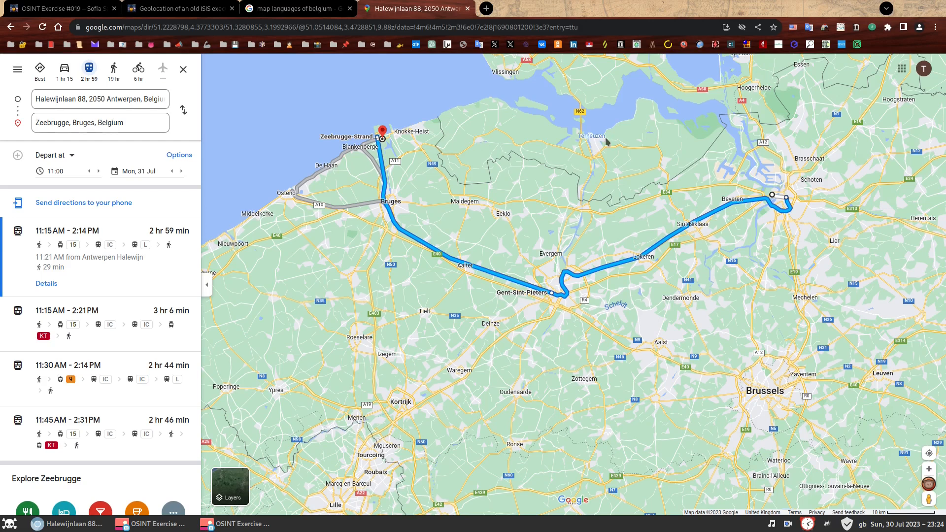
pyautogui.moveTo(648, 145)
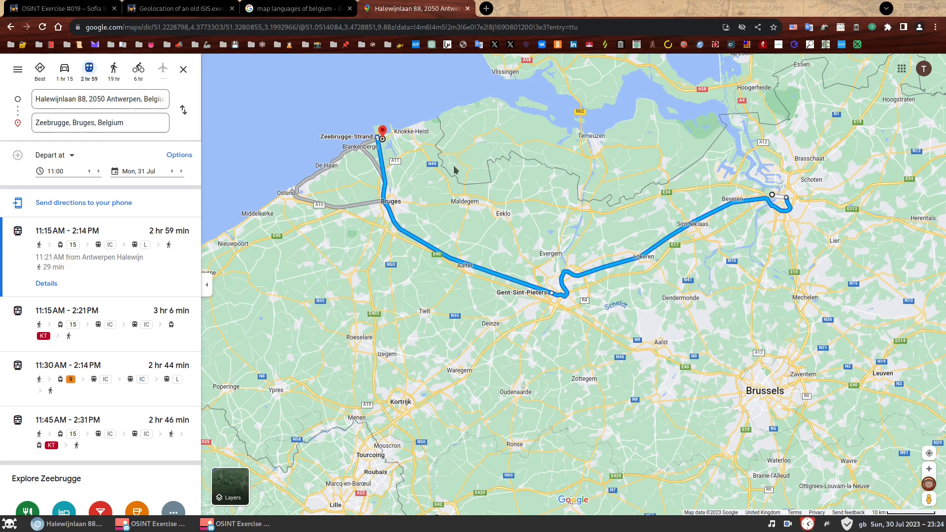
pyautogui.moveTo(648, 172)
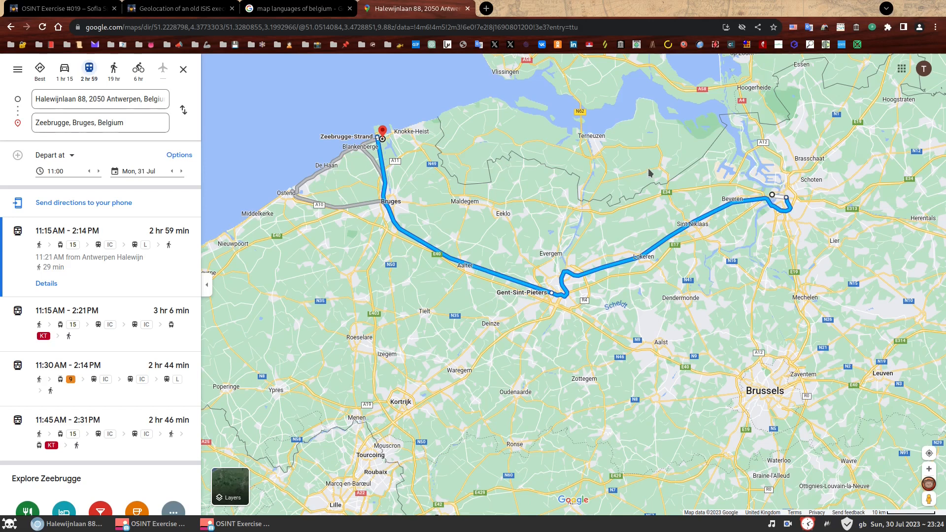
pyautogui.moveTo(415, 130)
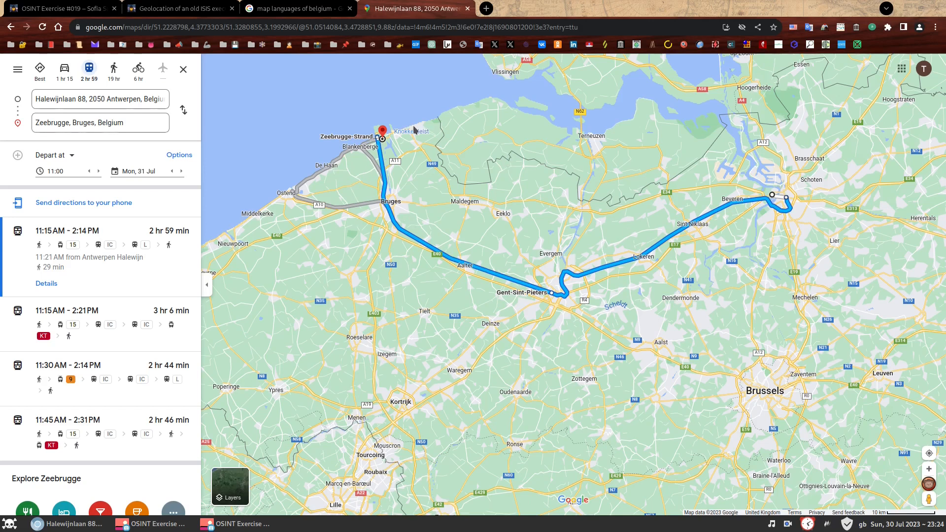
pyautogui.moveTo(382, 133)
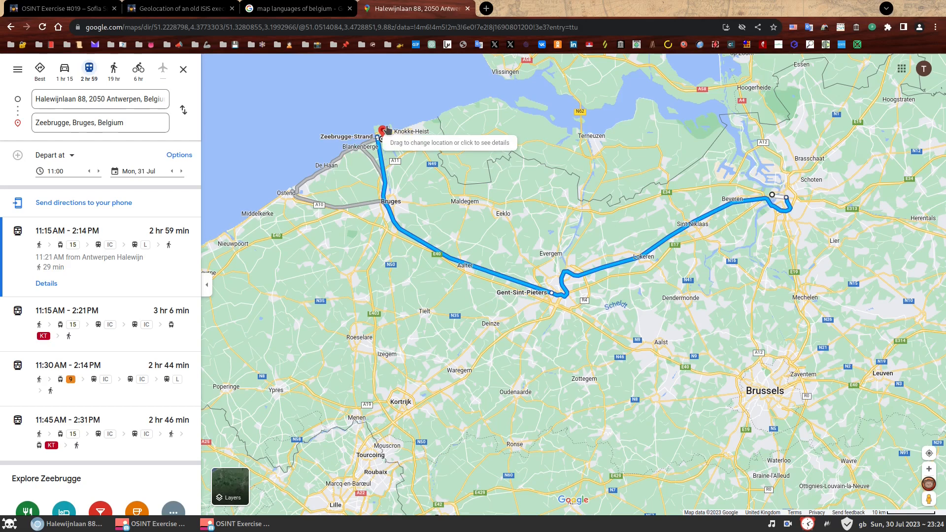
pyautogui.moveTo(549, 275)
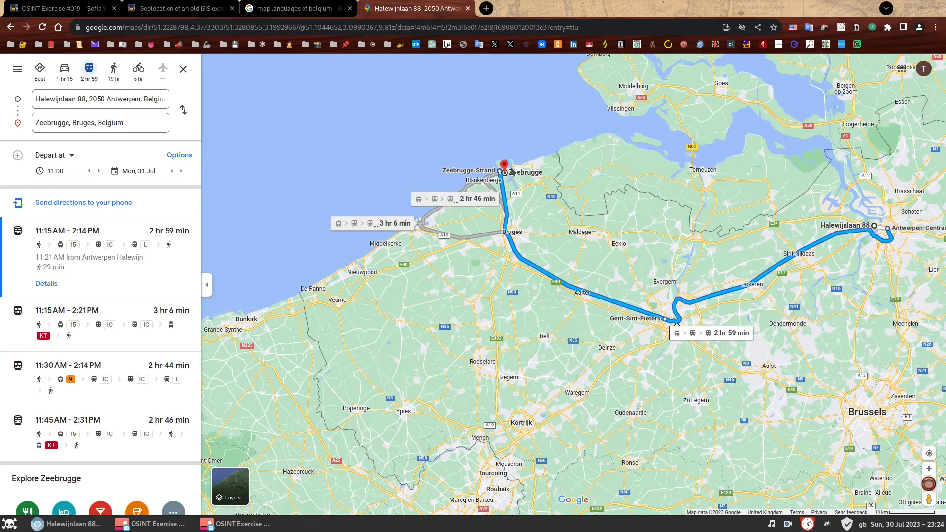
# Step: Reopen the highlighted chat transcript image over the Ghent map to reread its clues
pyautogui.click(183, 69)
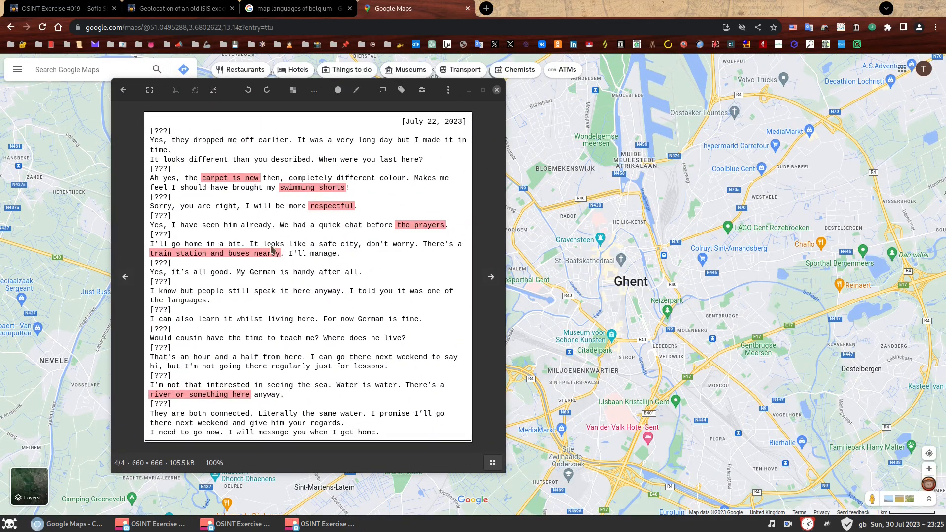
pyautogui.moveTo(291, 290)
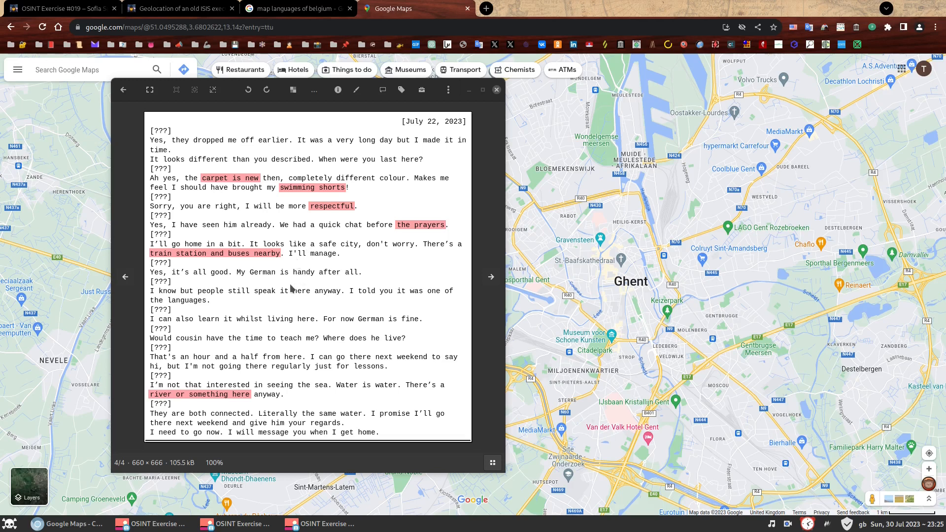
pyautogui.moveTo(337, 357)
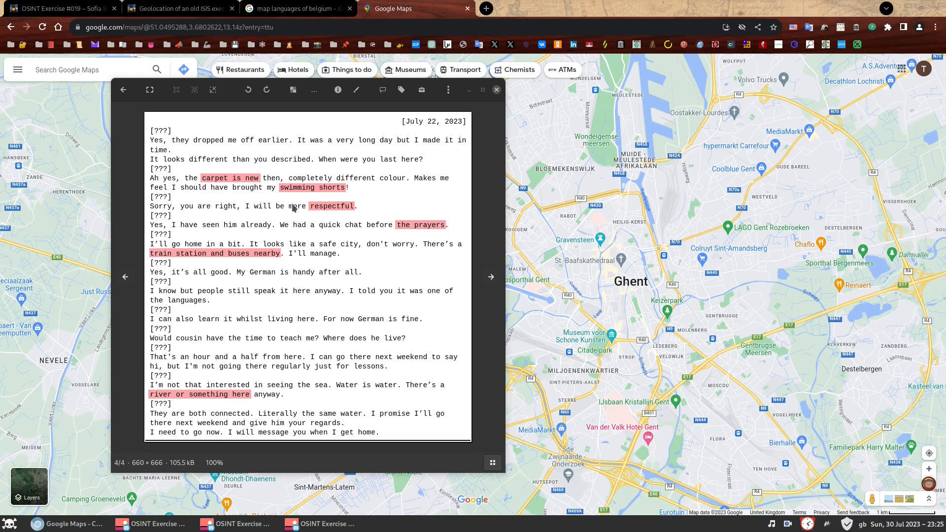
pyautogui.moveTo(266, 260)
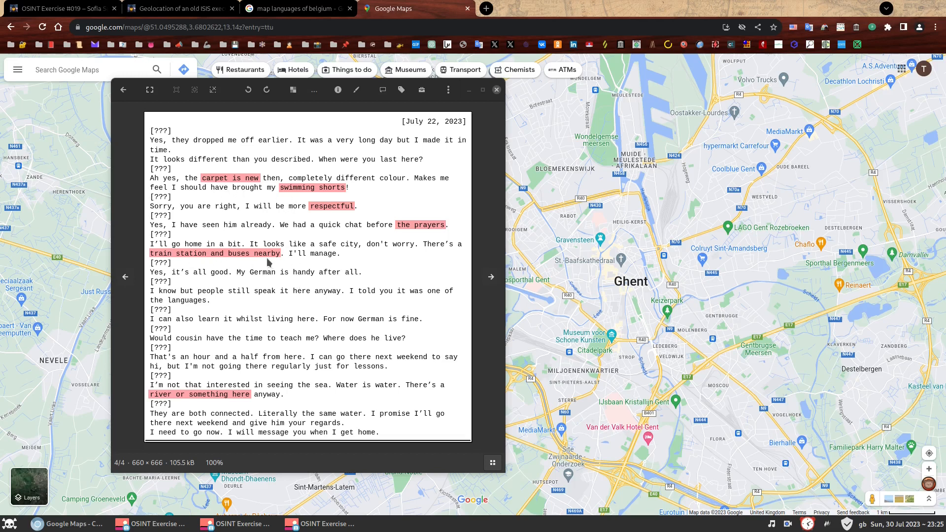
pyautogui.moveTo(224, 390)
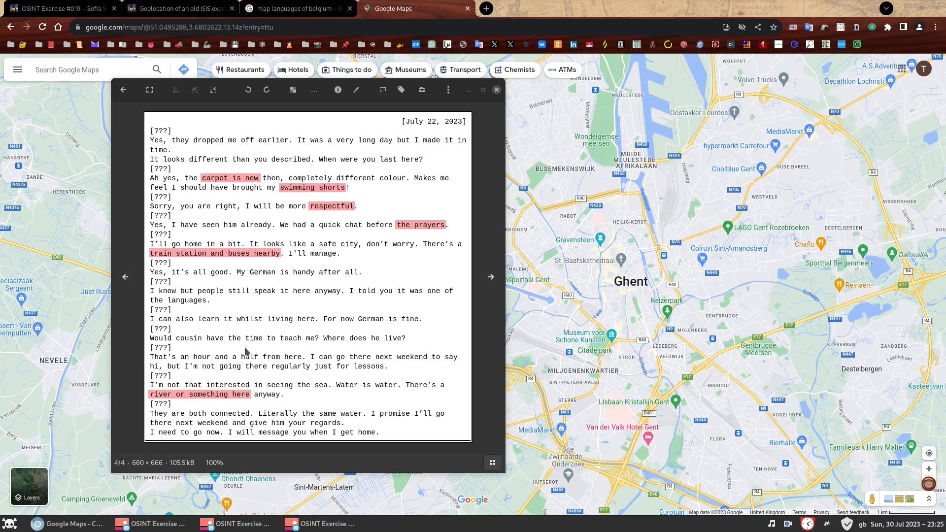
pyautogui.moveTo(234, 337)
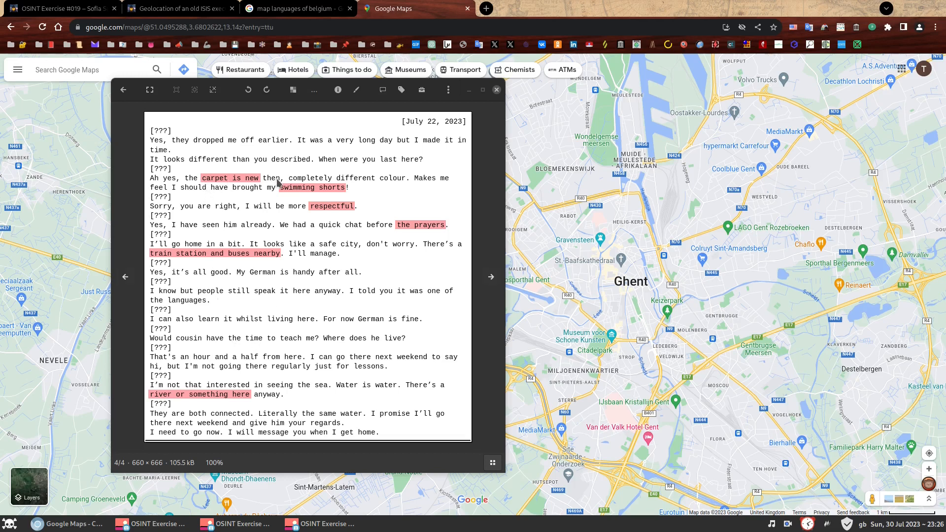
pyautogui.moveTo(279, 176)
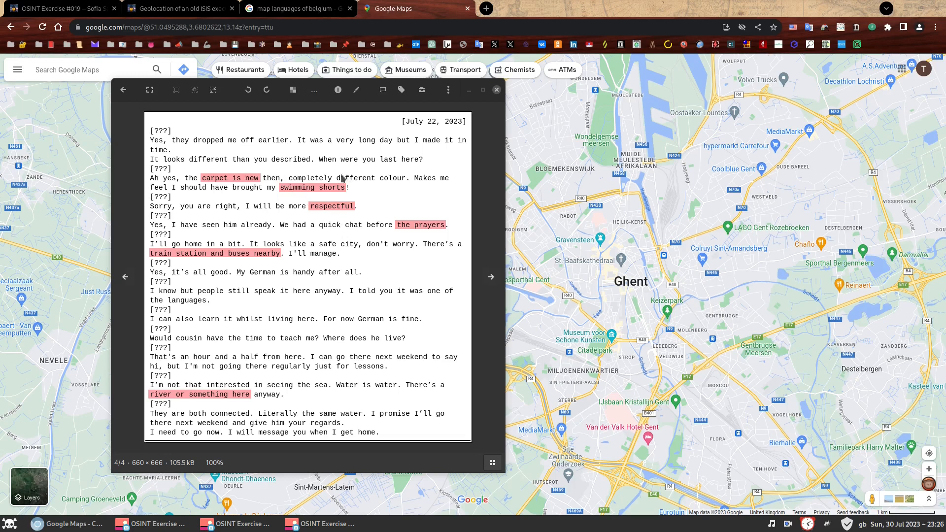
pyautogui.moveTo(322, 199)
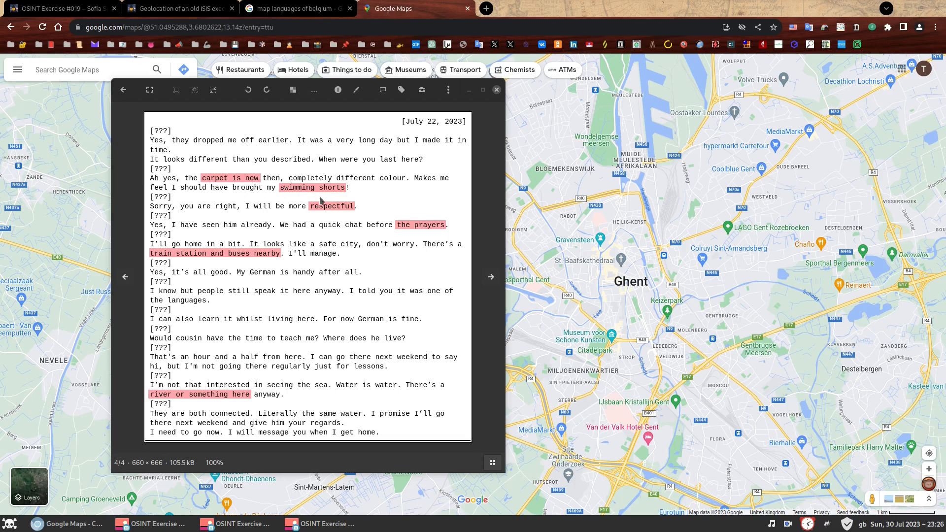
pyautogui.moveTo(329, 202)
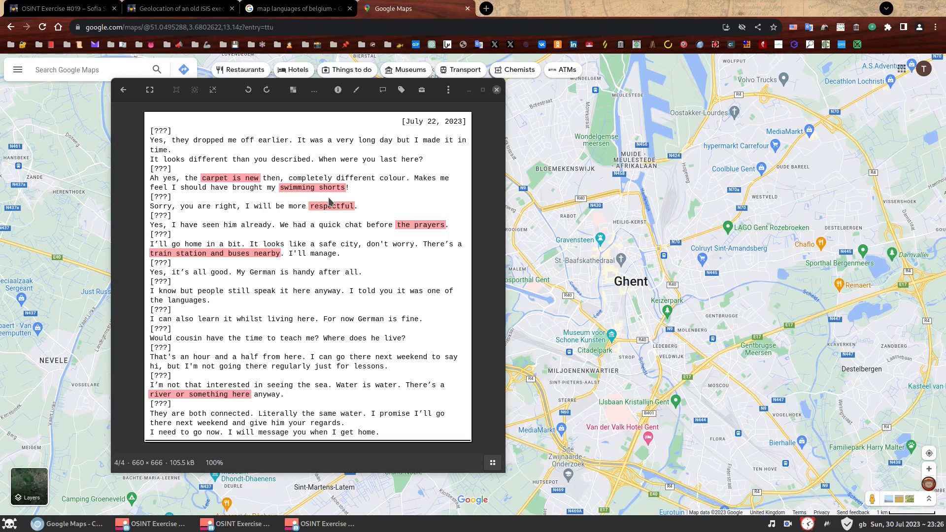
pyautogui.moveTo(330, 203)
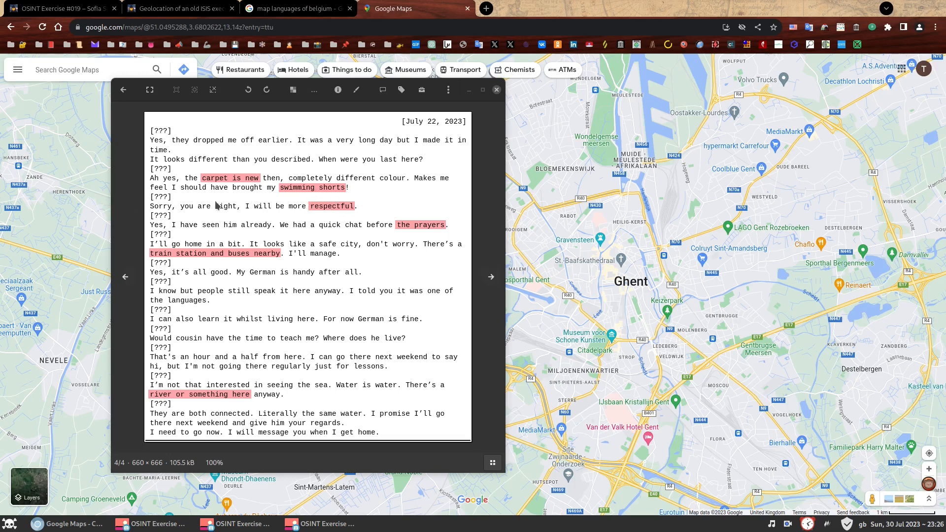
pyautogui.moveTo(241, 202)
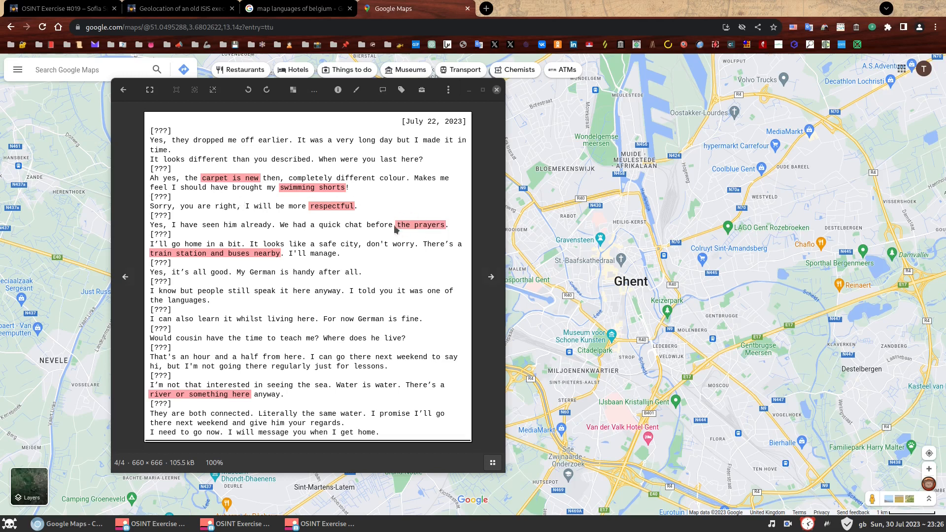
pyautogui.moveTo(406, 230)
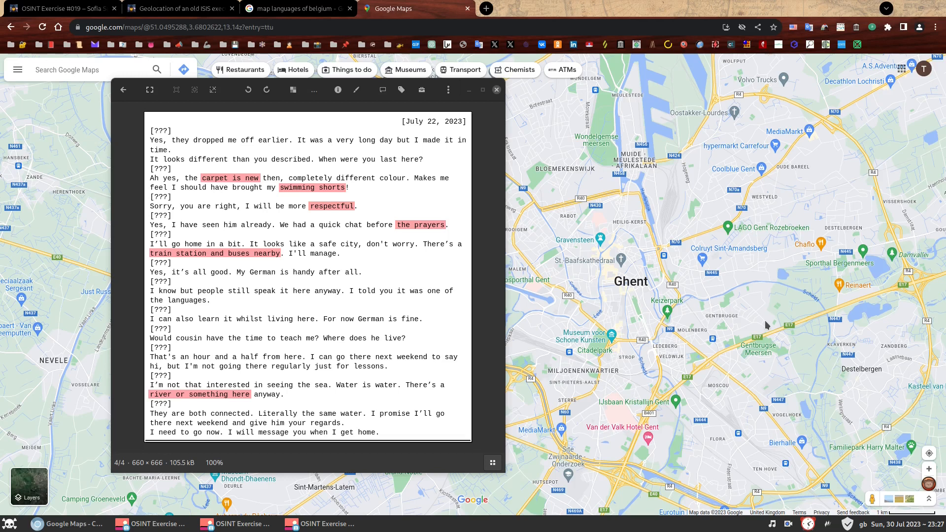
# Step: Search Google Maps for 'mosque' around Ghent and zoom toward Moskee OKBA IBN NAFI near Gent-Dampoort
pyautogui.click(495, 89)
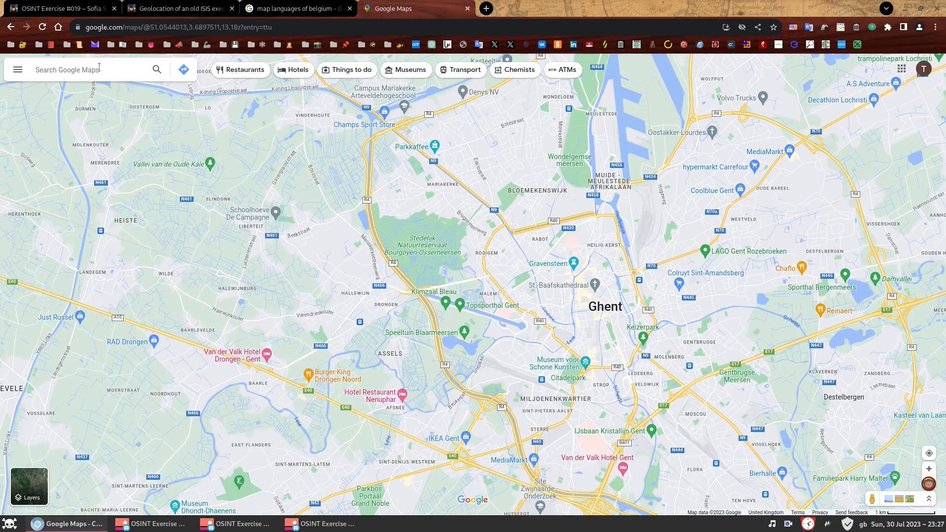
pyautogui.write('mosque')
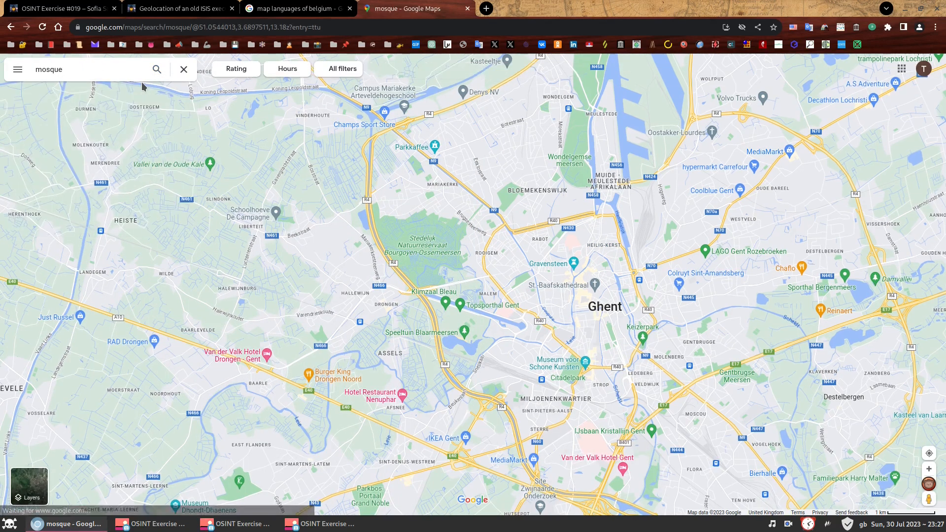
pyautogui.click(157, 69)
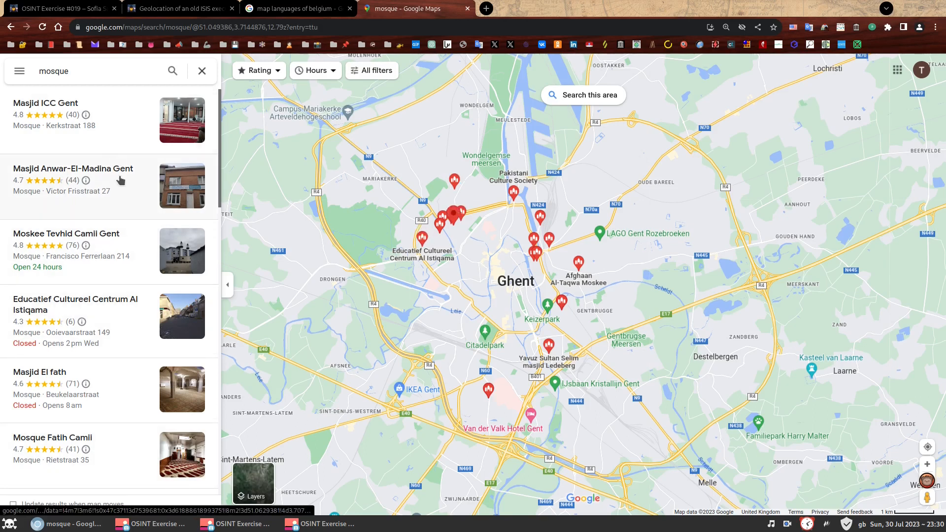
pyautogui.scroll(-3)
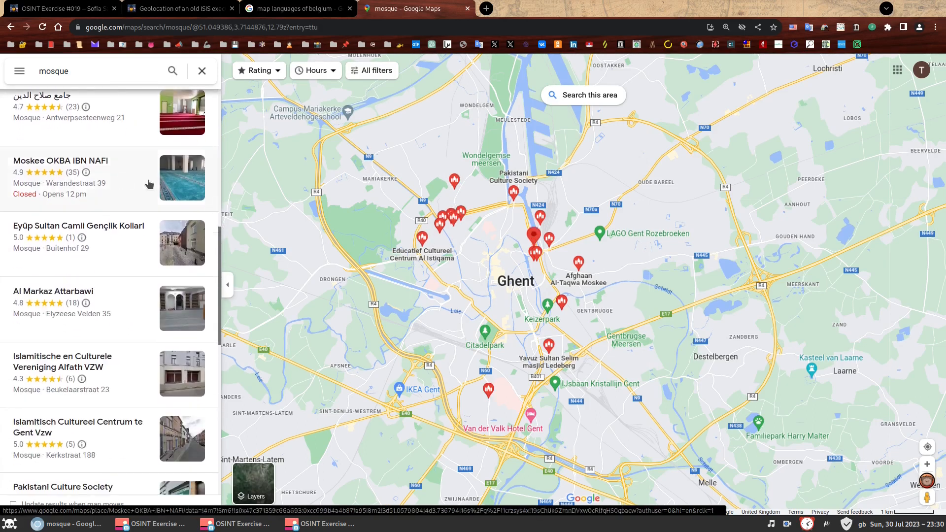
pyautogui.moveTo(279, 183)
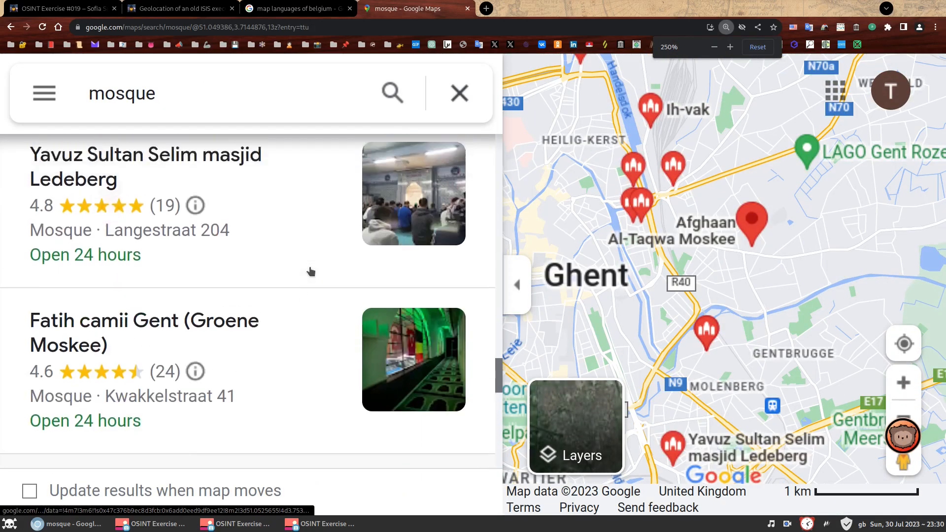
pyautogui.scroll(-3)
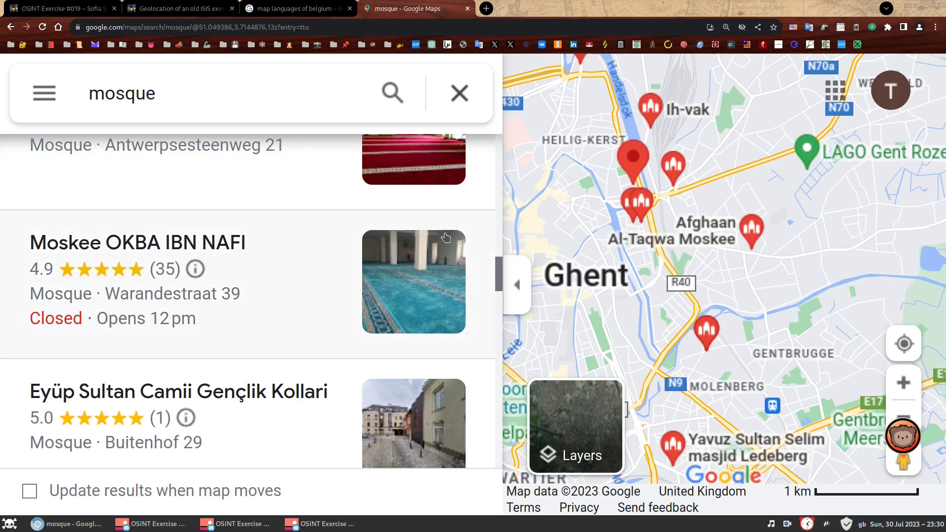
pyautogui.moveTo(401, 305)
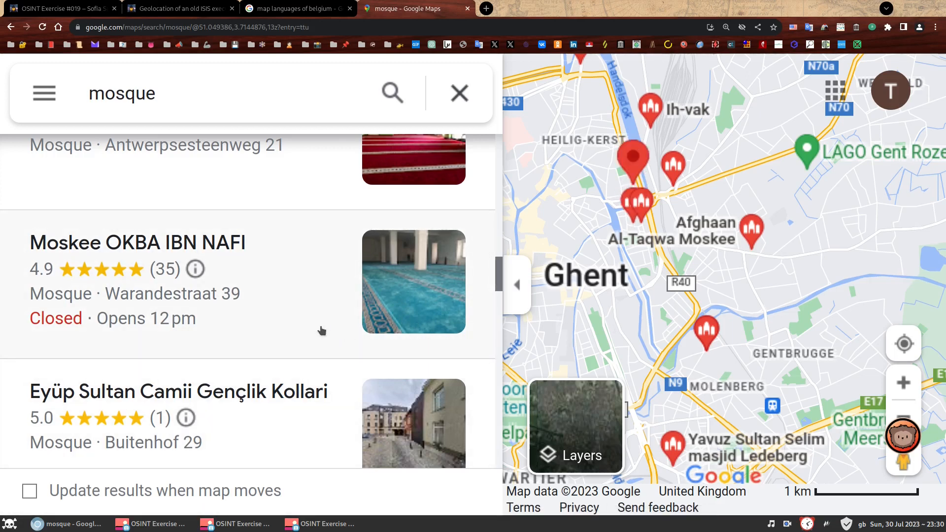
pyautogui.moveTo(390, 337)
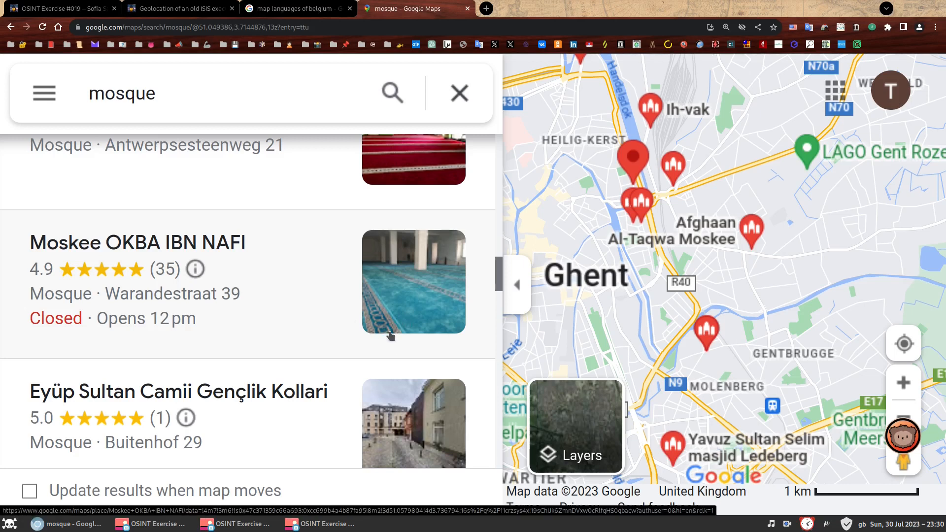
pyautogui.moveTo(424, 337)
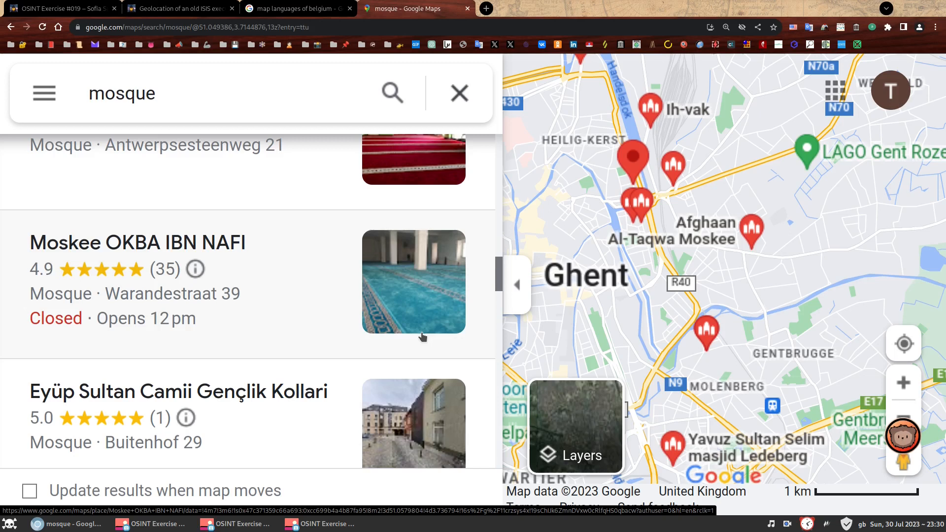
pyautogui.moveTo(413, 331)
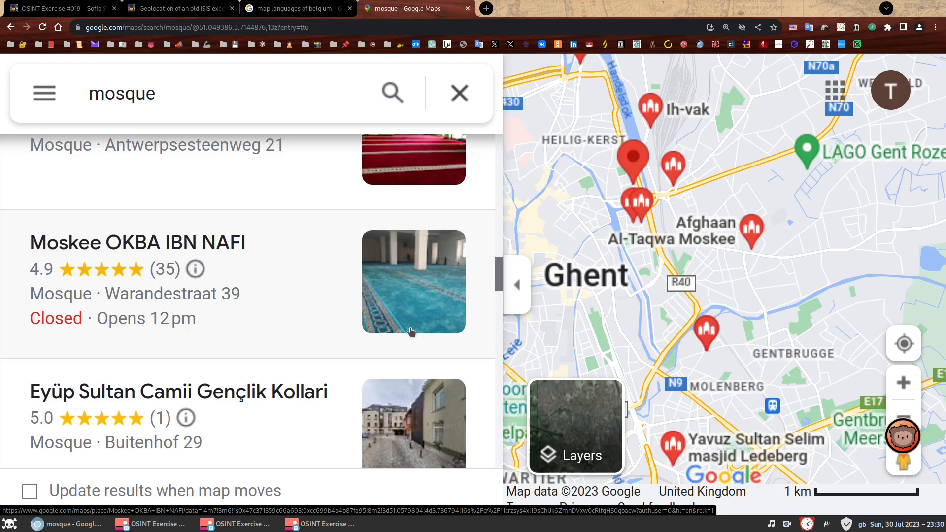
pyautogui.moveTo(400, 301)
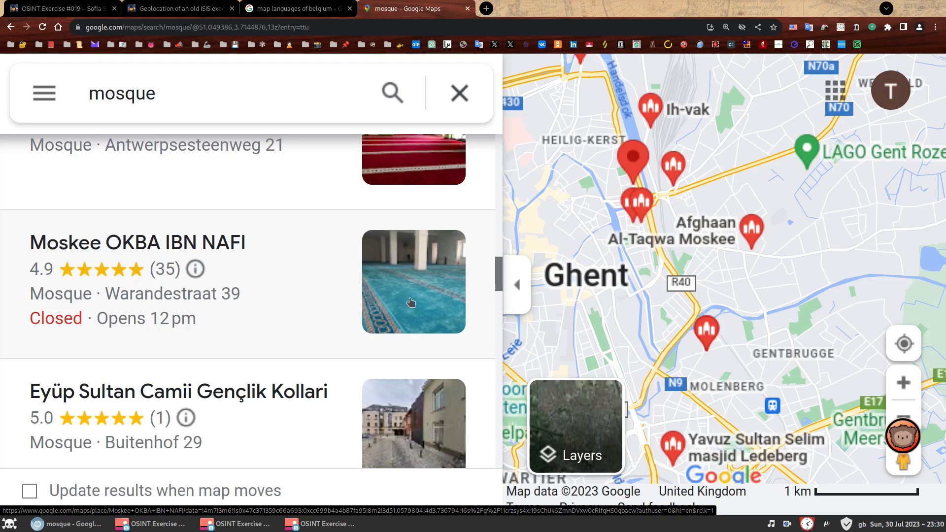
pyautogui.moveTo(380, 329)
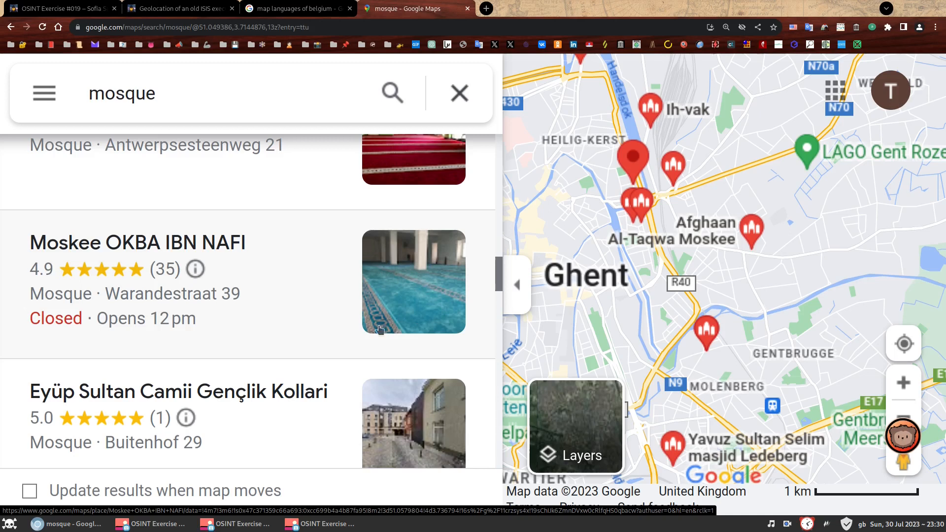
pyautogui.moveTo(402, 322)
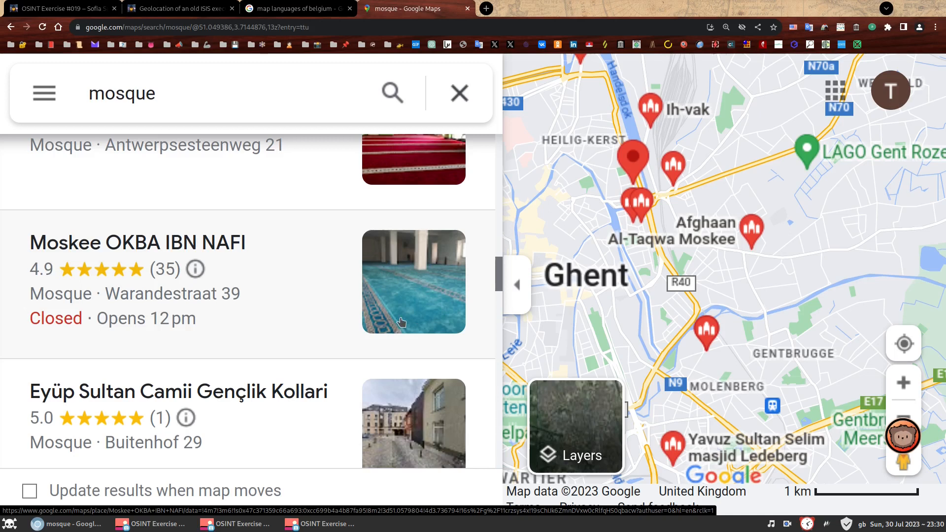
pyautogui.moveTo(452, 287)
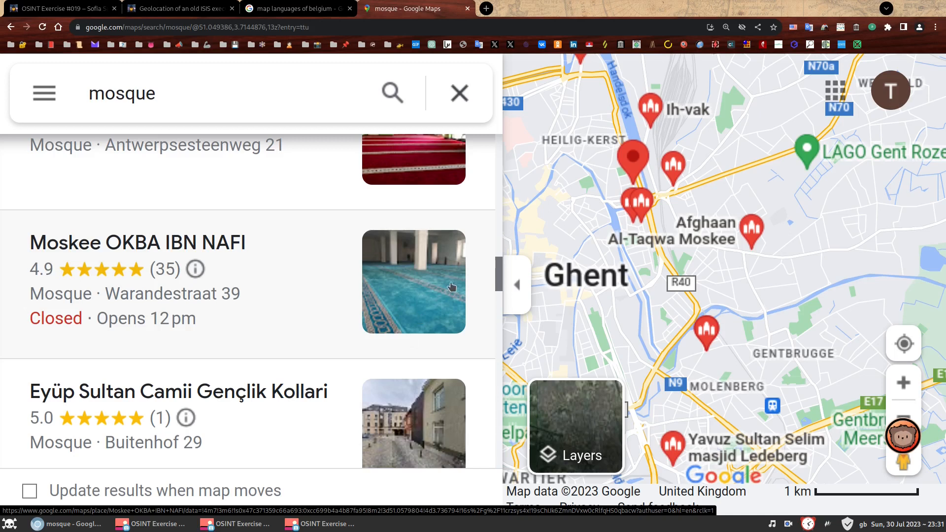
pyautogui.moveTo(423, 274)
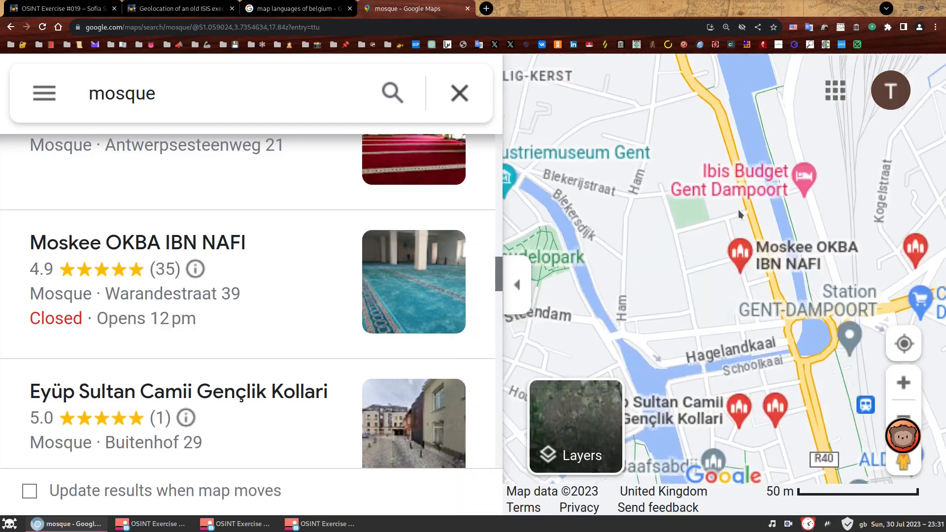
# Step: Zoom the satellite view closer onto Moskee OKBA IBN NAFI by the canal and Gent-Dampoort
pyautogui.scroll(-3)
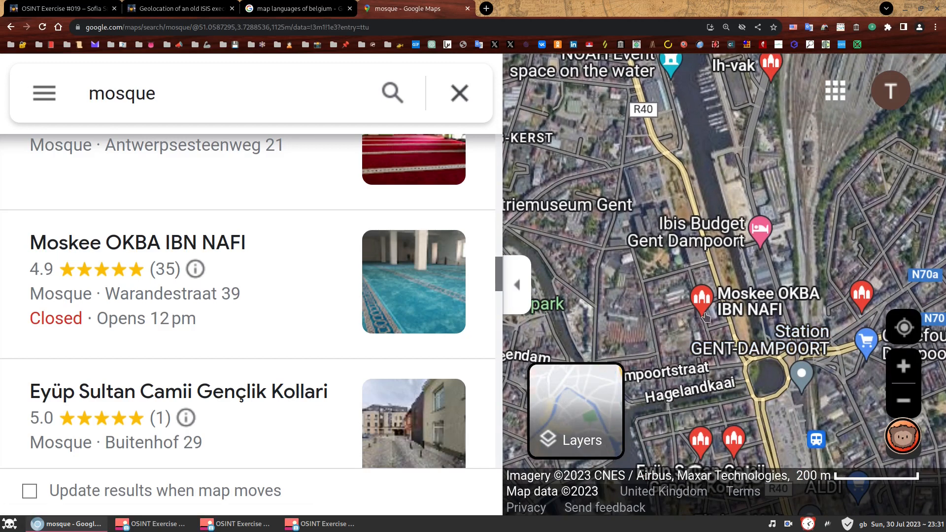
pyautogui.moveTo(725, 296)
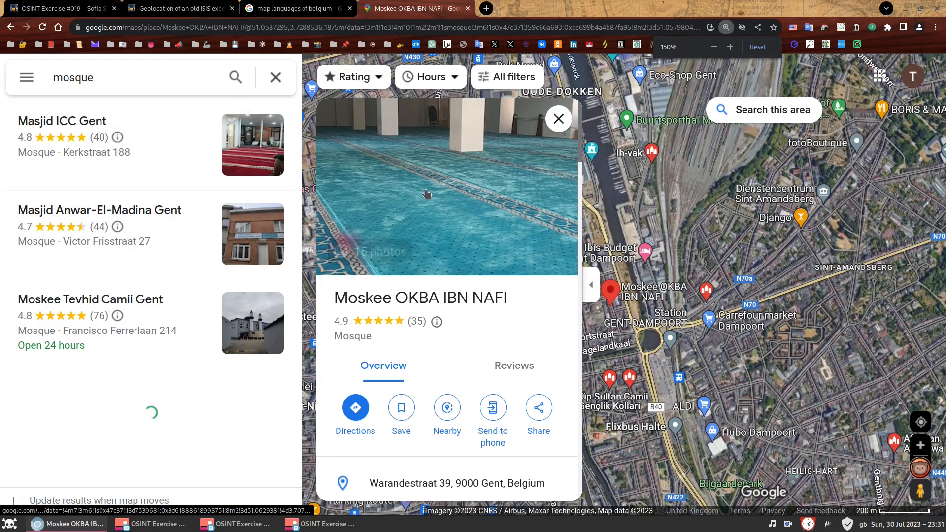
# Step: Browse the mosque's photo gallery and return to its place card
pyautogui.click(428, 194)
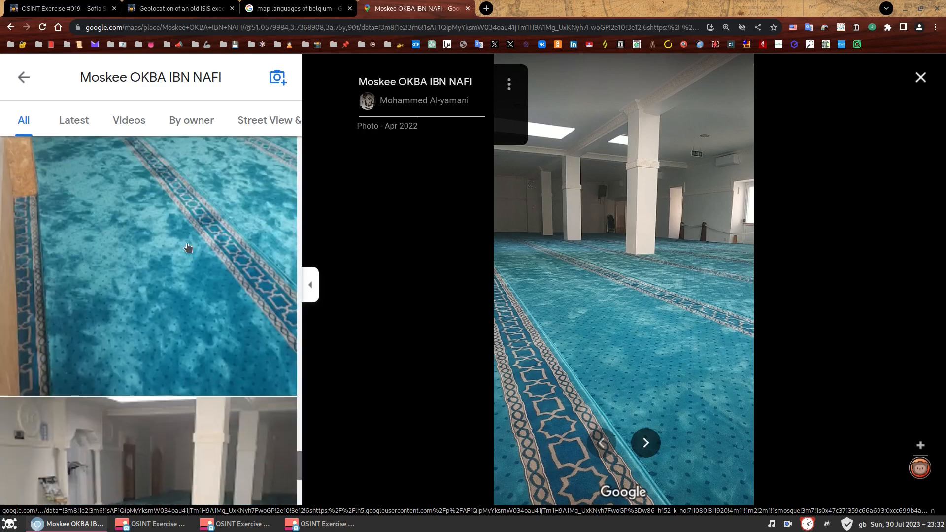
pyautogui.scroll(-3)
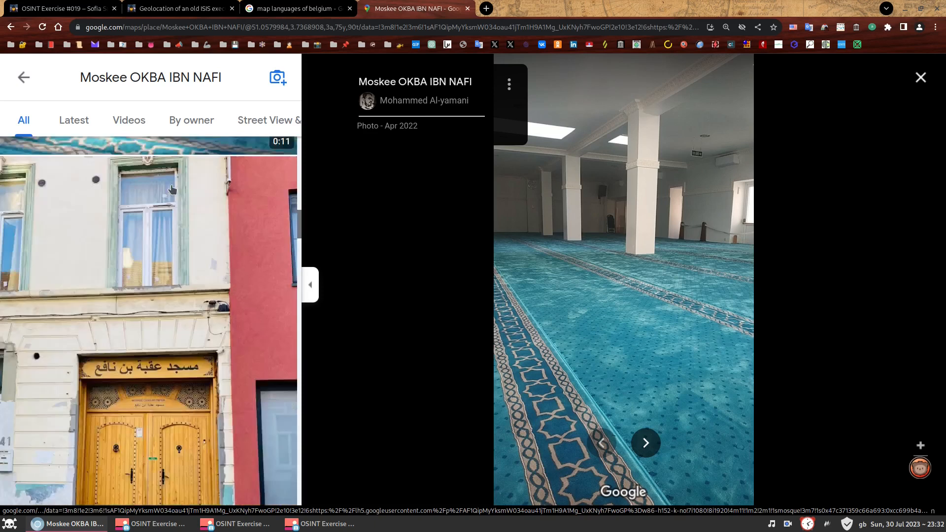
pyautogui.click(920, 76)
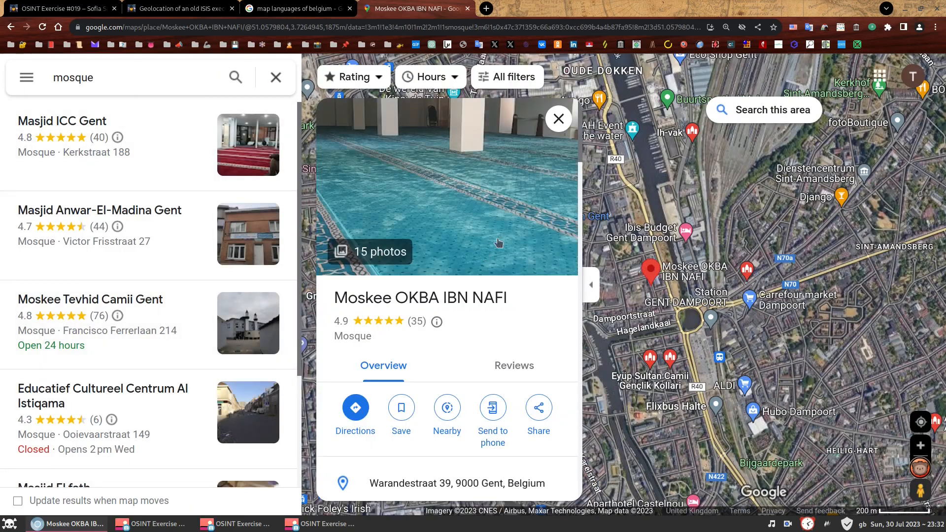
# Step: Scroll the place card past reviews down to its web results with the Facebook listing
pyautogui.click(370, 252)
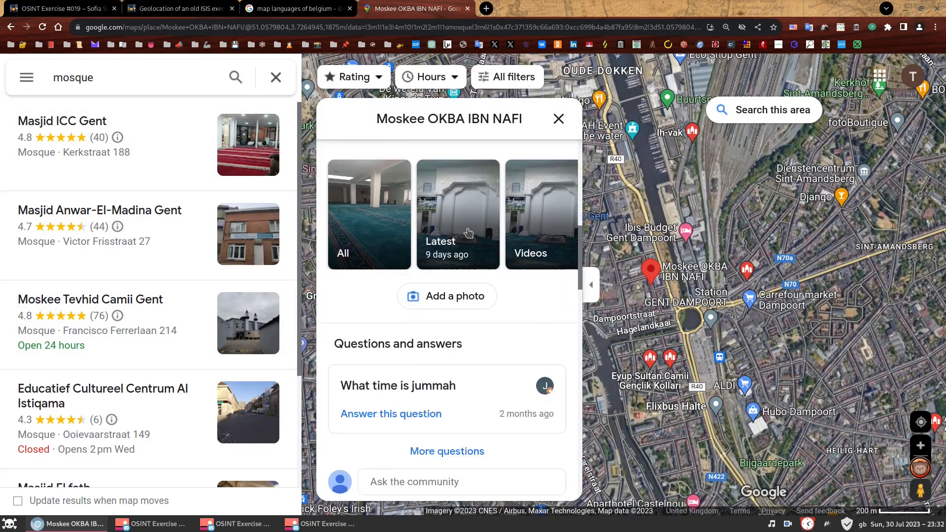
pyautogui.scroll(-3)
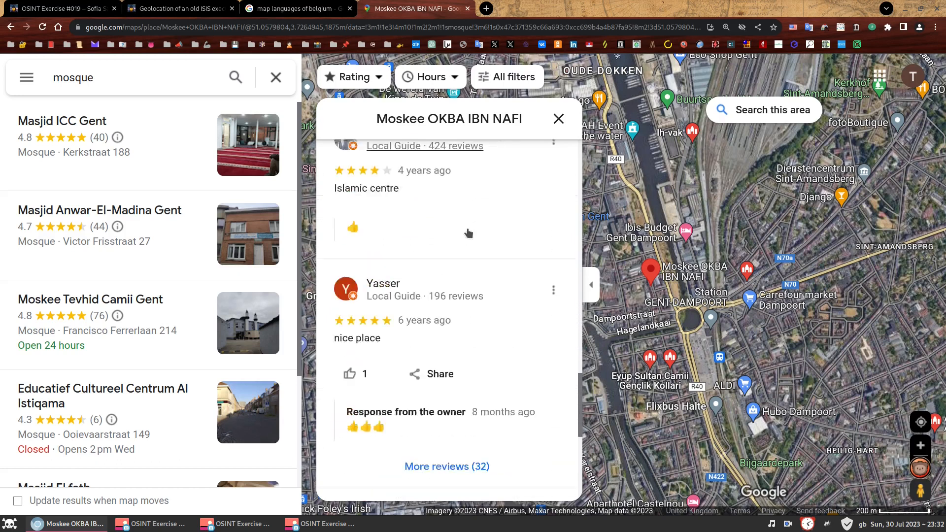
pyautogui.scroll(-3)
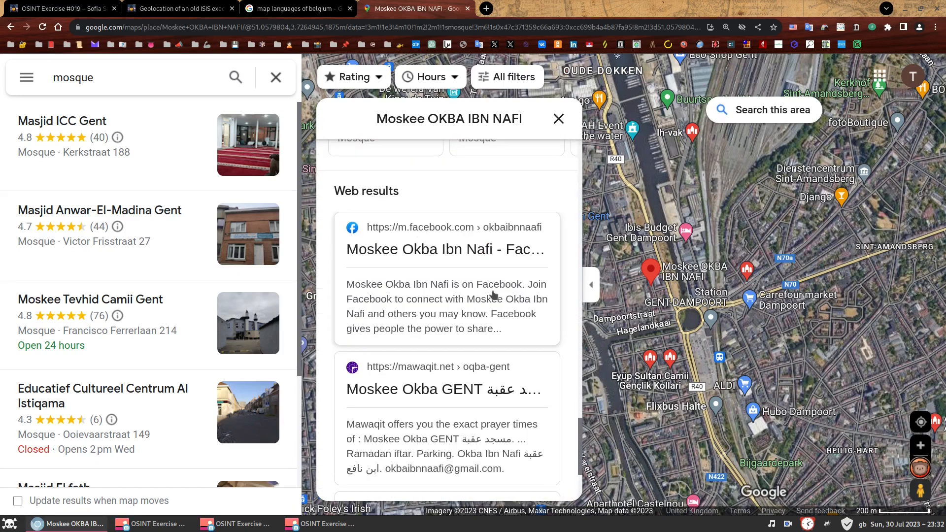
pyautogui.moveTo(443, 324)
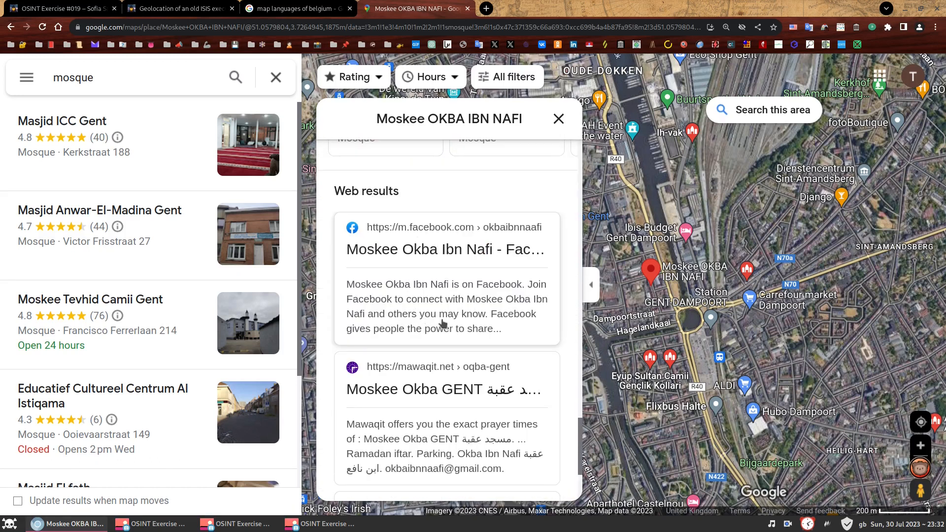
pyautogui.moveTo(417, 317)
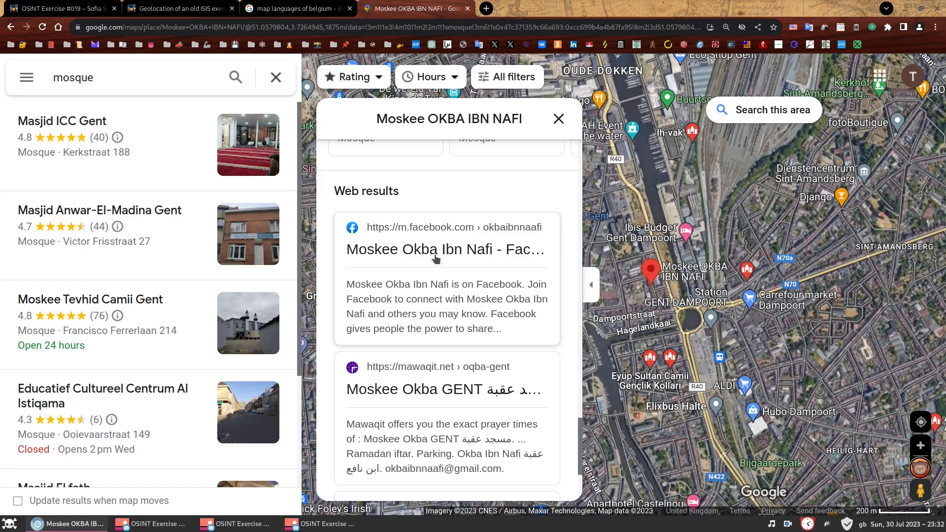
# Step: Open the Moskee Okba Ibn Nafi Facebook page from the place card's web results
pyautogui.click(445, 248)
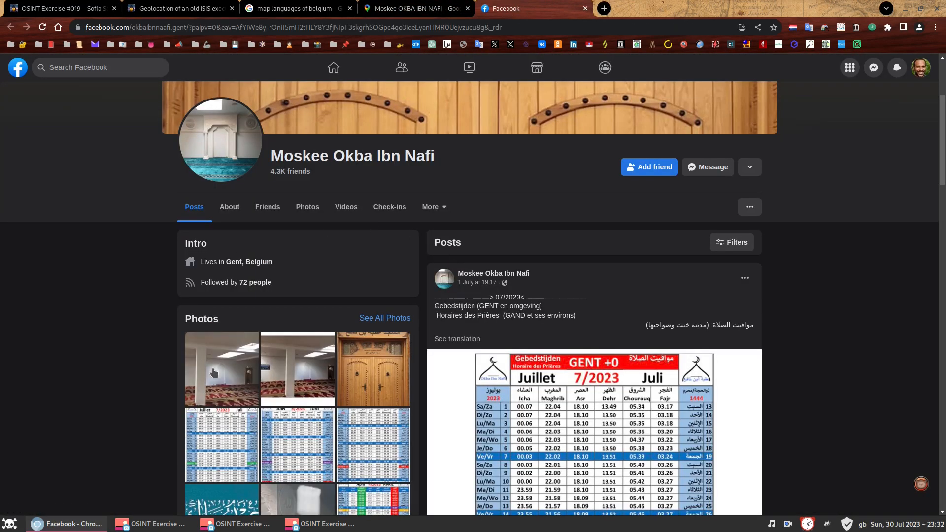
pyautogui.click(222, 368)
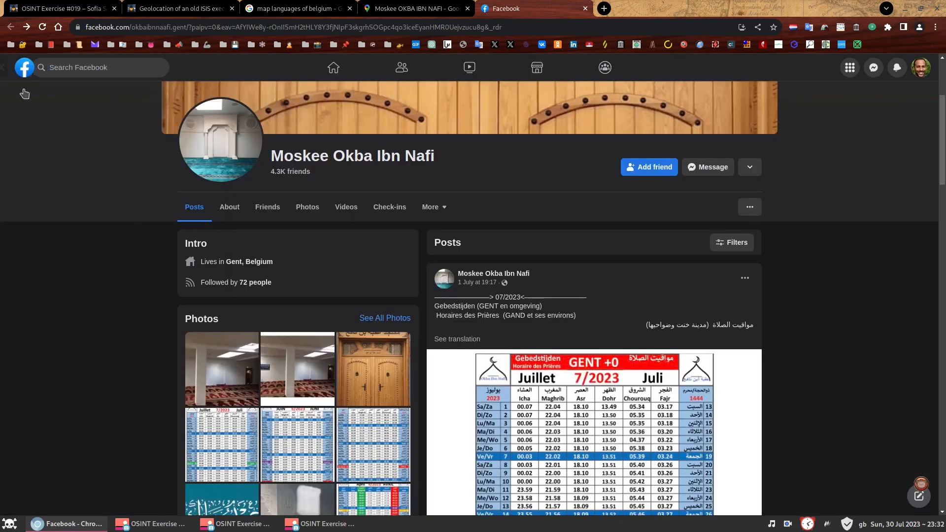
pyautogui.moveTo(201, 144)
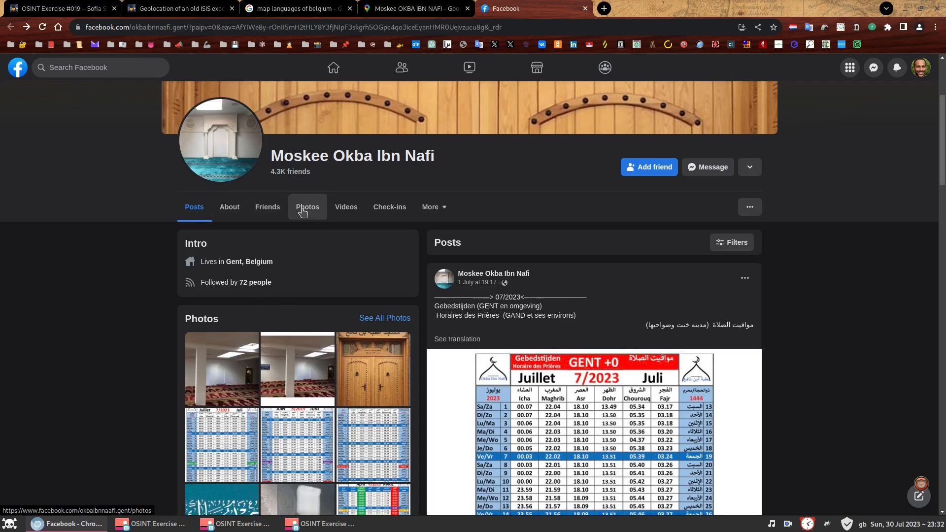
# Step: Browse the page's full photo collection of prayer timetables, street scenes and interiors
pyautogui.click(307, 207)
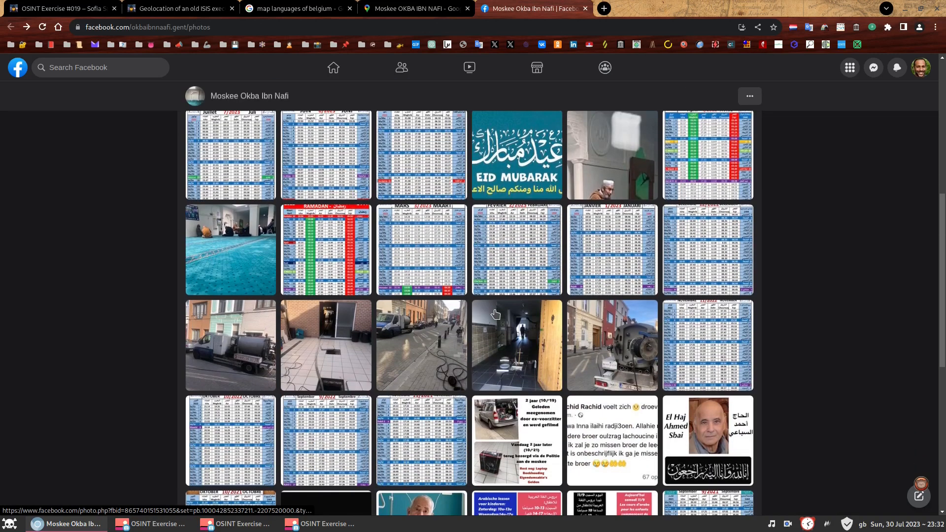
pyautogui.scroll(-3)
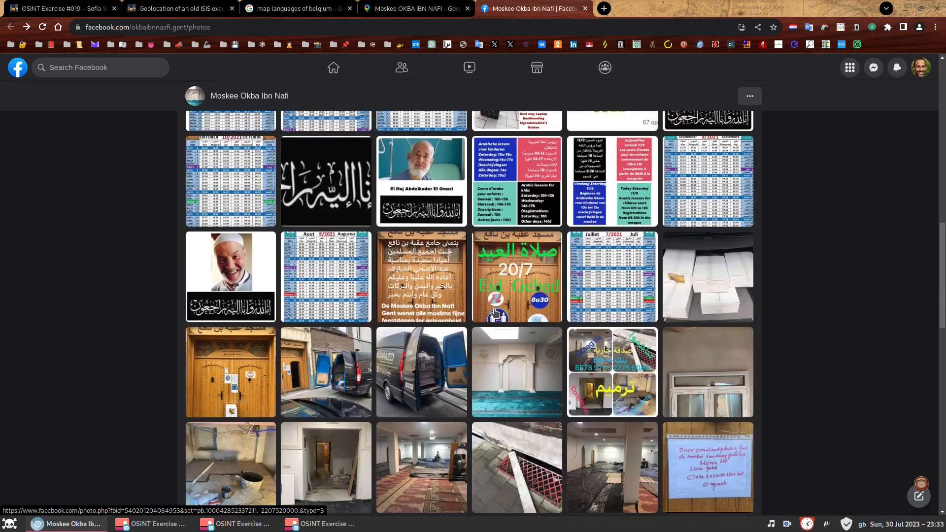
pyautogui.scroll(-3)
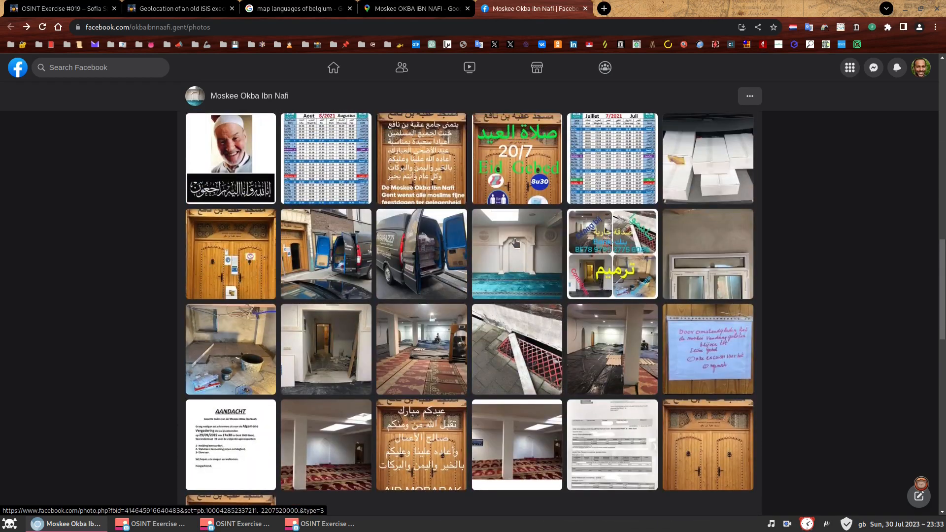
pyautogui.moveTo(279, 356)
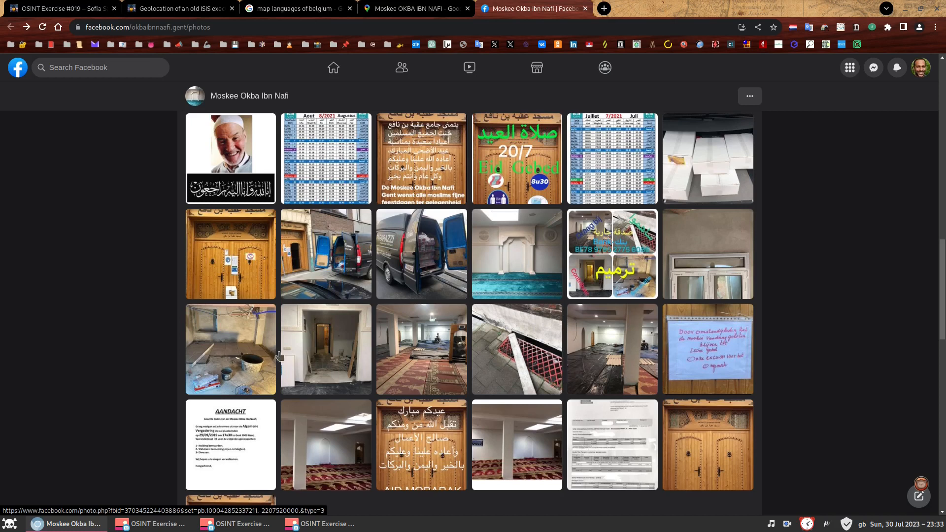
pyautogui.moveTo(239, 352)
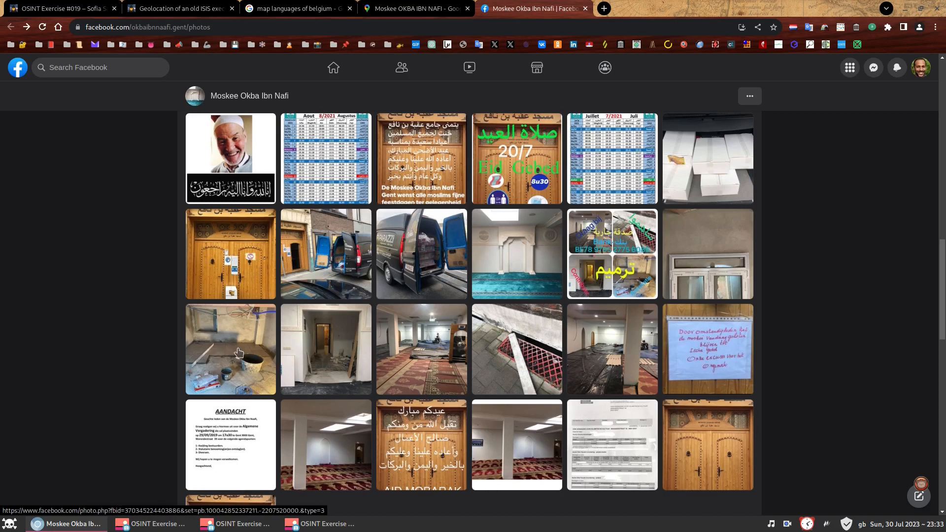
pyautogui.moveTo(338, 346)
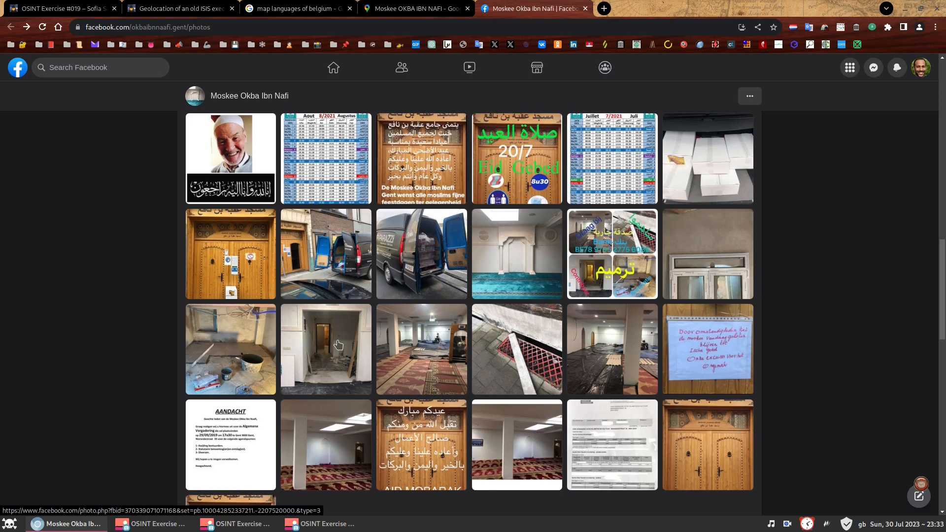
pyautogui.moveTo(323, 348)
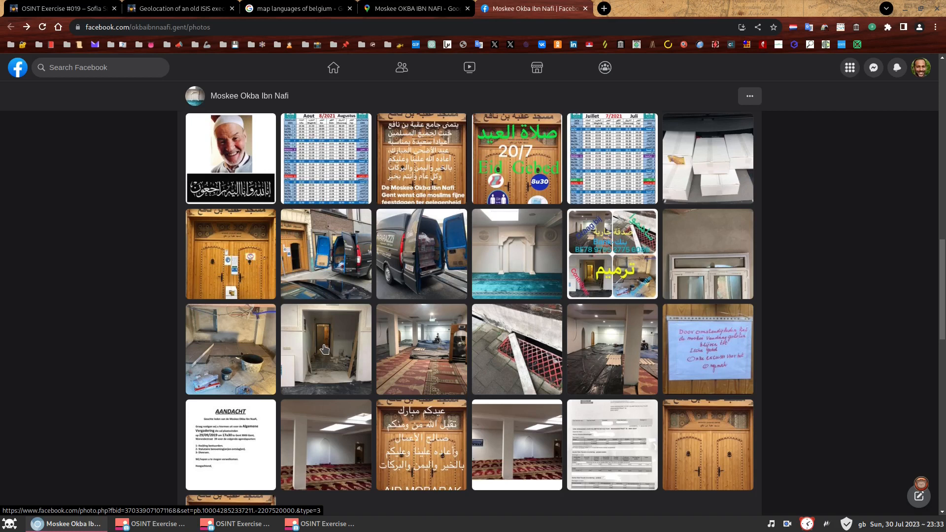
# Step: Switch back to the Google Maps tab showing the mosque's place card and web results
pyautogui.click(415, 7)
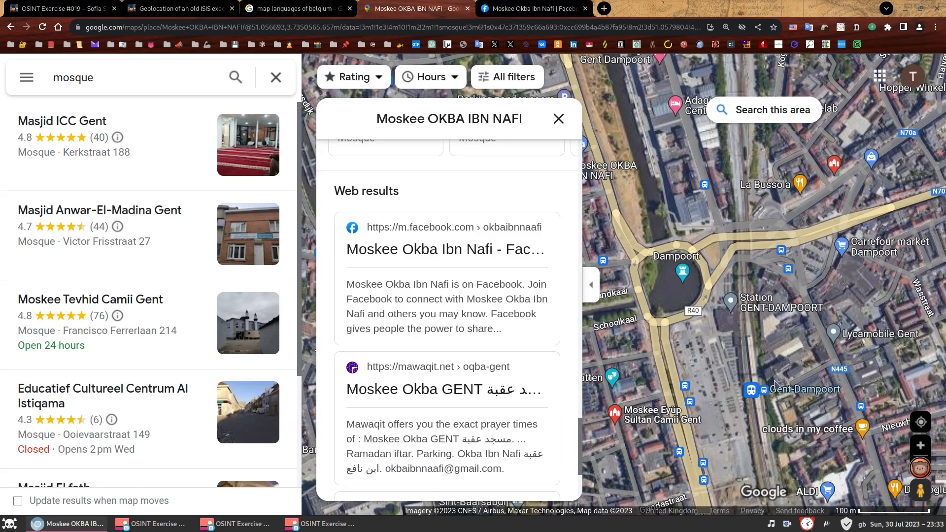
pyautogui.moveTo(787, 330)
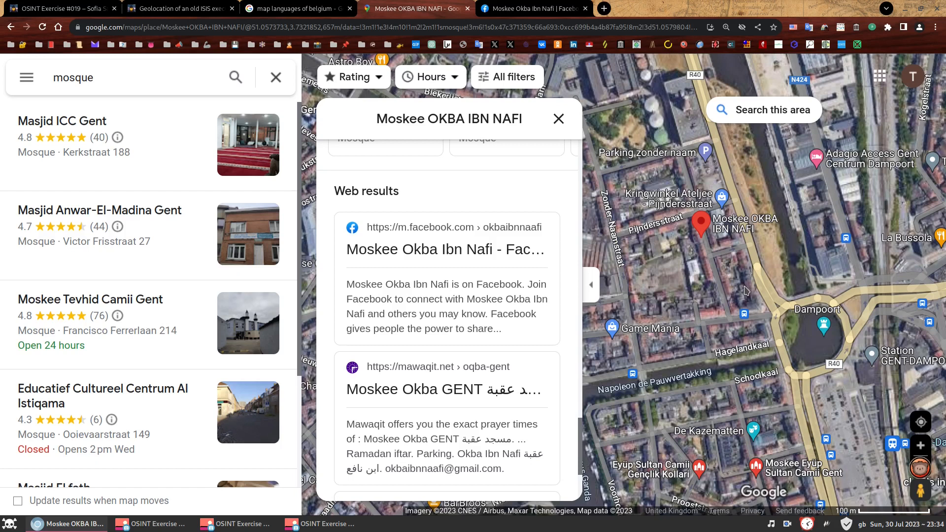
pyautogui.moveTo(746, 280)
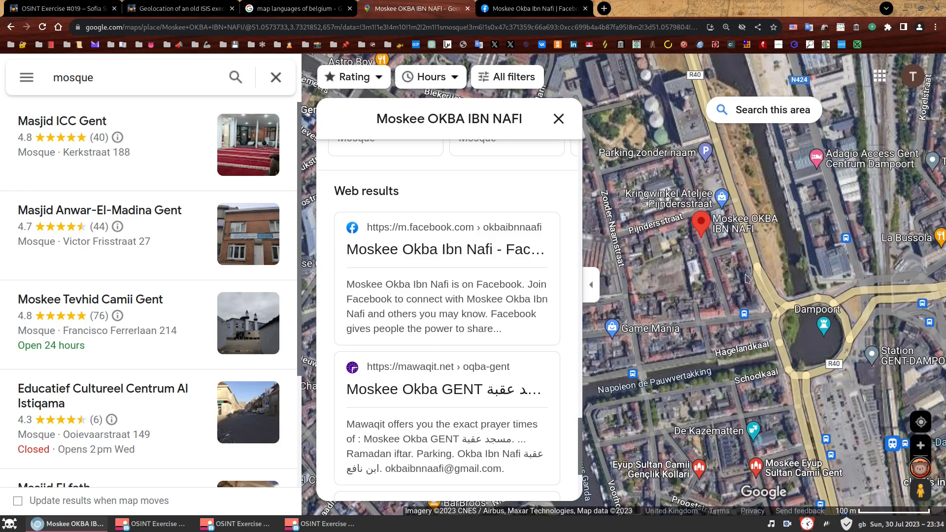
pyautogui.moveTo(737, 256)
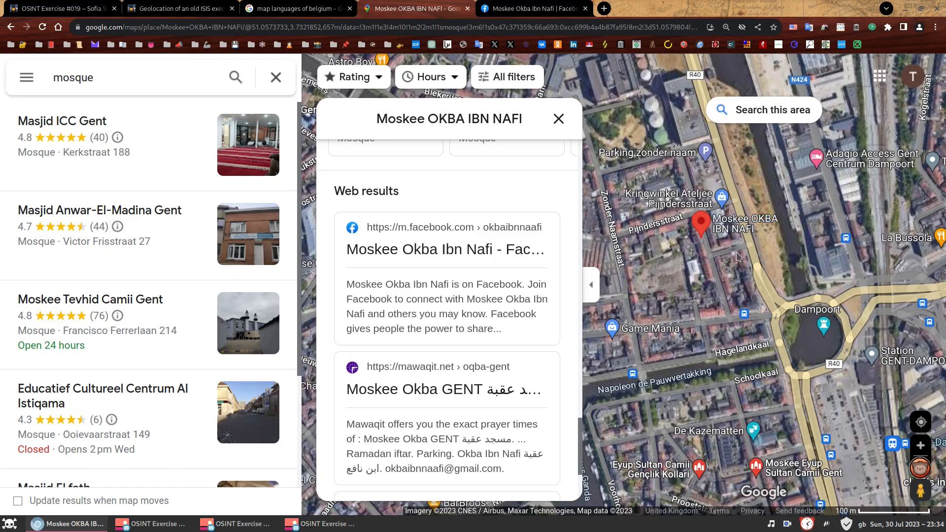